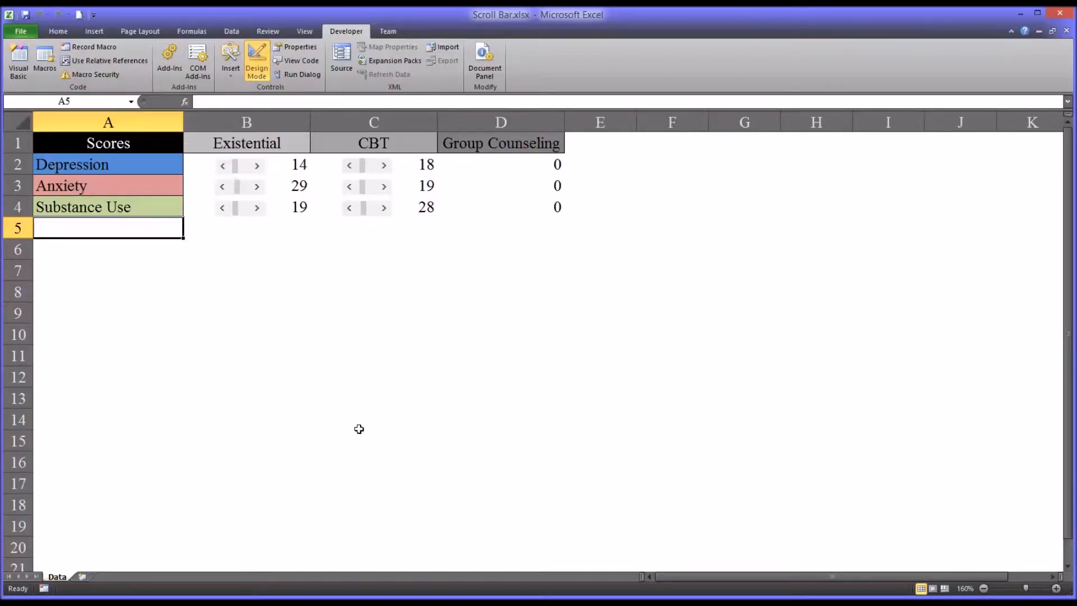
{"action": "mouse_move", "coordinate": [489, 461]}
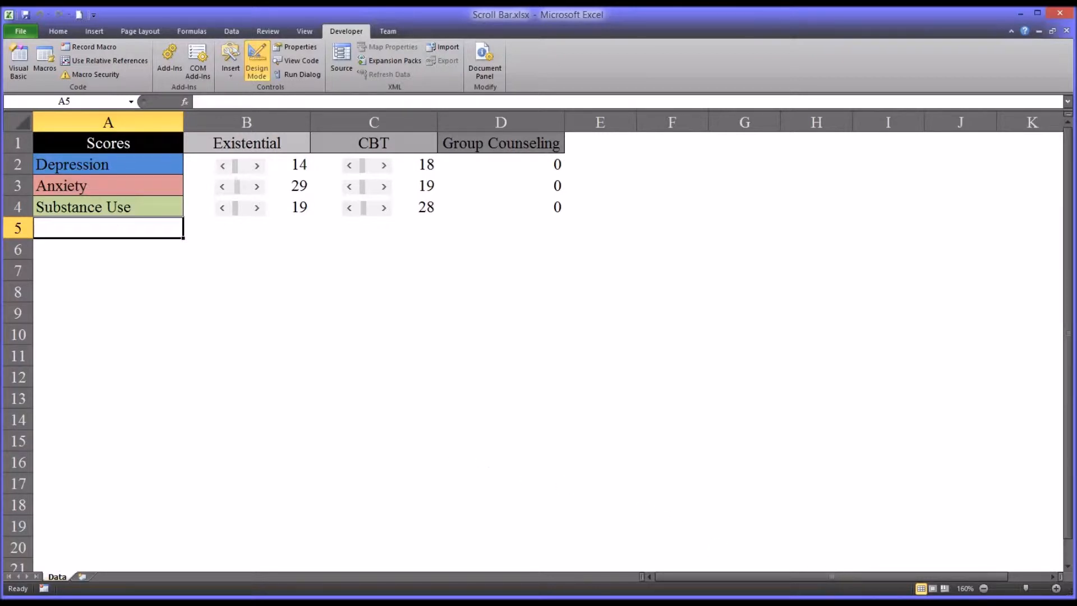
{"action": "mouse_move", "coordinate": [495, 484]}
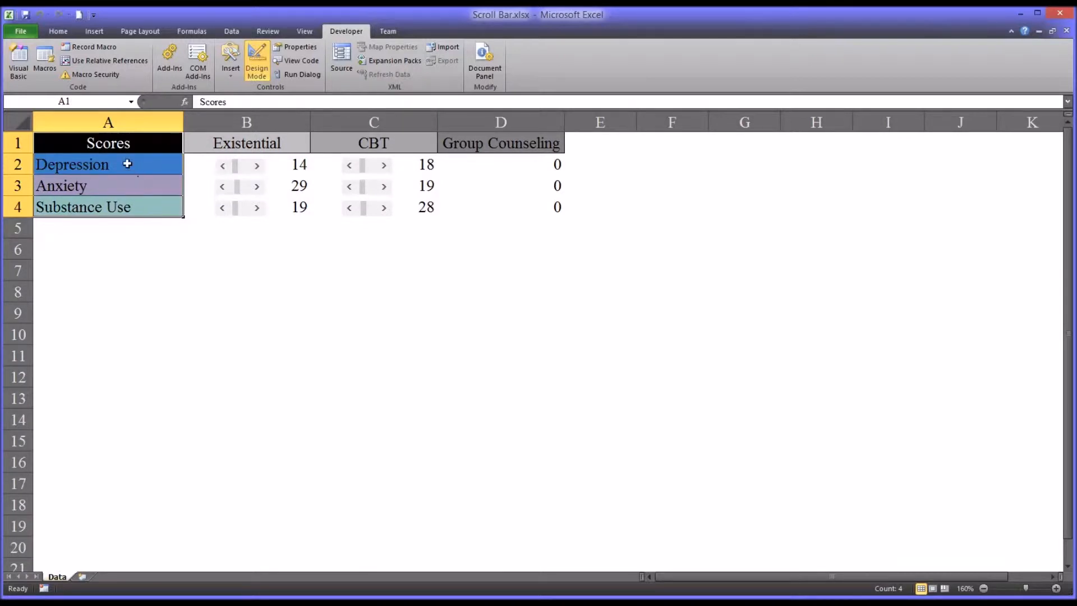
Review the Scores table's category labels and the Existential, CBT and Group Counseling headers without editing.
{"action": "left_click", "coordinate": [72, 164]}
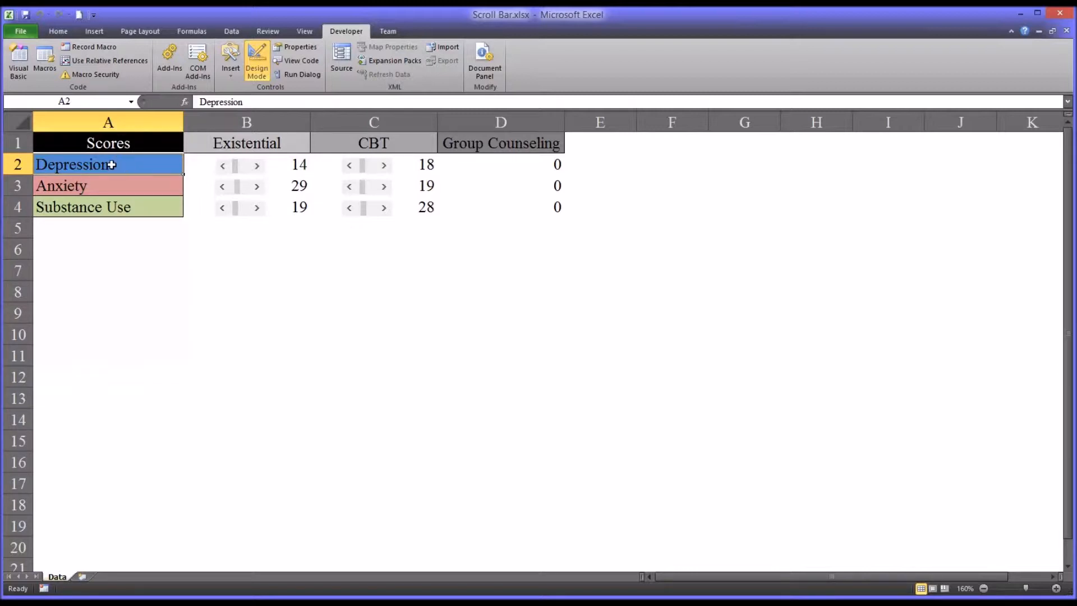
{"action": "mouse_move", "coordinate": [120, 176]}
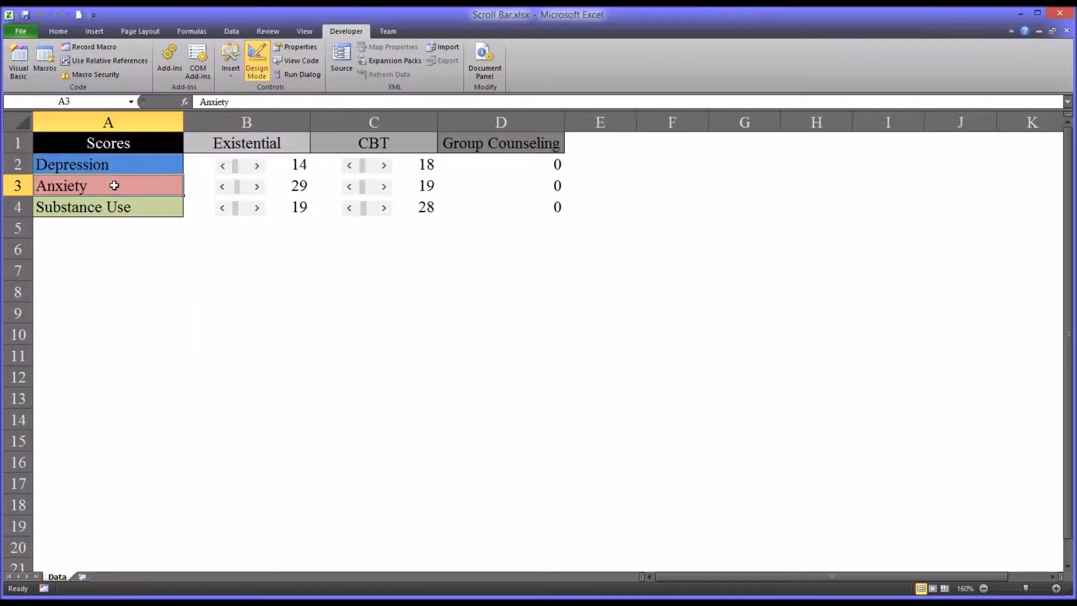
{"action": "left_click", "coordinate": [108, 206]}
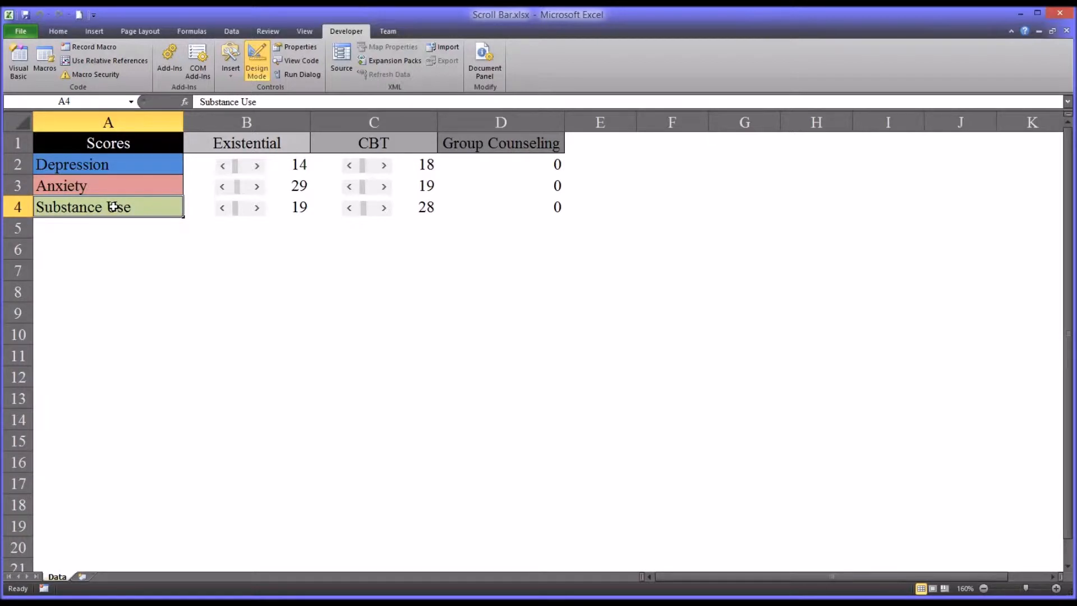
{"action": "mouse_move", "coordinate": [114, 165]}
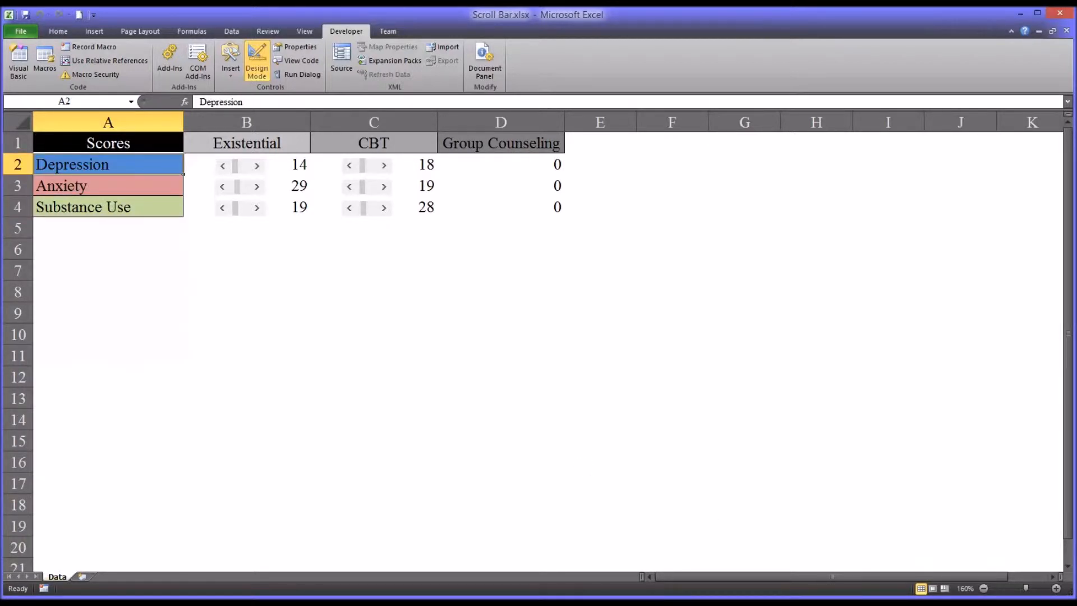
{"action": "mouse_move", "coordinate": [275, 274]}
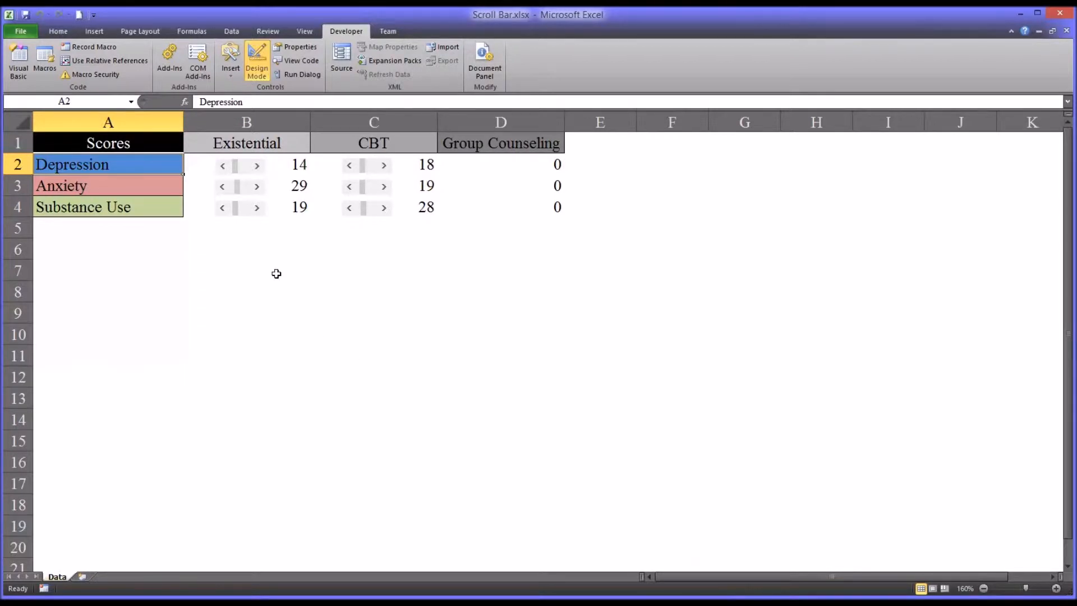
{"action": "mouse_move", "coordinate": [232, 146]}
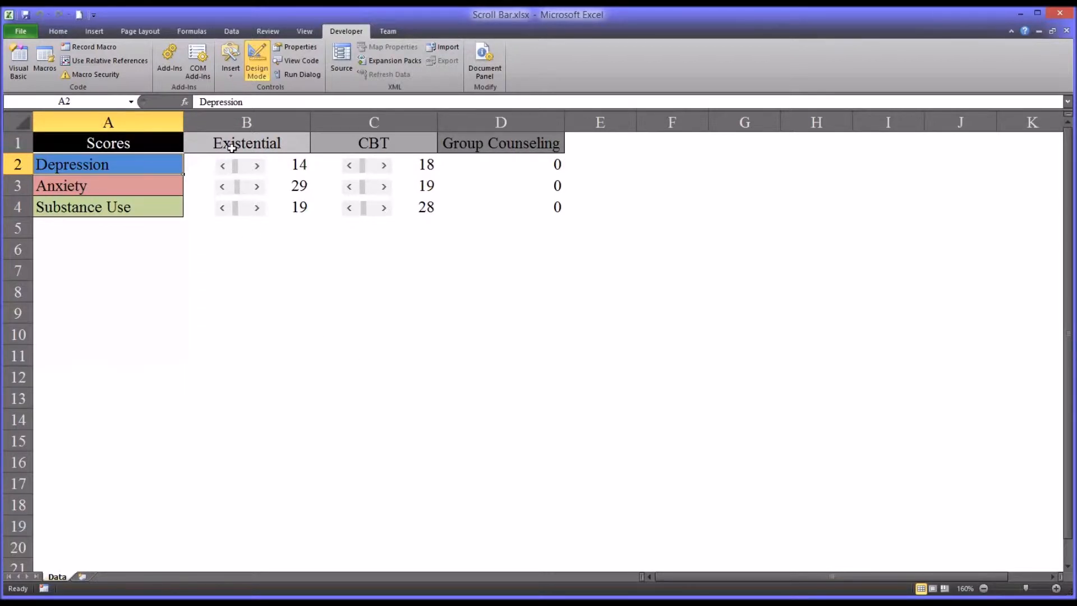
{"action": "mouse_move", "coordinate": [241, 153]}
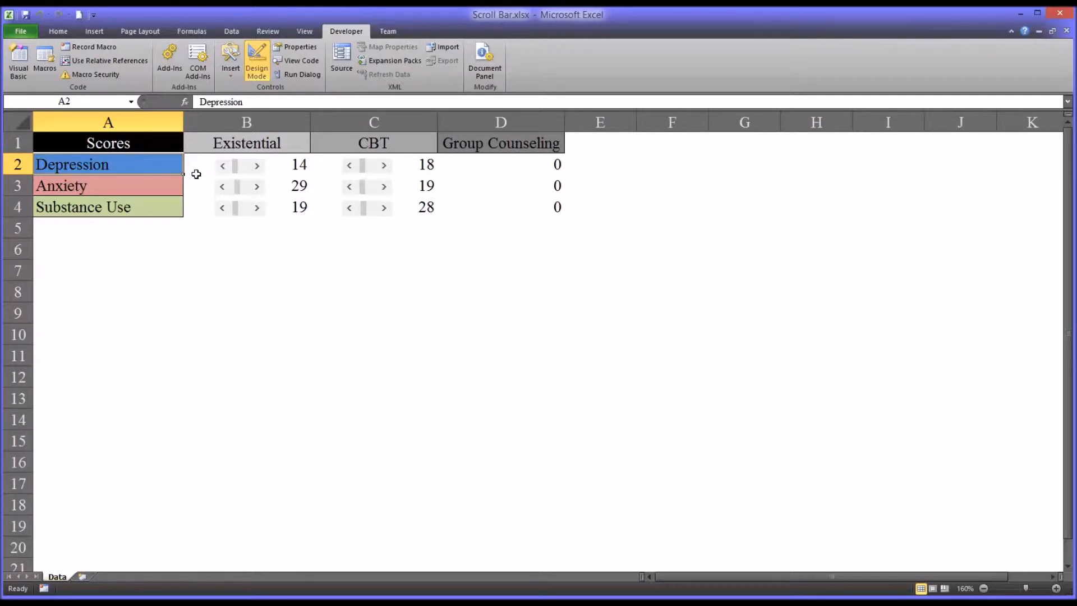
{"action": "mouse_move", "coordinate": [211, 164]}
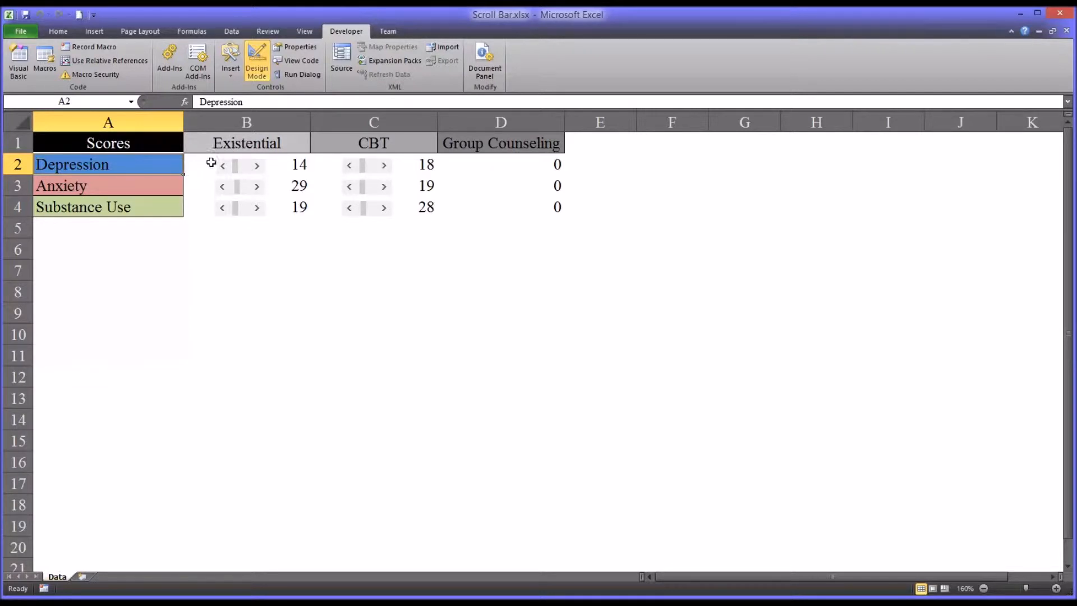
{"action": "mouse_move", "coordinate": [107, 164]}
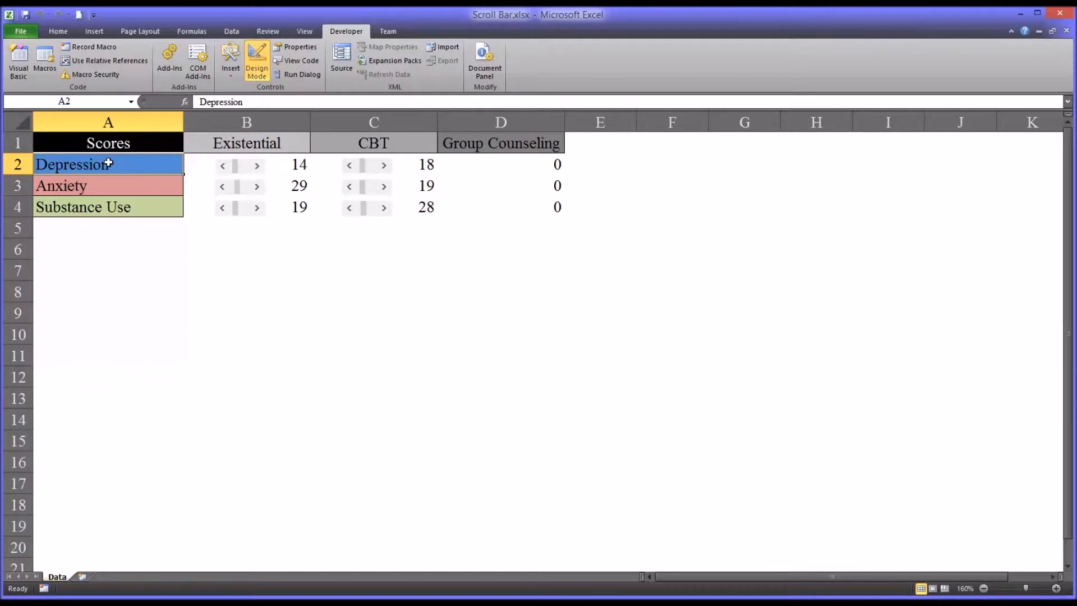
{"action": "left_click", "coordinate": [82, 207]}
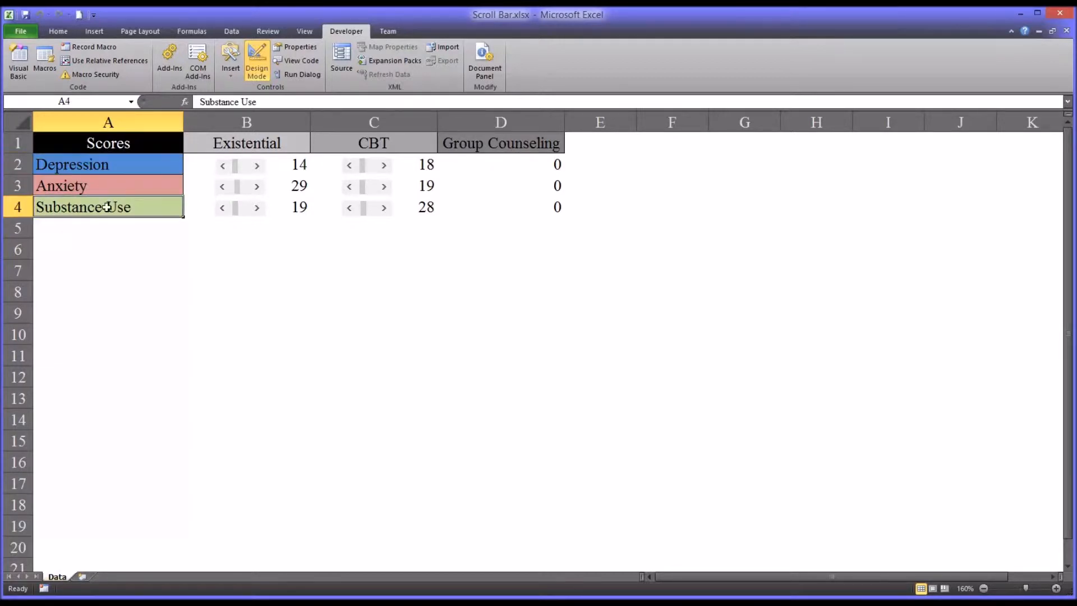
{"action": "left_click", "coordinate": [108, 164]}
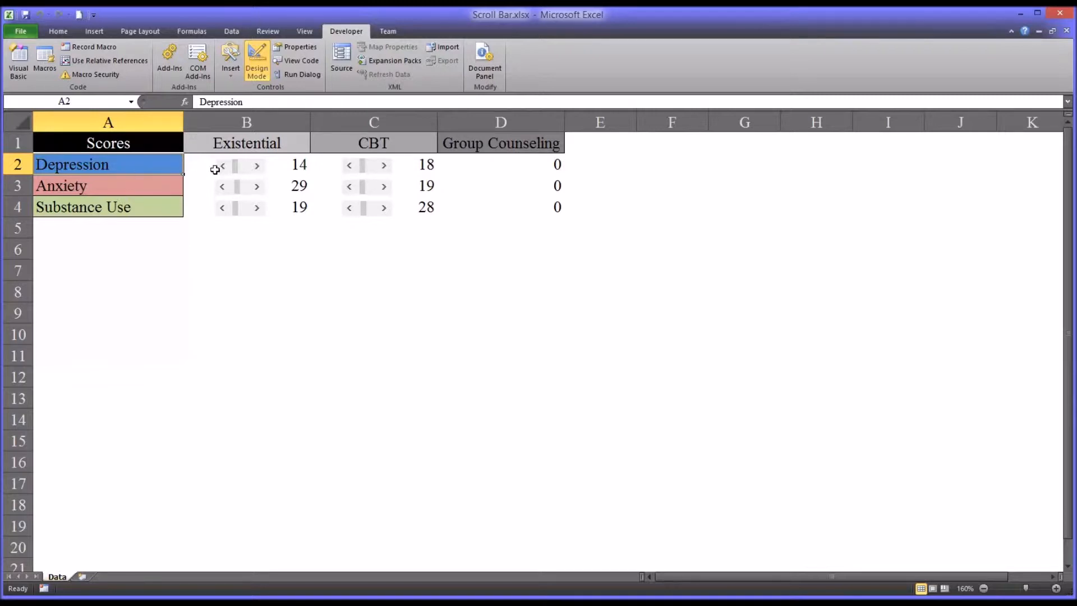
{"action": "left_click", "coordinate": [246, 142]}
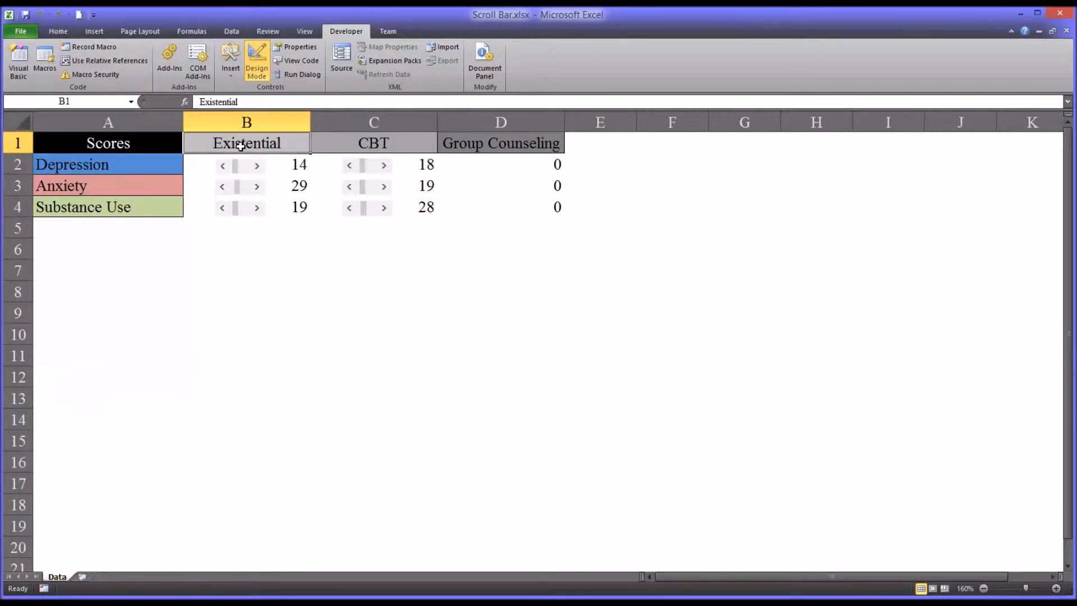
{"action": "mouse_move", "coordinate": [332, 139]}
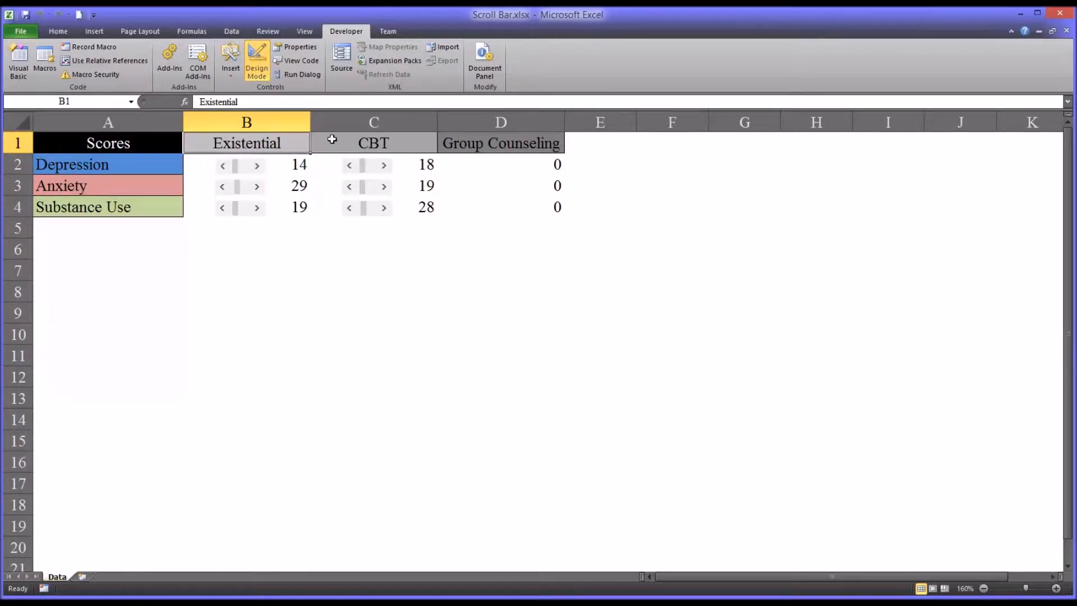
{"action": "left_click", "coordinate": [374, 143]}
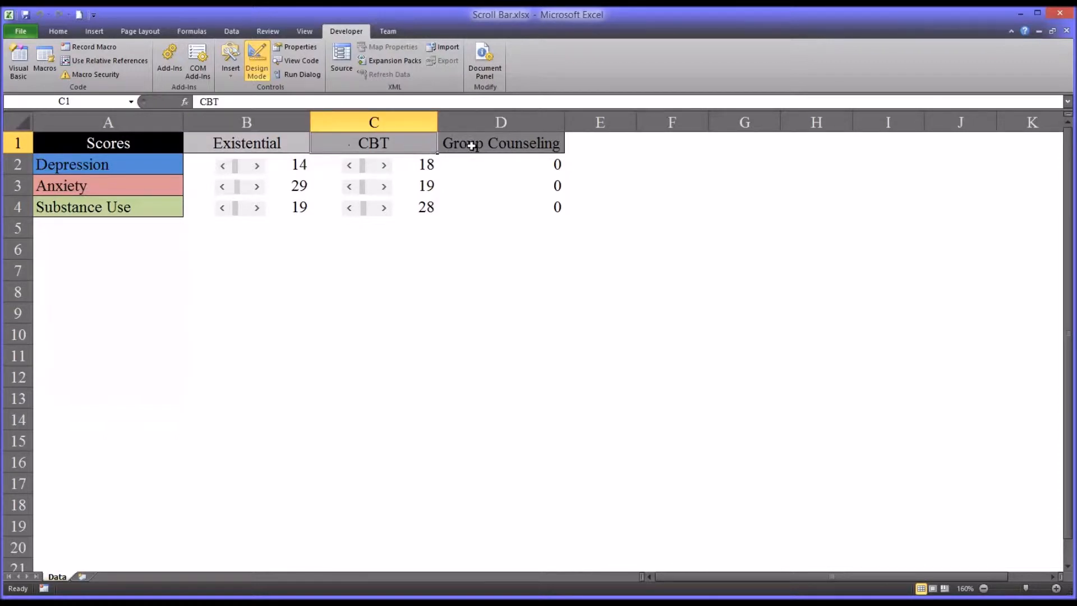
{"action": "left_click", "coordinate": [501, 142]}
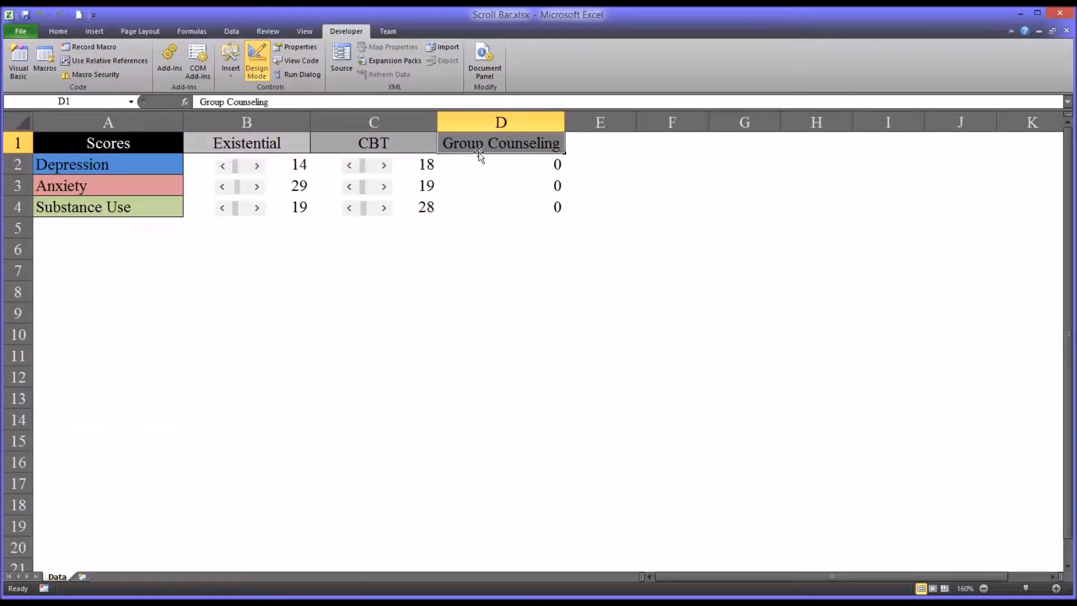
{"action": "mouse_move", "coordinate": [414, 431]}
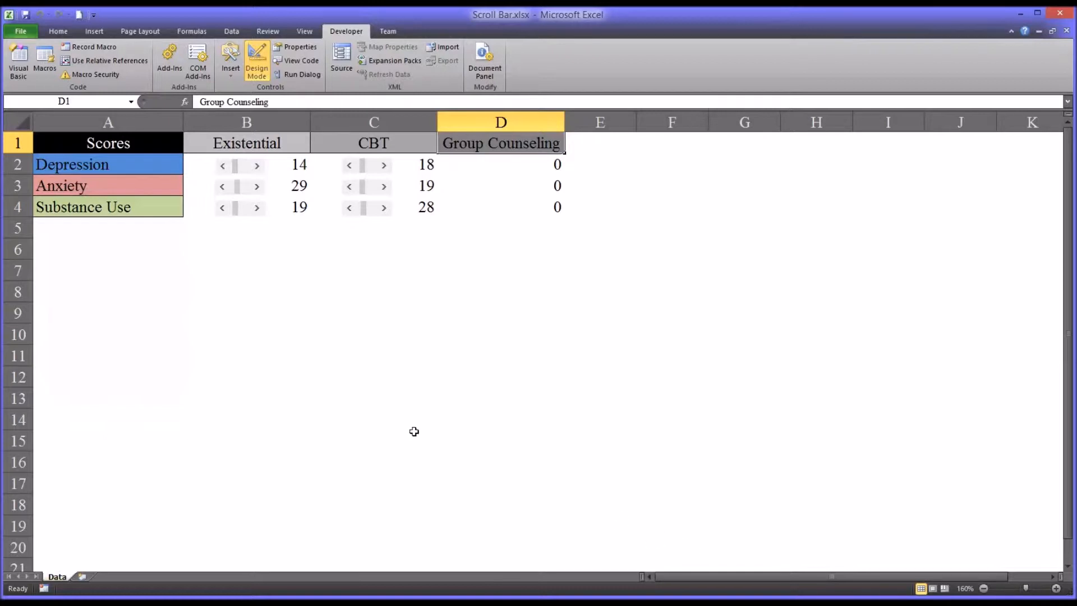
{"action": "mouse_move", "coordinate": [255, 314]}
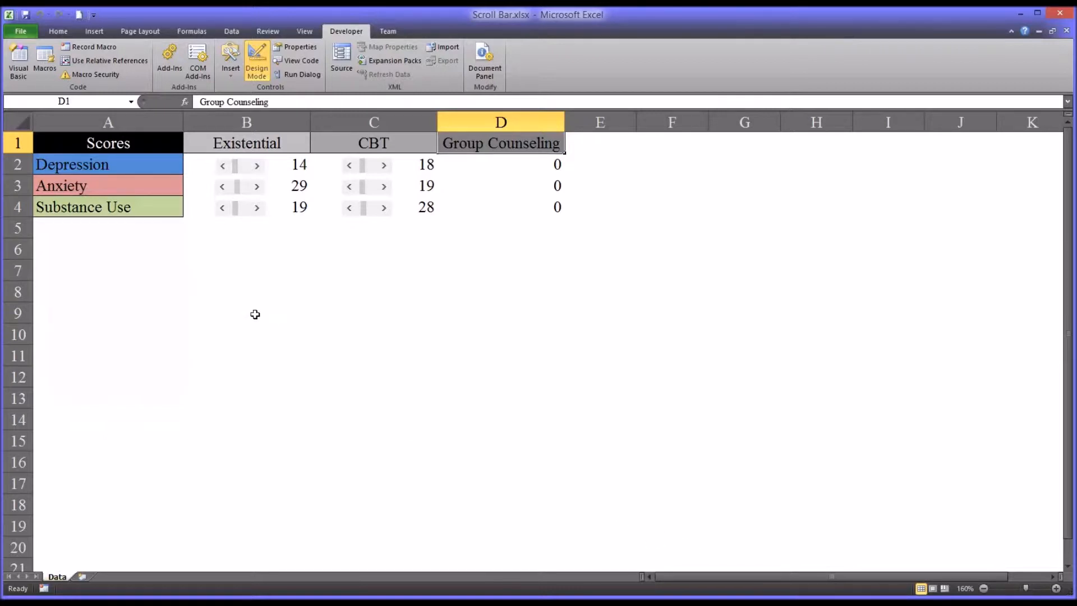
{"action": "mouse_move", "coordinate": [222, 165]}
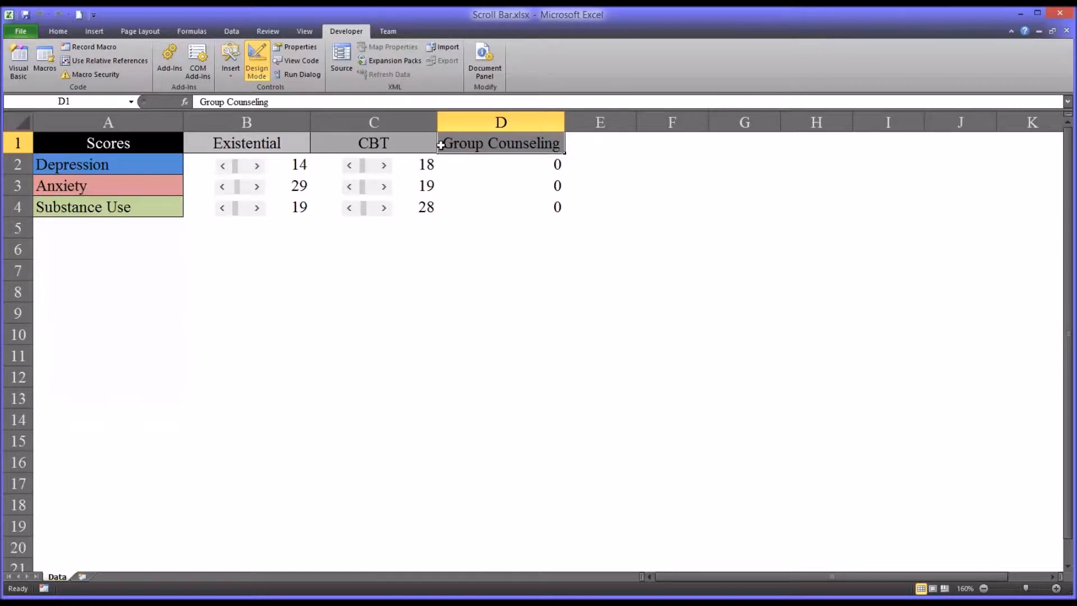
{"action": "left_click", "coordinate": [372, 143]}
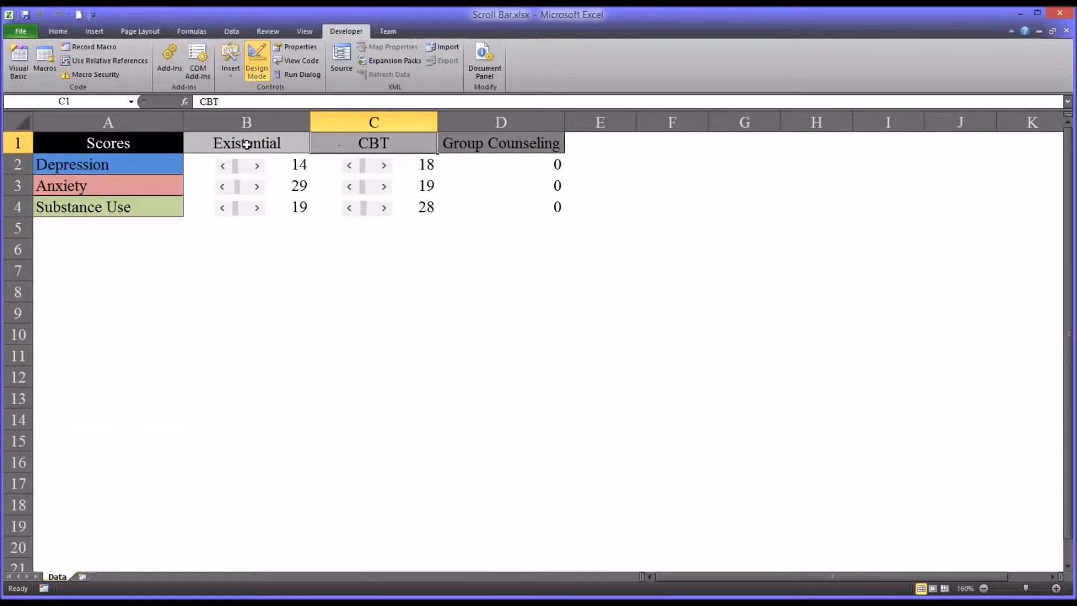
{"action": "left_click", "coordinate": [246, 143]}
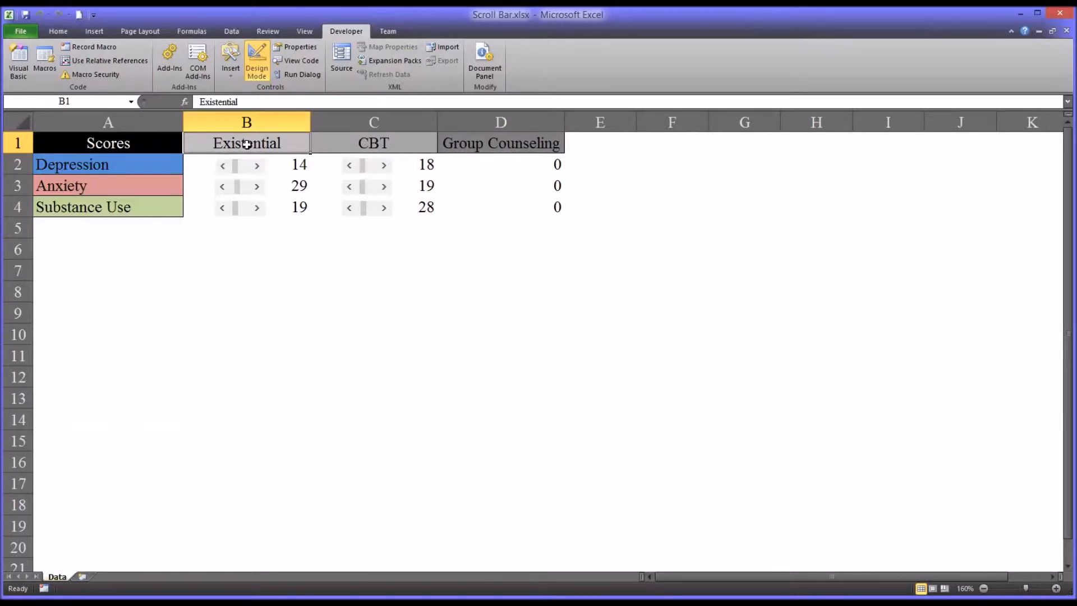
{"action": "mouse_move", "coordinate": [162, 168]}
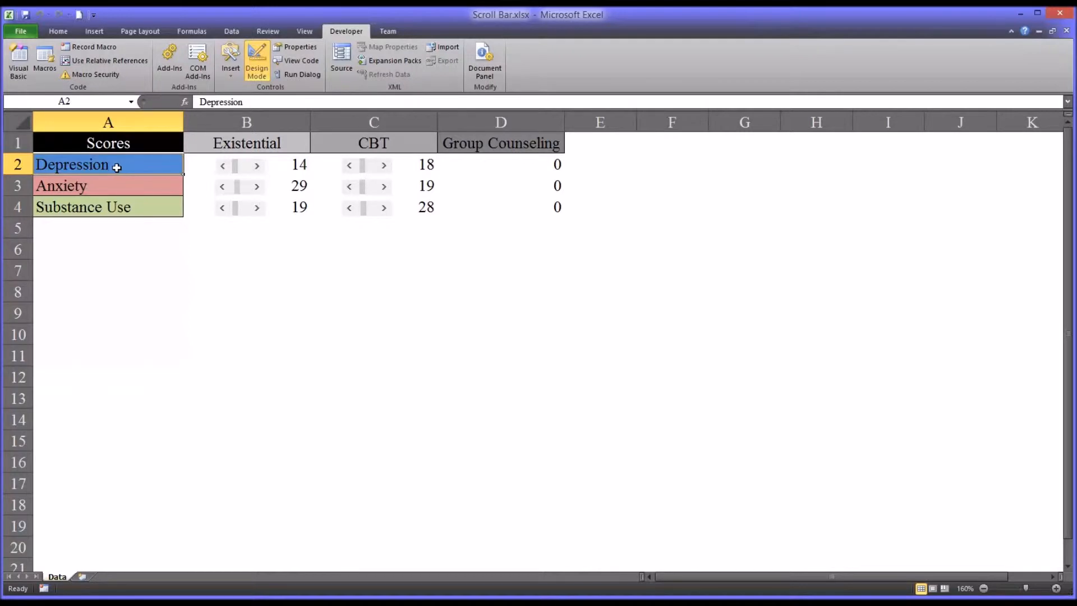
Select the Depression to Substance Use labels, then the CBT and Group Counseling headers.
{"action": "left_click", "coordinate": [81, 206]}
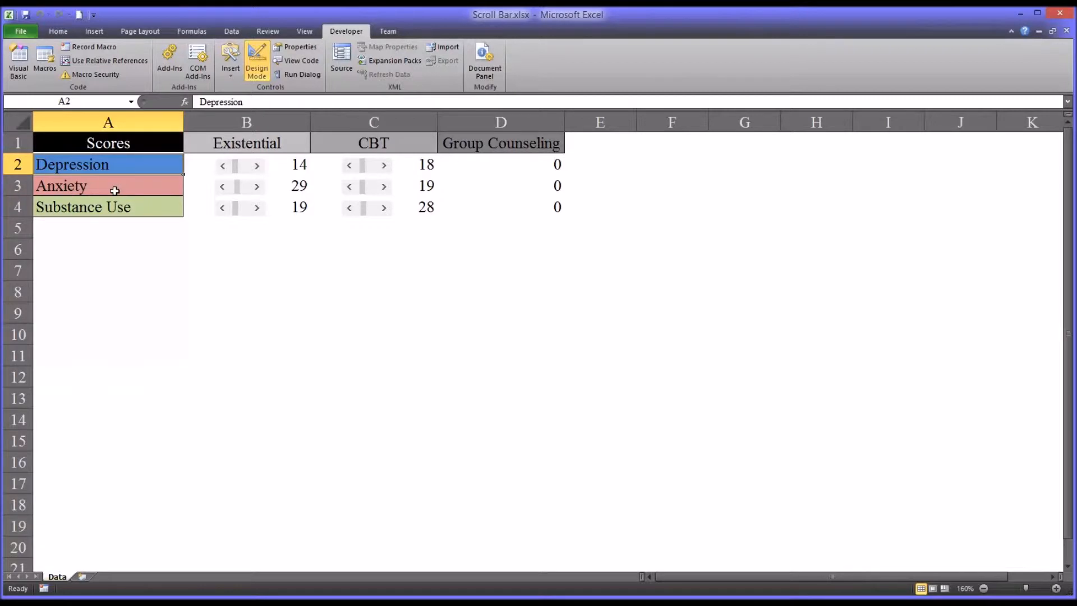
{"action": "left_click", "coordinate": [82, 207]}
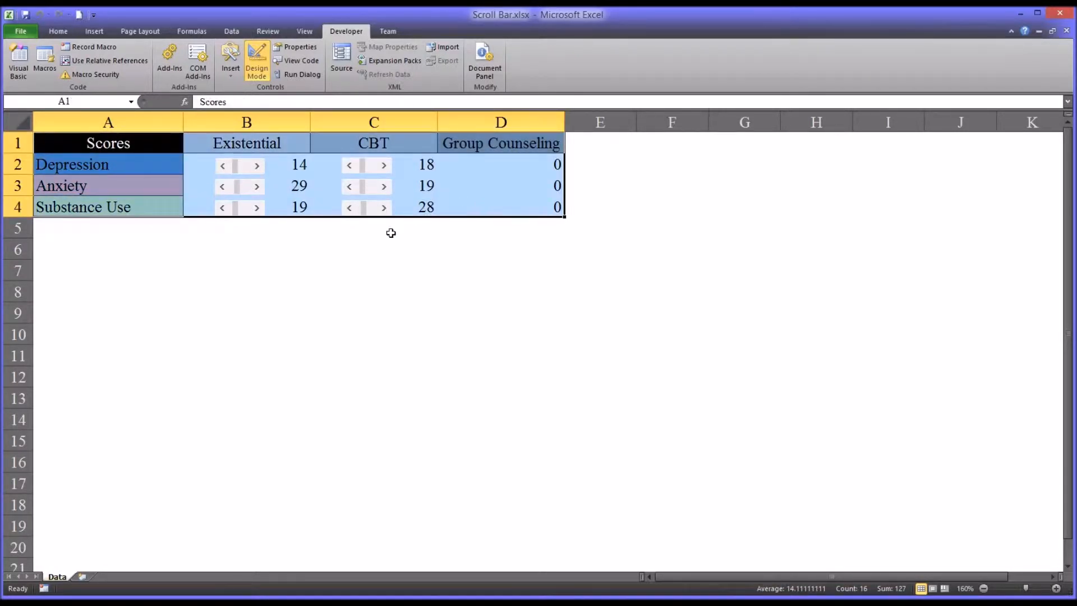
{"action": "mouse_move", "coordinate": [206, 209]}
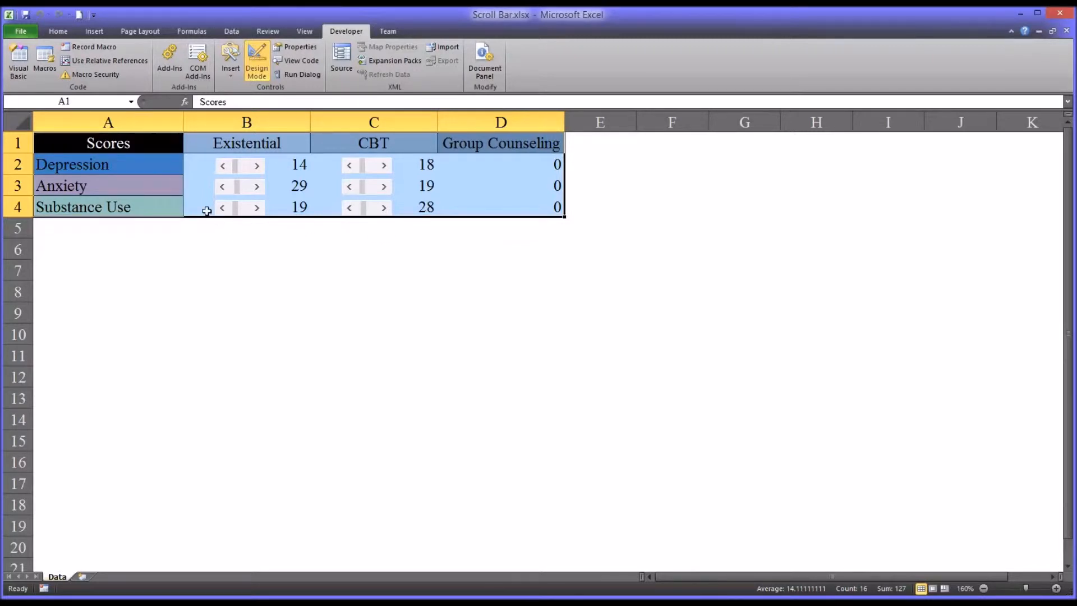
{"action": "left_click", "coordinate": [108, 164]}
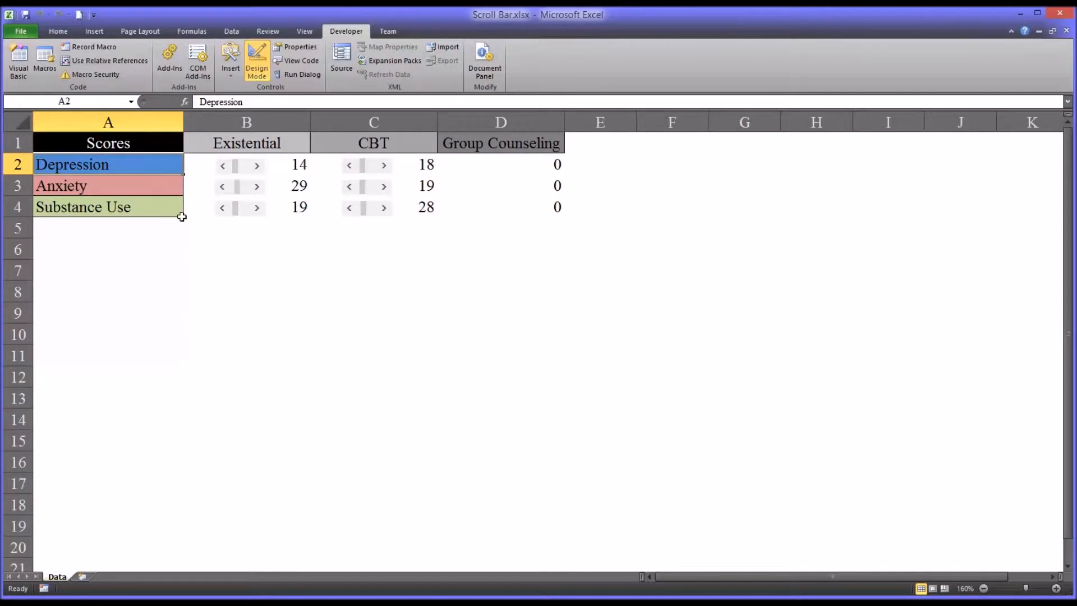
{"action": "mouse_move", "coordinate": [223, 189]}
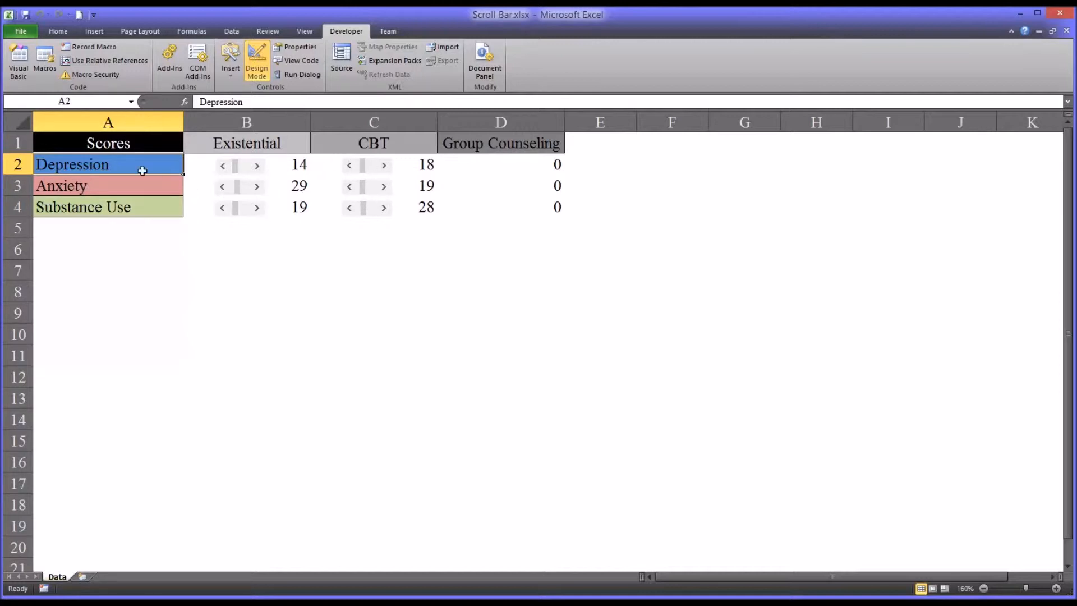
{"action": "left_click_drag", "start_coordinate": [107, 164], "coordinate": [107, 206]}
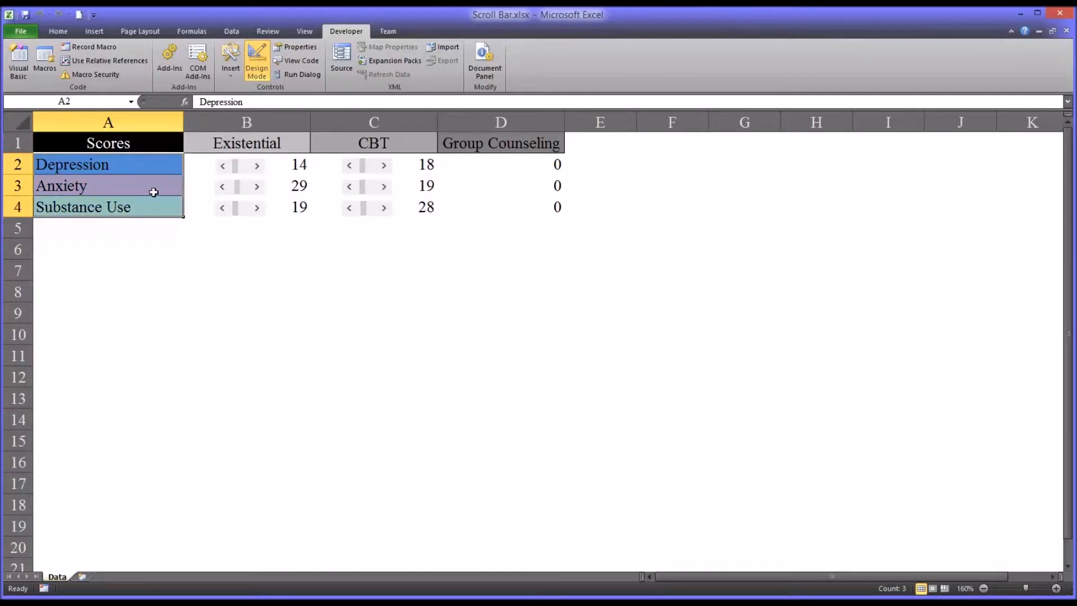
{"action": "left_click", "coordinate": [373, 142]}
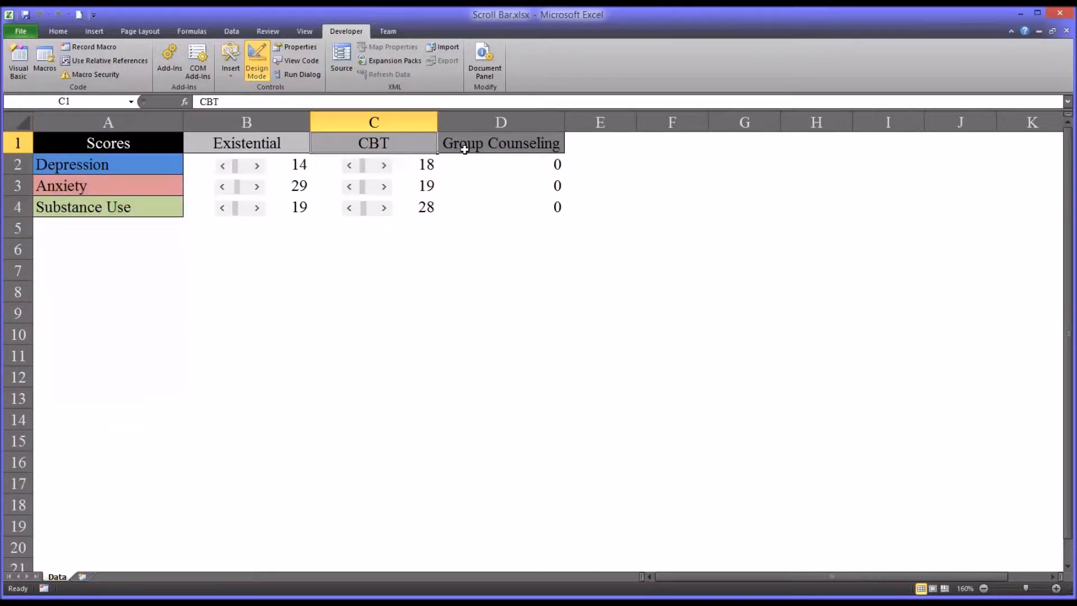
{"action": "left_click", "coordinate": [501, 143]}
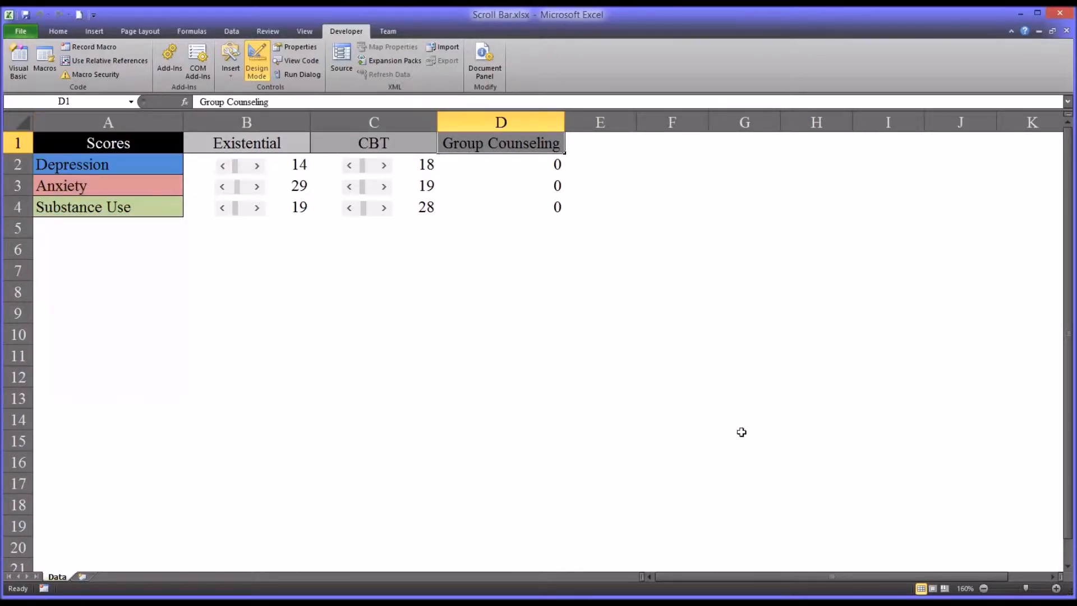
{"action": "mouse_move", "coordinate": [394, 267]}
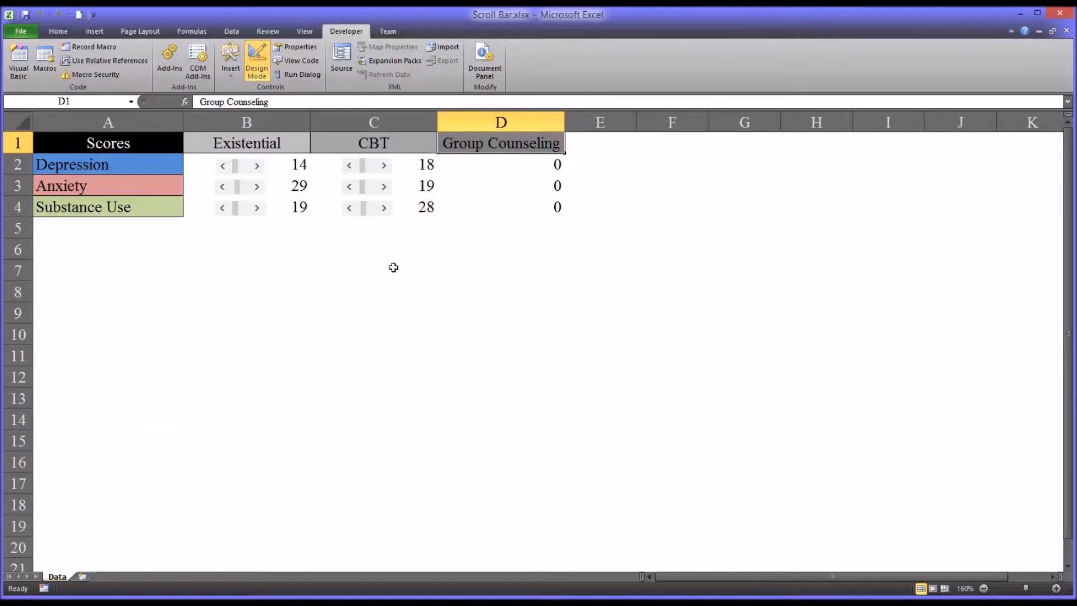
{"action": "mouse_move", "coordinate": [352, 176]}
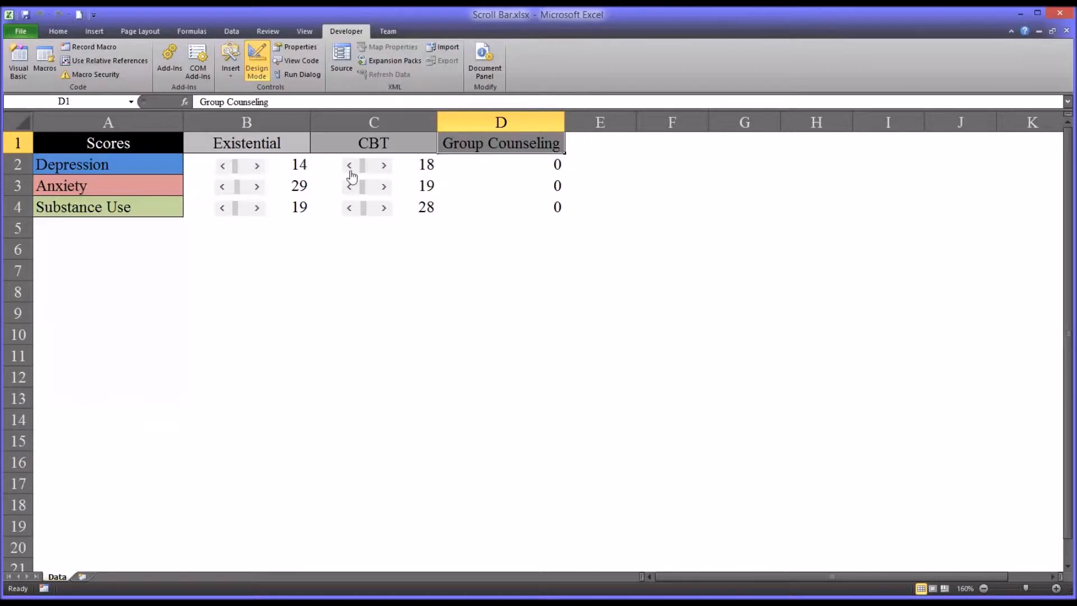
{"action": "mouse_move", "coordinate": [223, 171]}
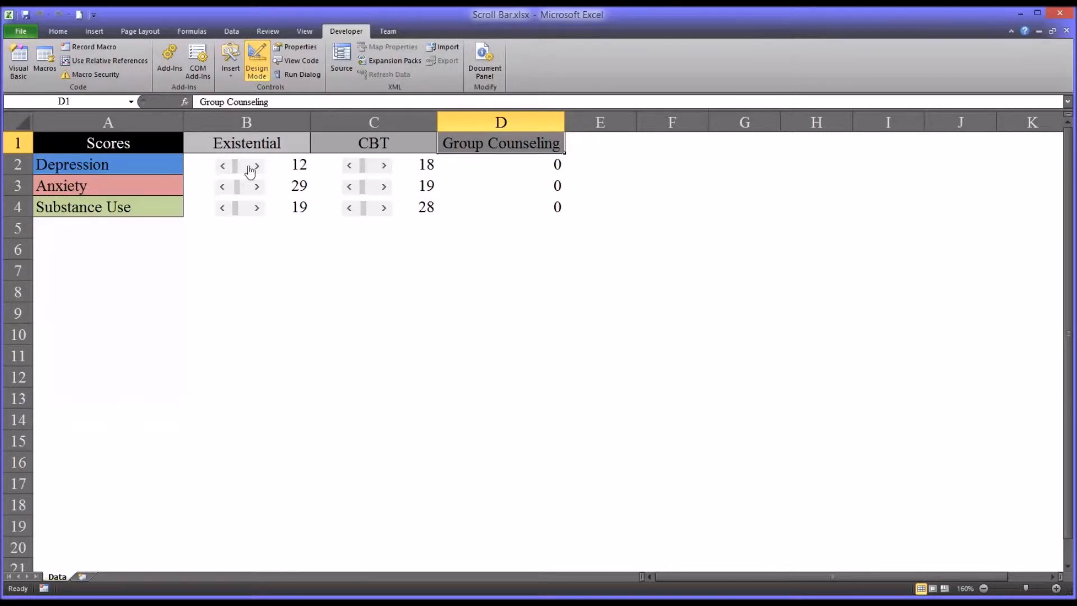
{"action": "mouse_move", "coordinate": [259, 175]}
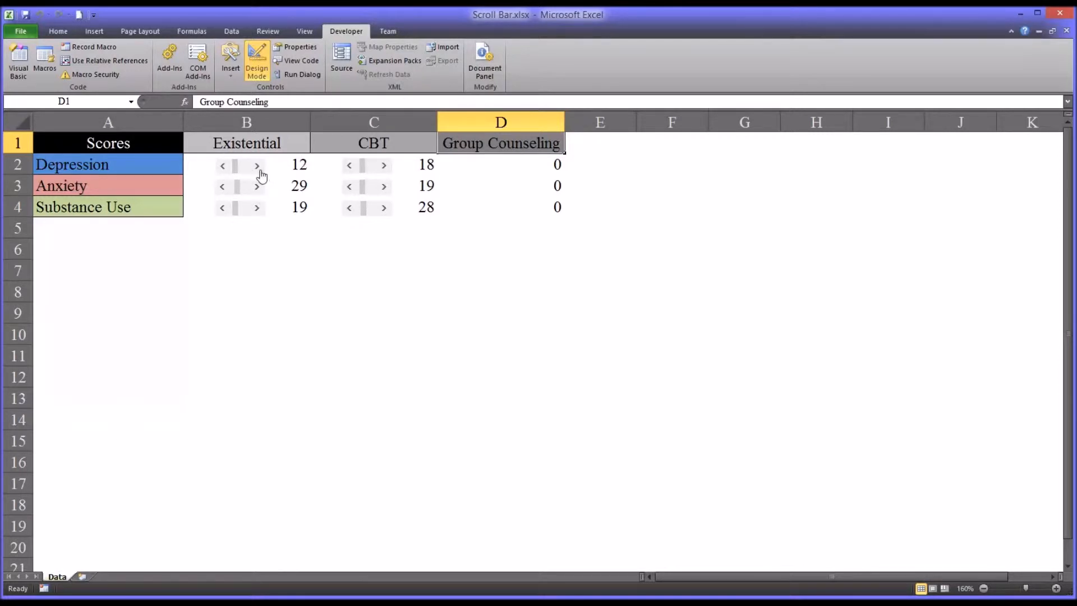
{"action": "left_click", "coordinate": [255, 165]}
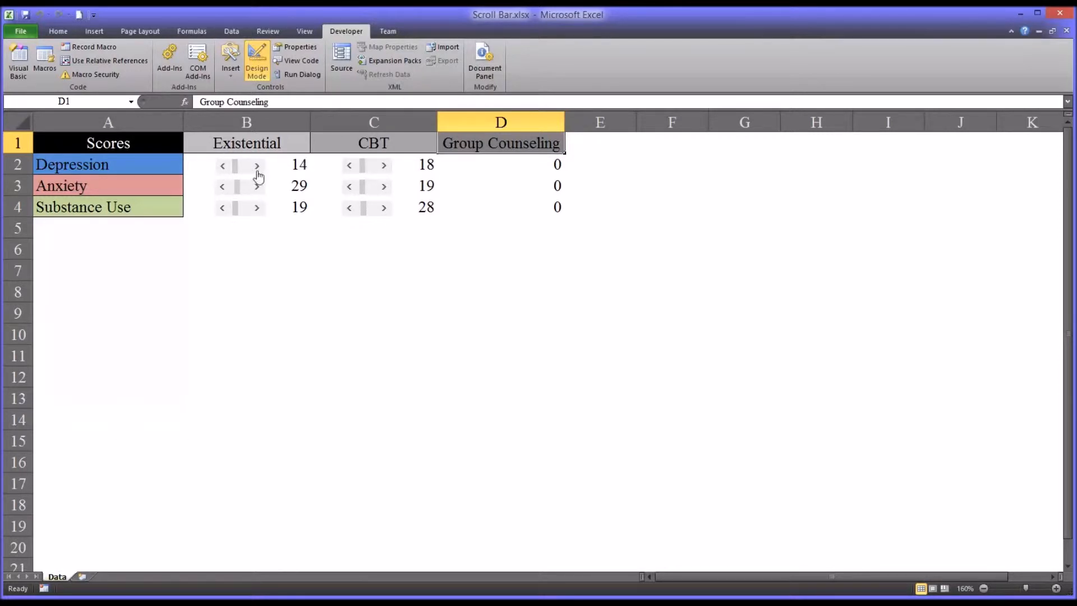
{"action": "mouse_move", "coordinate": [470, 171]}
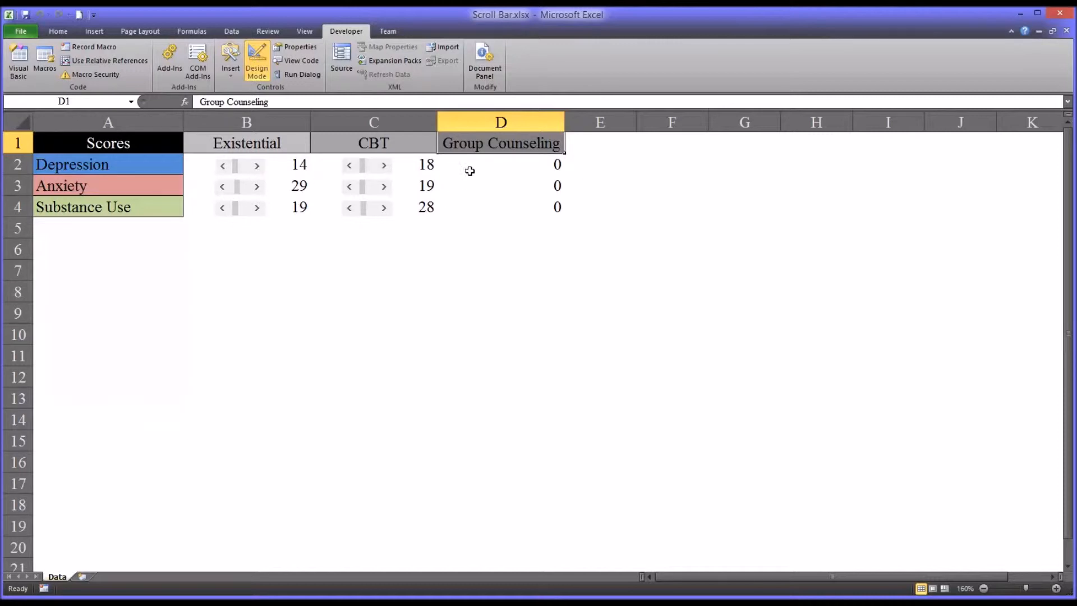
{"action": "left_click", "coordinate": [500, 163]}
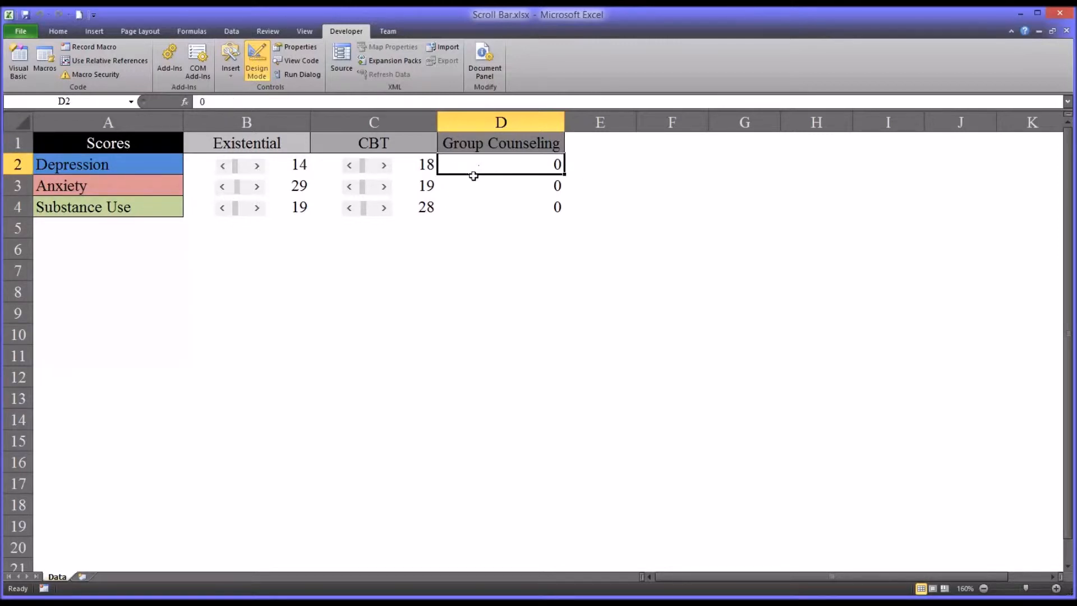
{"action": "mouse_move", "coordinate": [369, 170]}
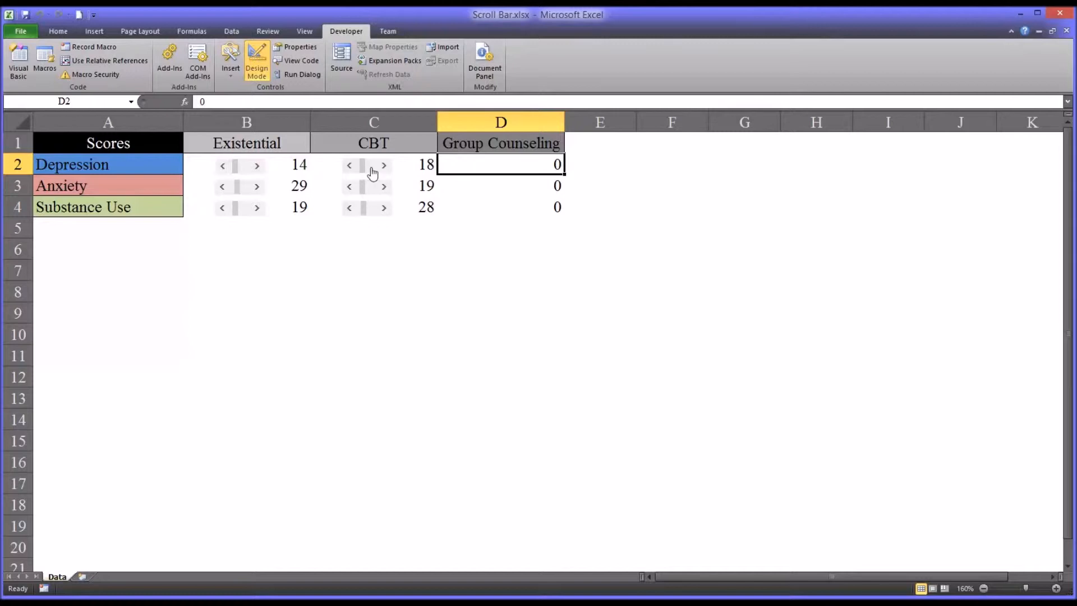
{"action": "mouse_move", "coordinate": [362, 185]}
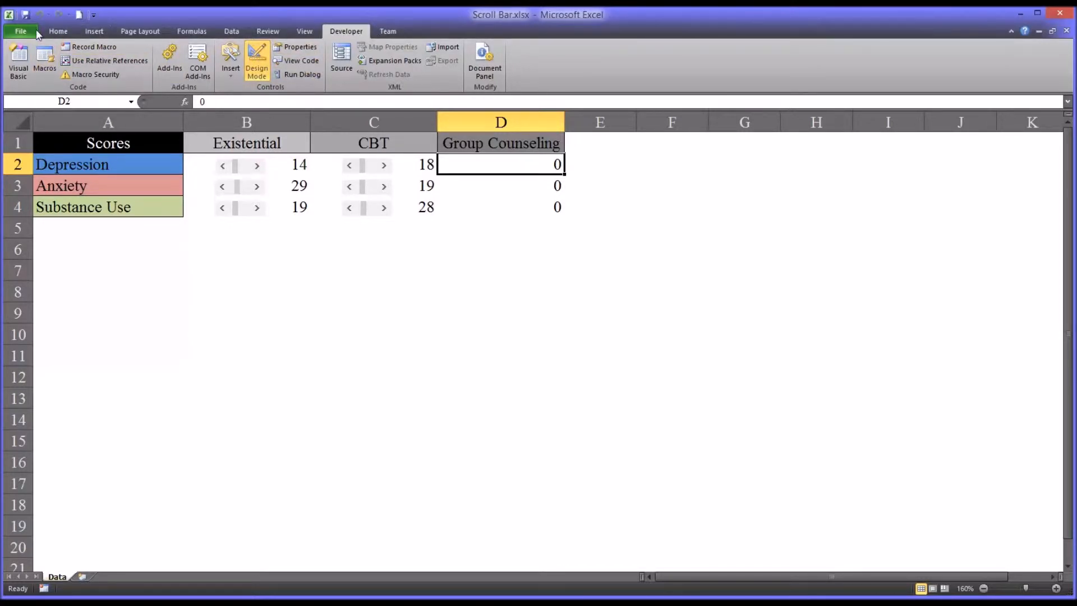
{"action": "left_click", "coordinate": [20, 32]}
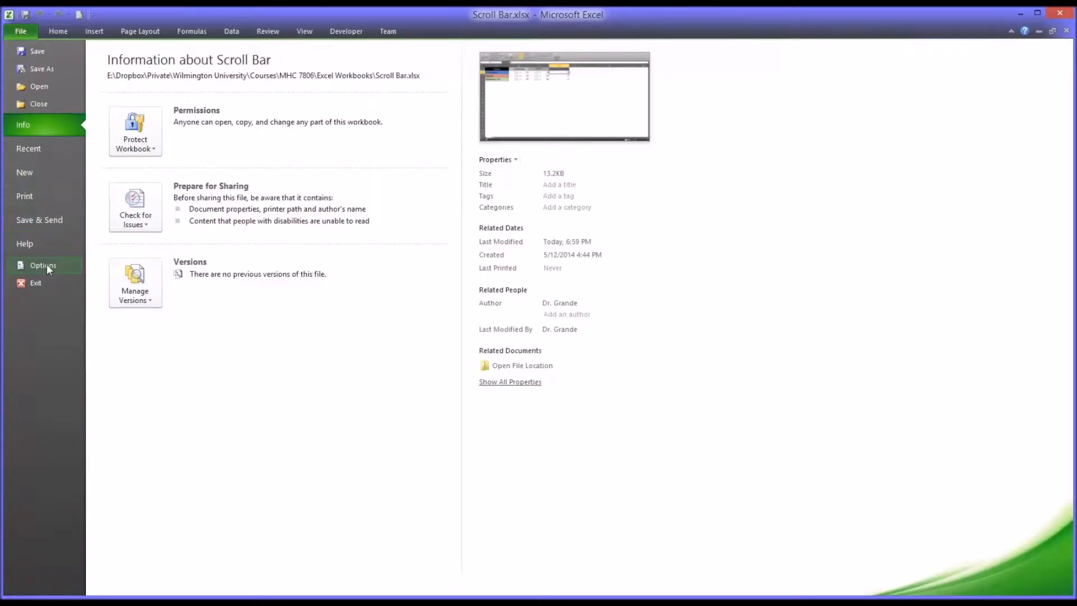
{"action": "left_click", "coordinate": [43, 265]}
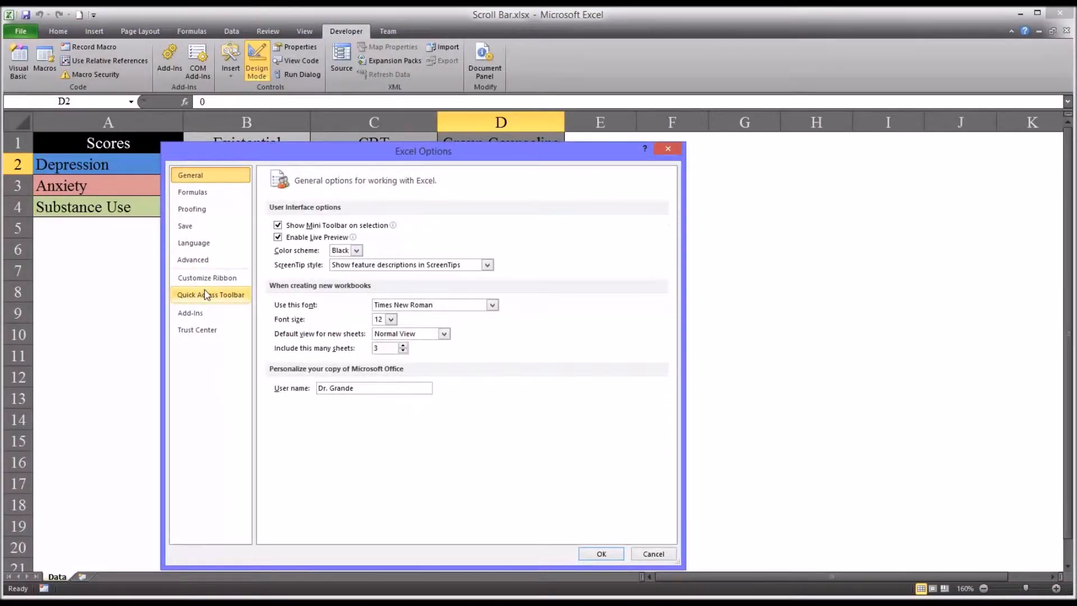
{"action": "left_click", "coordinate": [206, 277]}
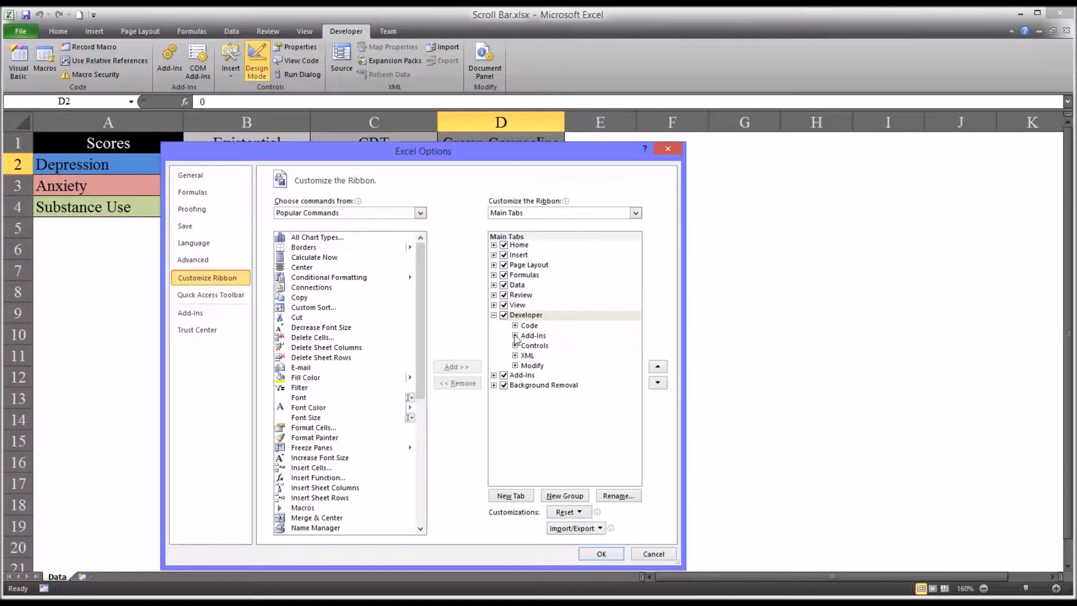
{"action": "left_click", "coordinate": [526, 315]}
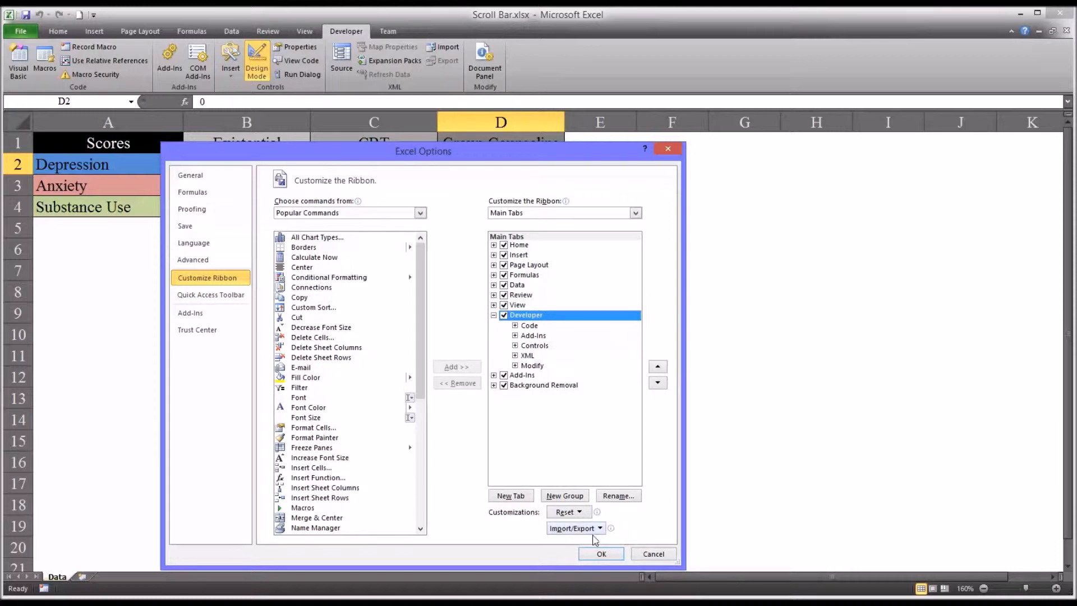
{"action": "mouse_move", "coordinate": [621, 566]}
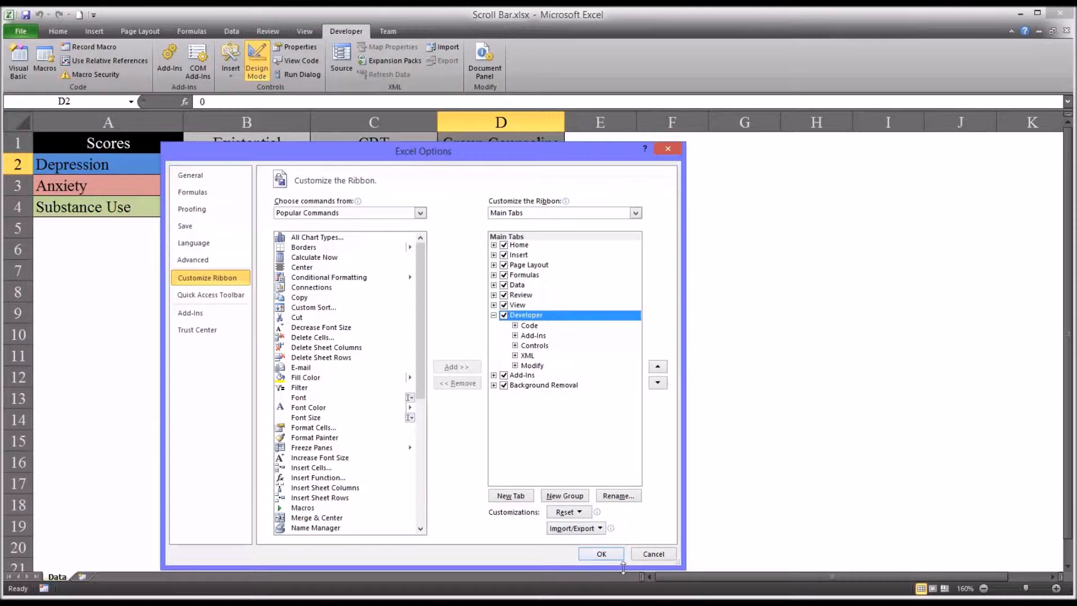
{"action": "left_click", "coordinate": [600, 553]}
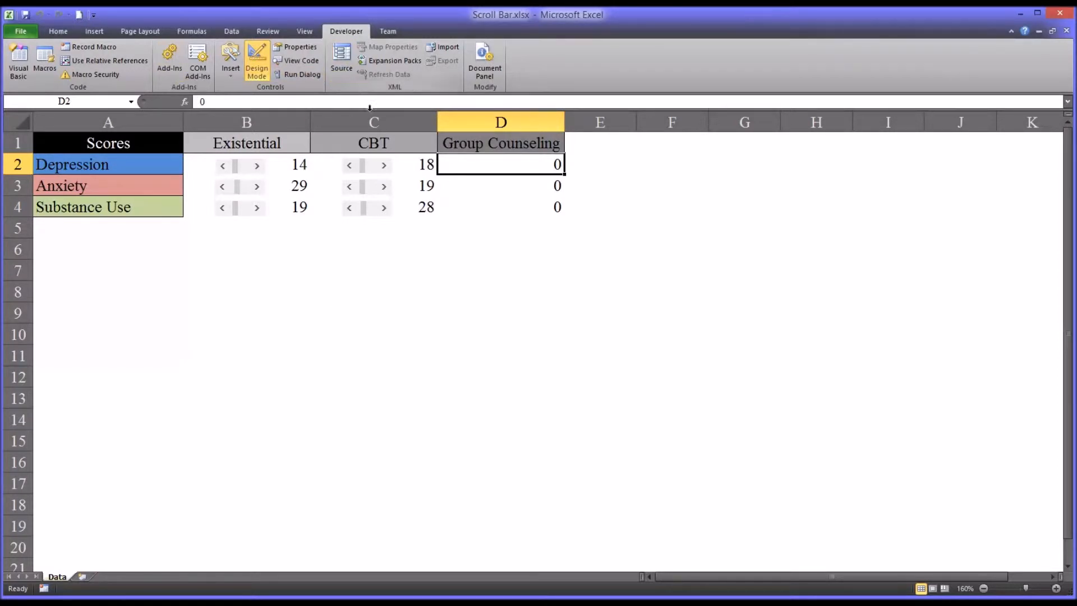
{"action": "mouse_move", "coordinate": [221, 93]}
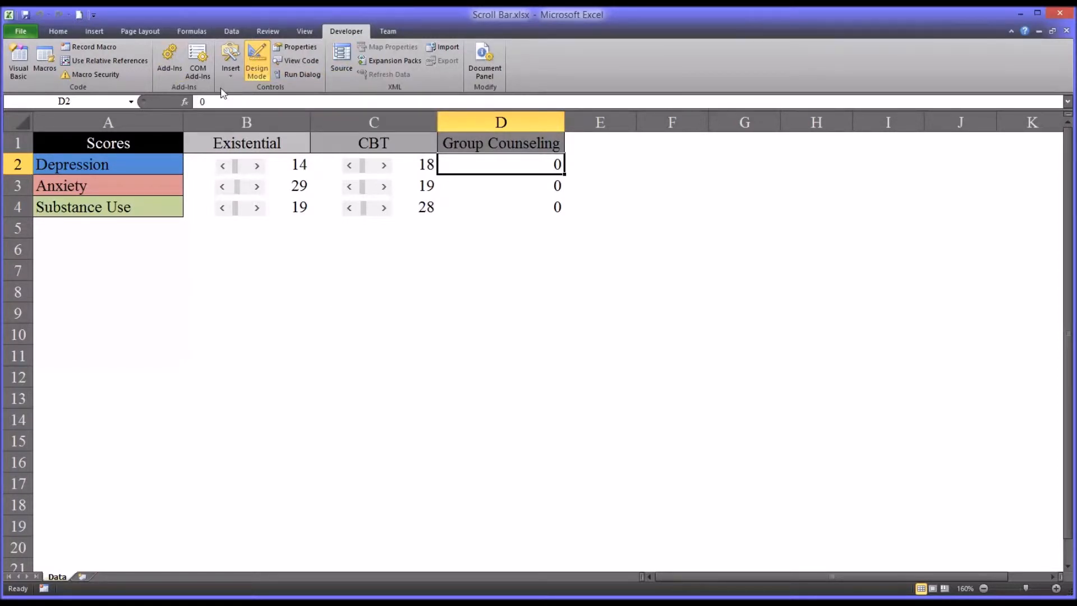
{"action": "mouse_move", "coordinate": [230, 58]}
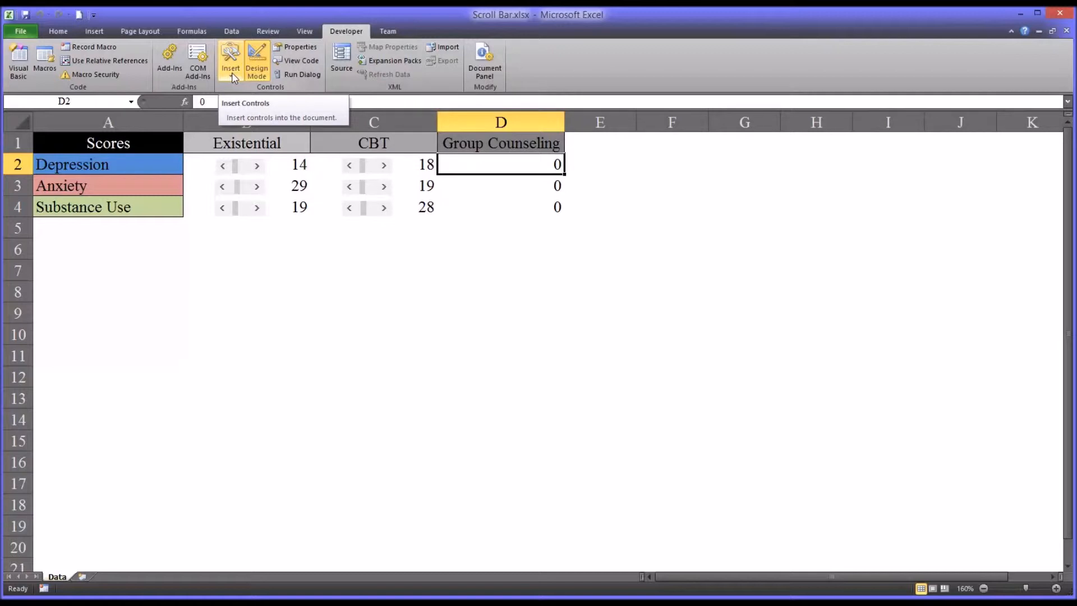
Show the Developer Insert gallery of form and ActiveX controls.
{"action": "left_click", "coordinate": [230, 59]}
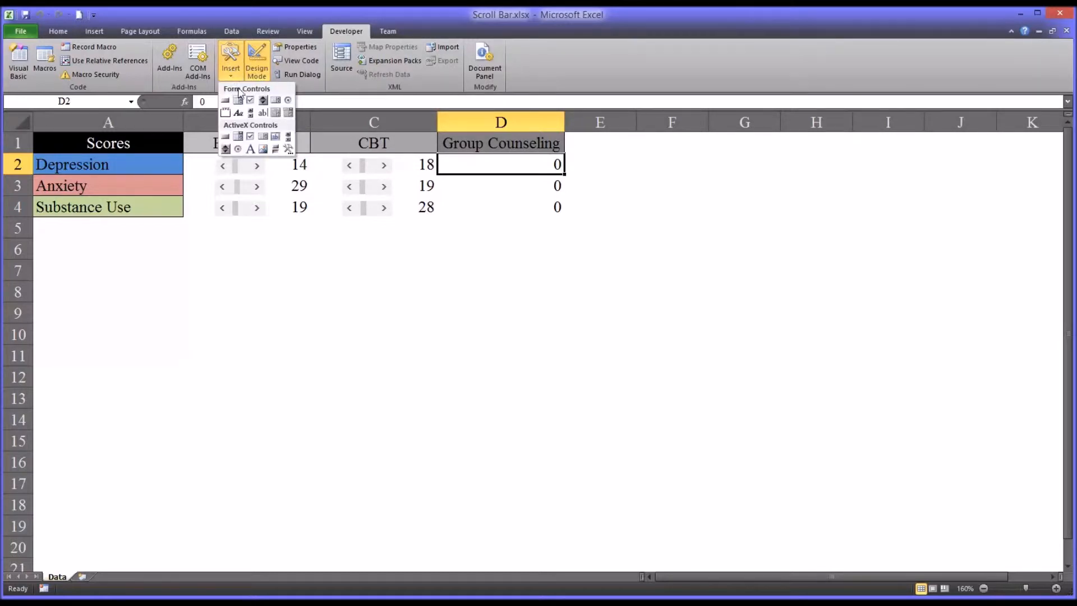
{"action": "mouse_move", "coordinate": [238, 112]}
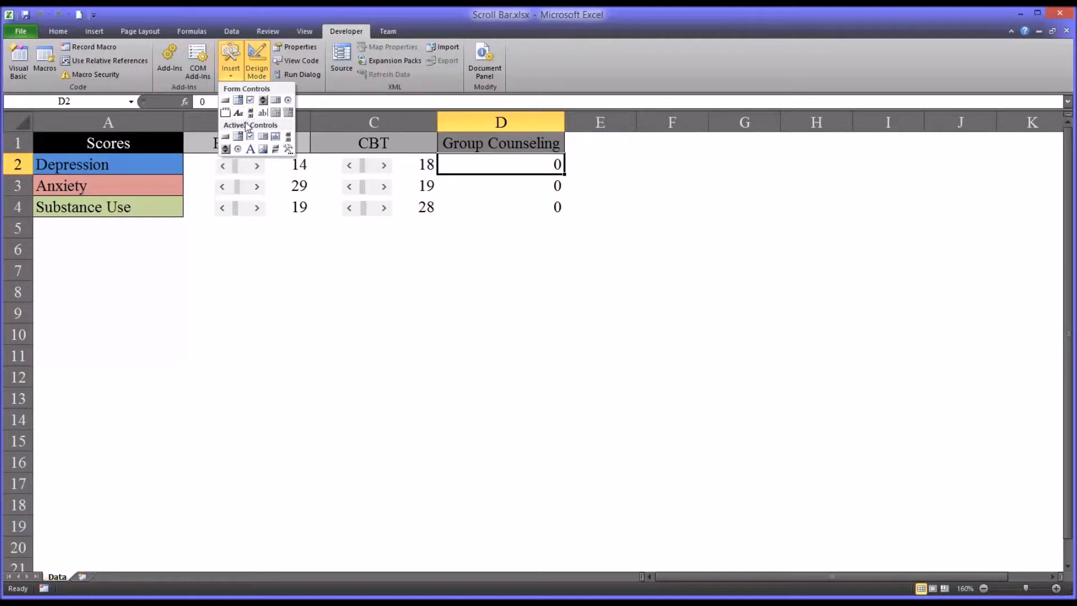
{"action": "mouse_move", "coordinate": [259, 112]}
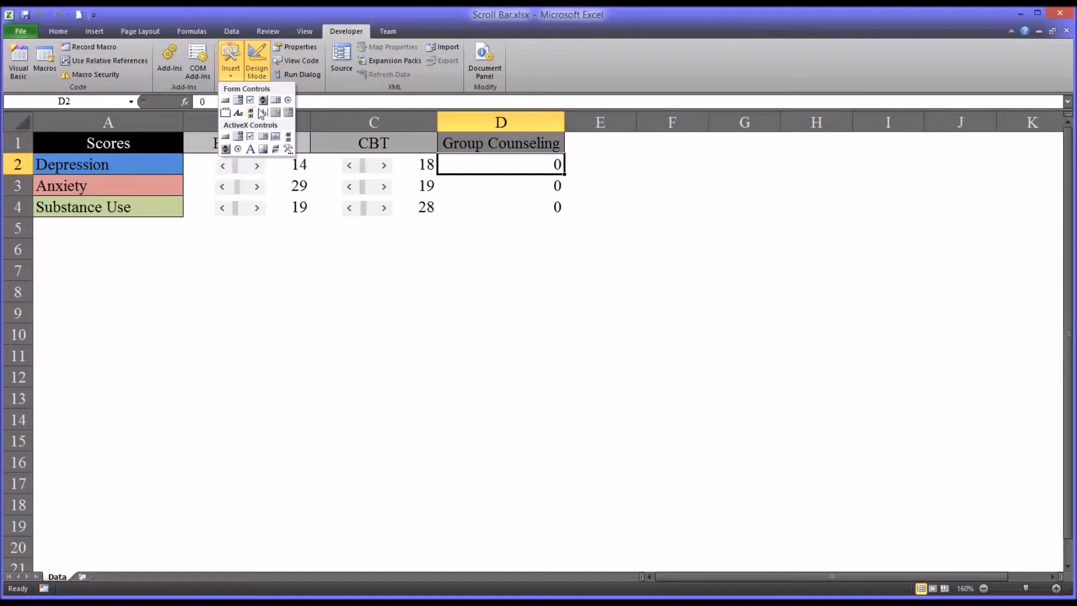
{"action": "mouse_move", "coordinate": [261, 112]}
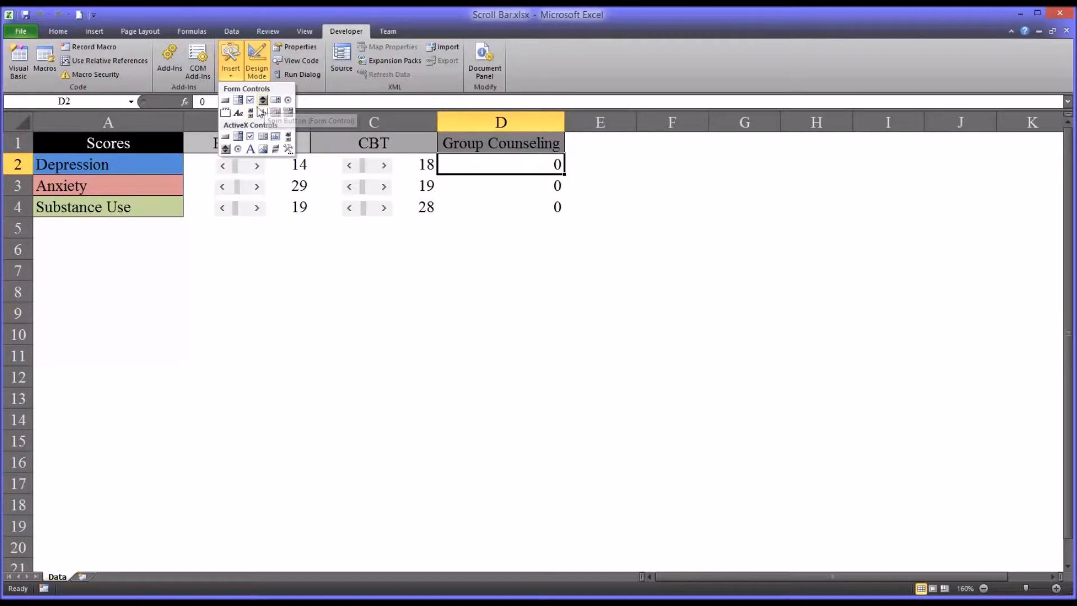
{"action": "mouse_move", "coordinate": [261, 109]}
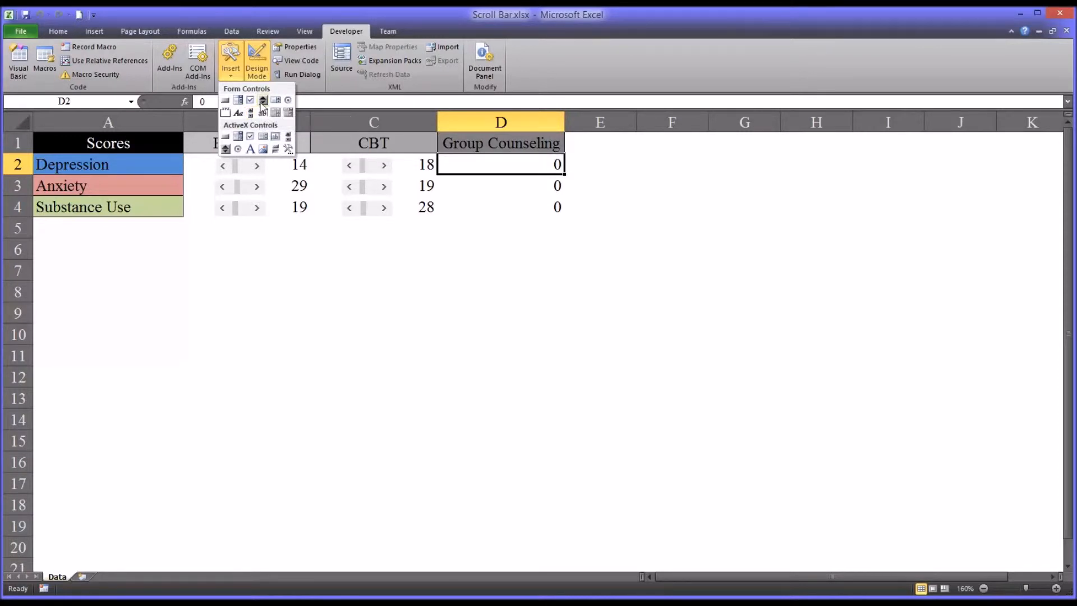
{"action": "mouse_move", "coordinate": [251, 112]}
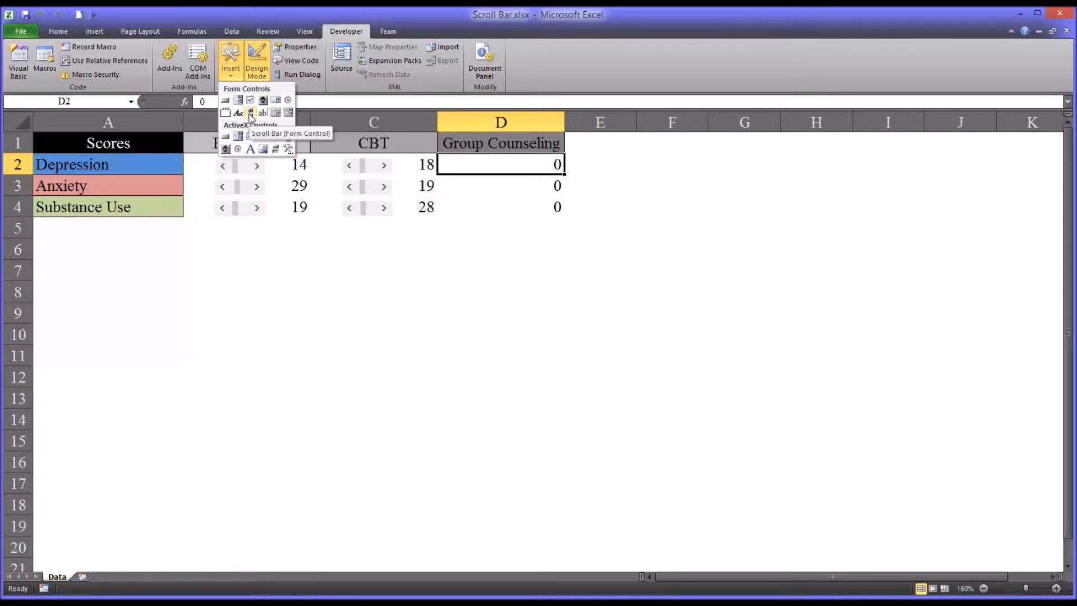
{"action": "mouse_move", "coordinate": [250, 113]}
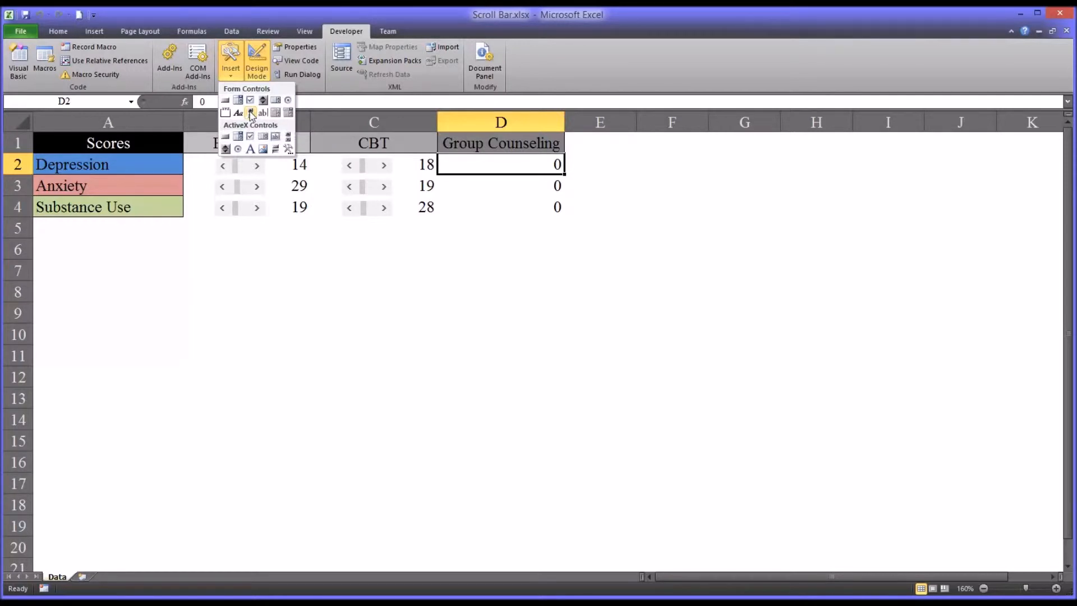
Draw a Scroll Bar form control and place it in cell D2 beside the Group Counseling Depression score.
{"action": "left_click", "coordinate": [261, 112]}
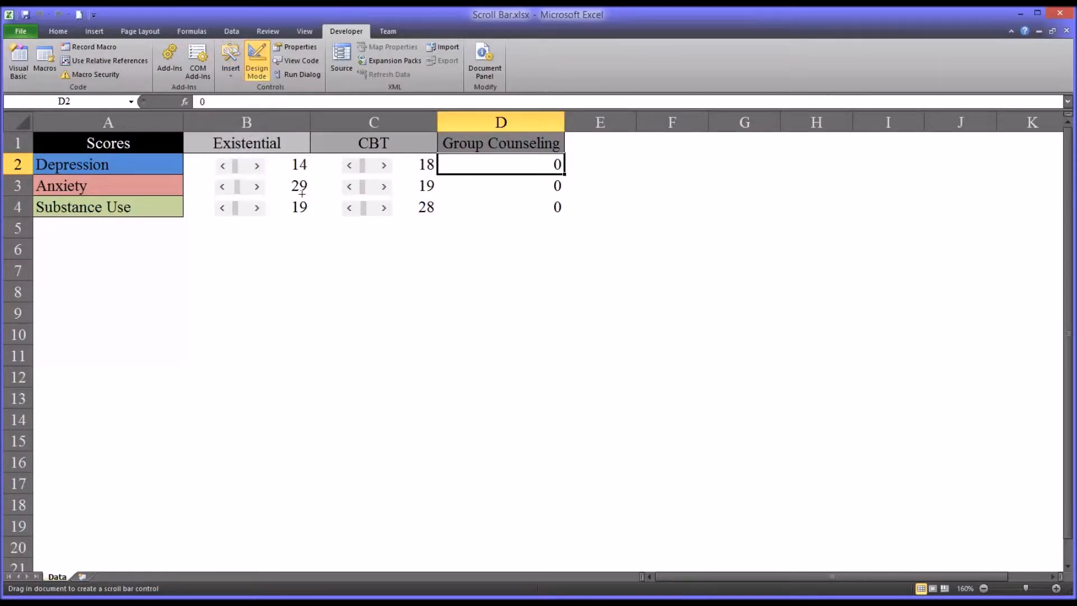
{"action": "mouse_move", "coordinate": [387, 290]}
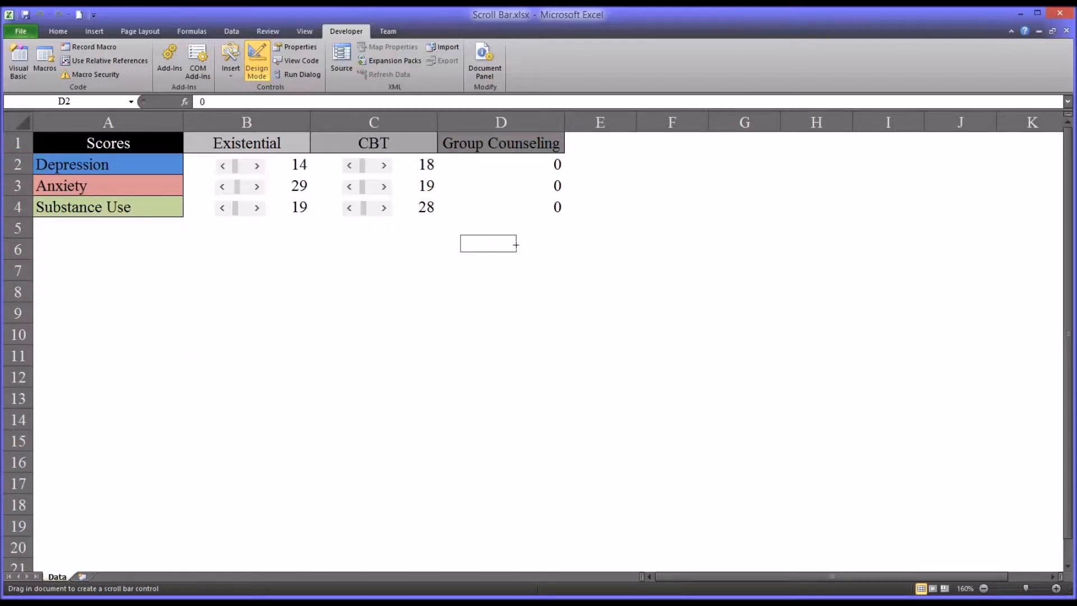
{"action": "left_click_drag", "start_coordinate": [459, 237], "coordinate": [518, 250]}
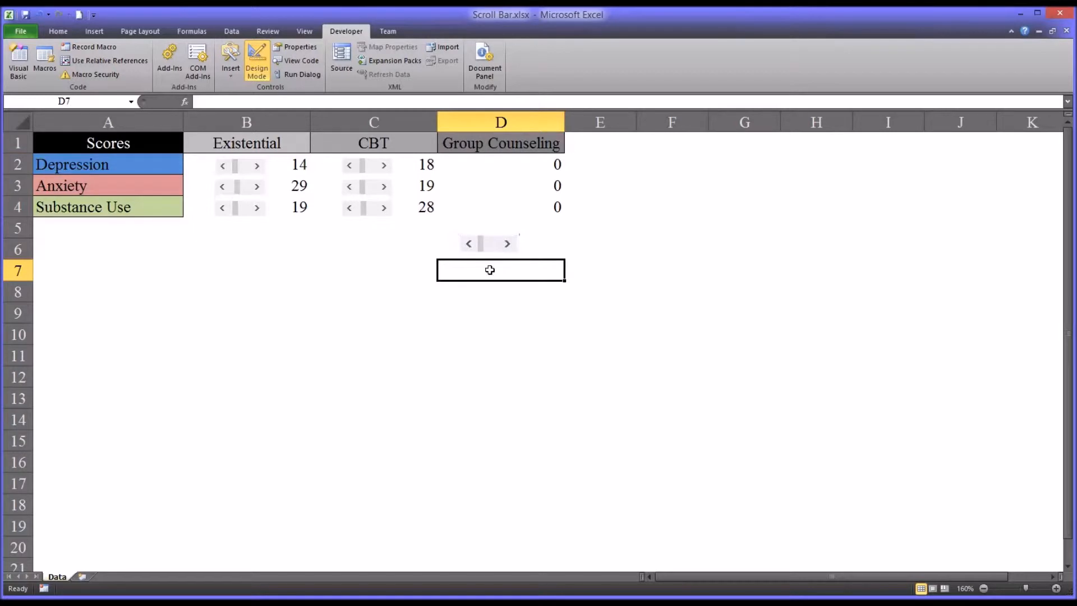
{"action": "mouse_move", "coordinate": [489, 247]}
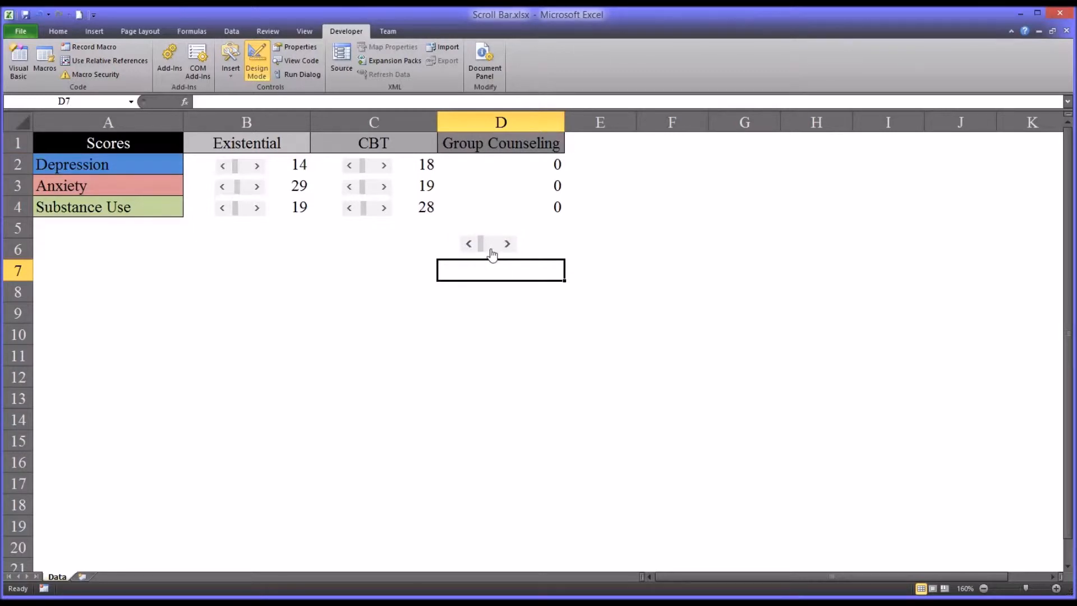
{"action": "left_click", "coordinate": [488, 243]}
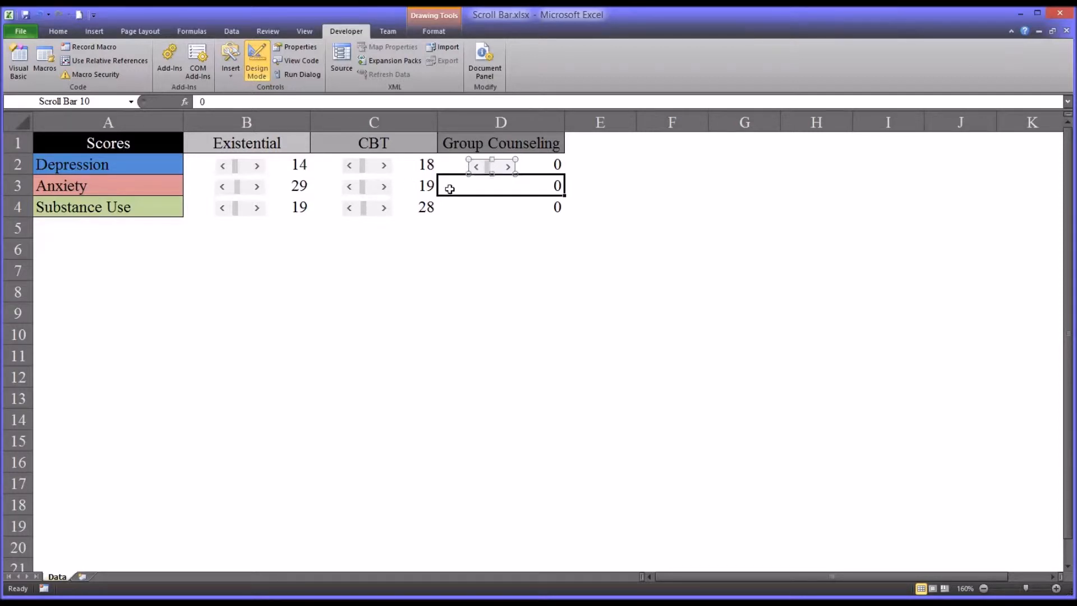
{"action": "left_click", "coordinate": [500, 185]}
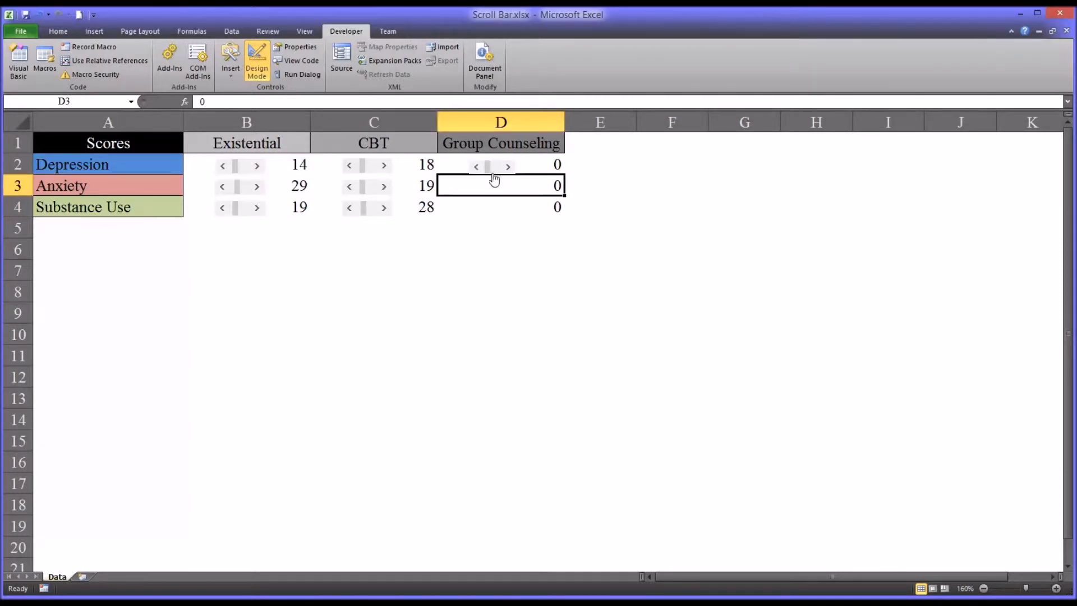
{"action": "mouse_move", "coordinate": [498, 175]}
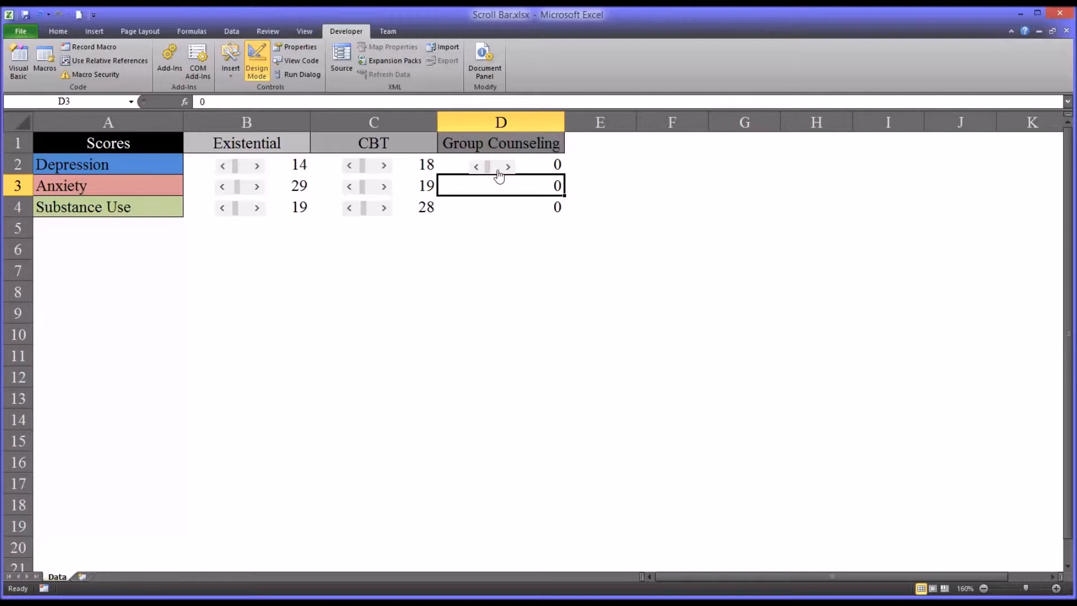
{"action": "right_click", "coordinate": [491, 165]}
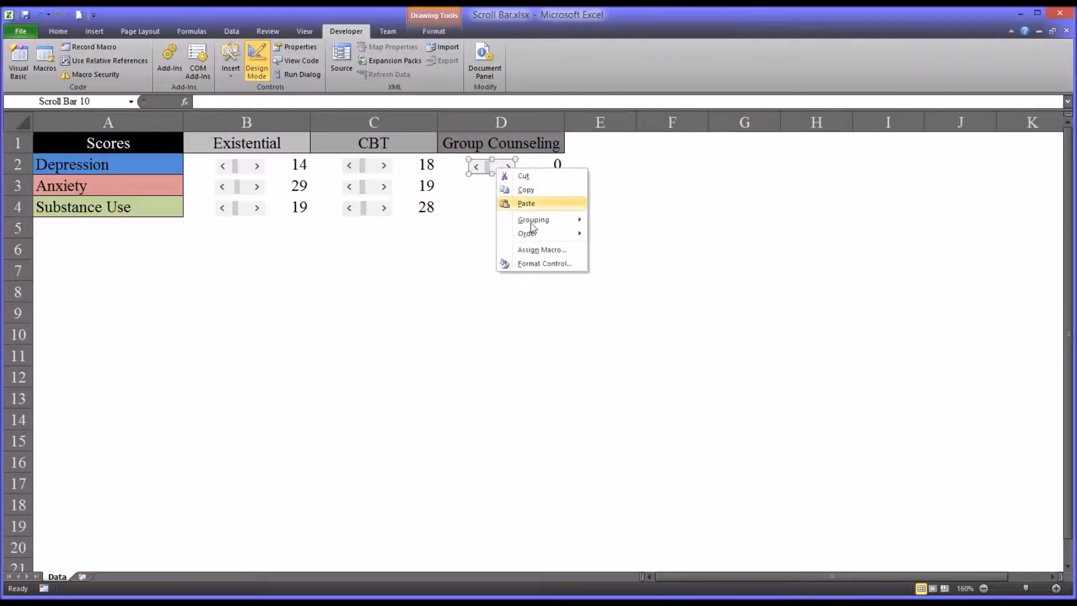
{"action": "left_click", "coordinate": [544, 263]}
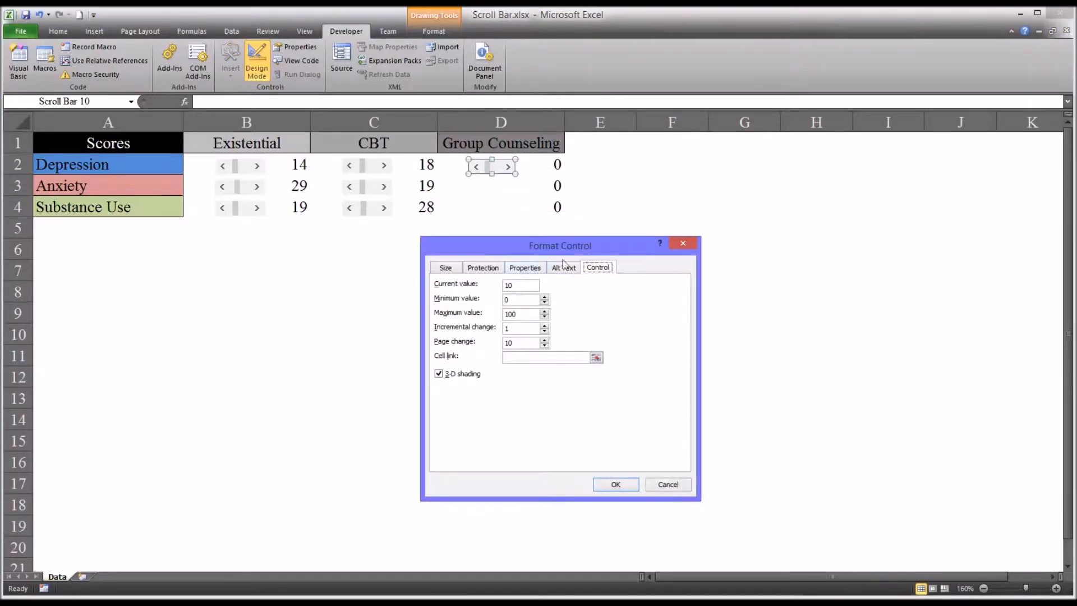
{"action": "mouse_move", "coordinate": [598, 295]}
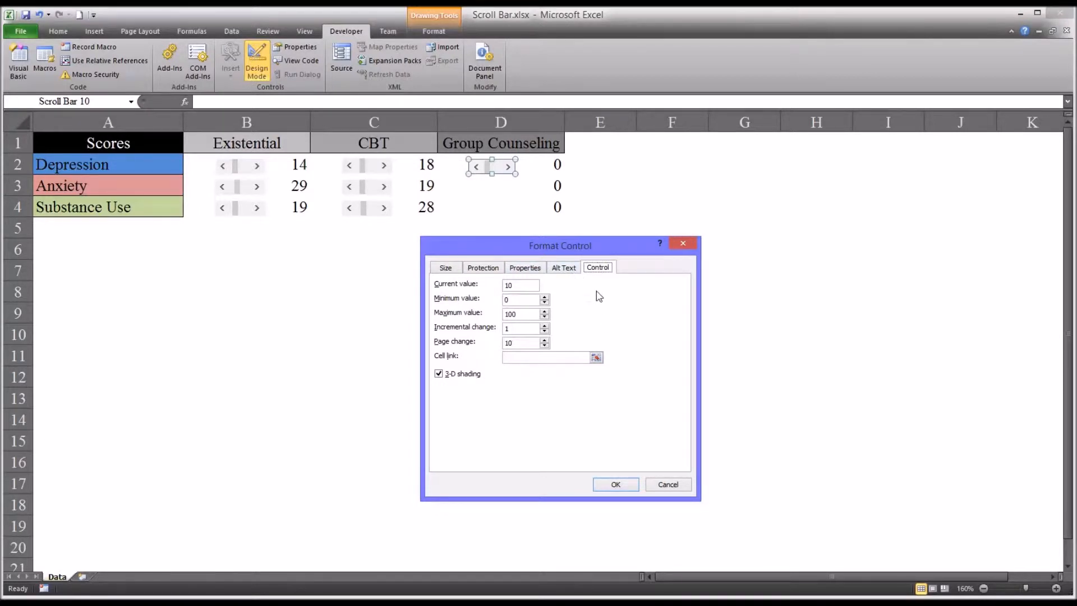
{"action": "left_click", "coordinate": [445, 267]}
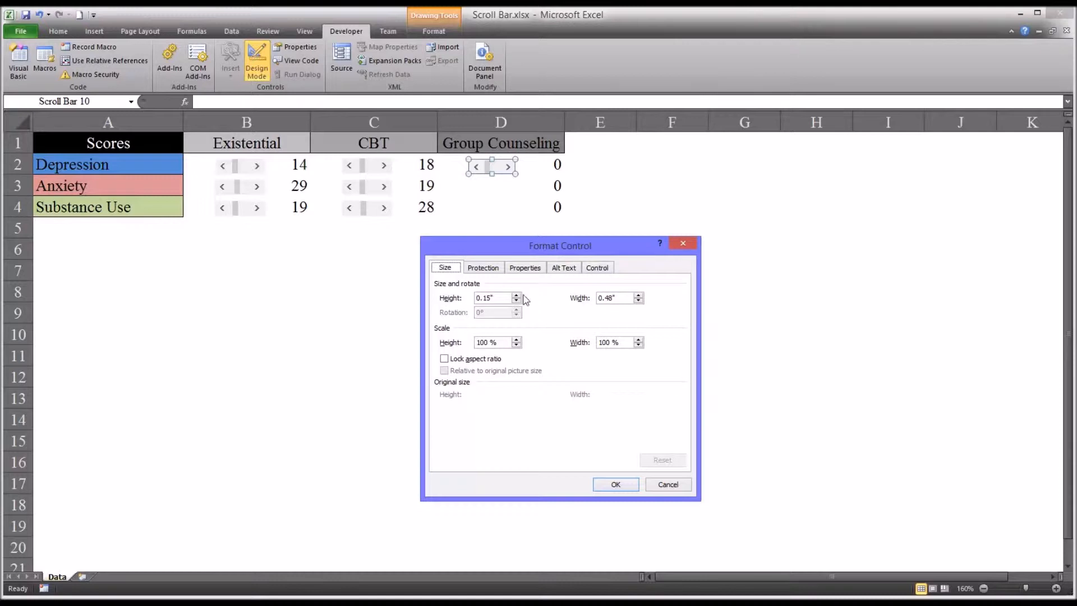
{"action": "mouse_move", "coordinate": [464, 305]}
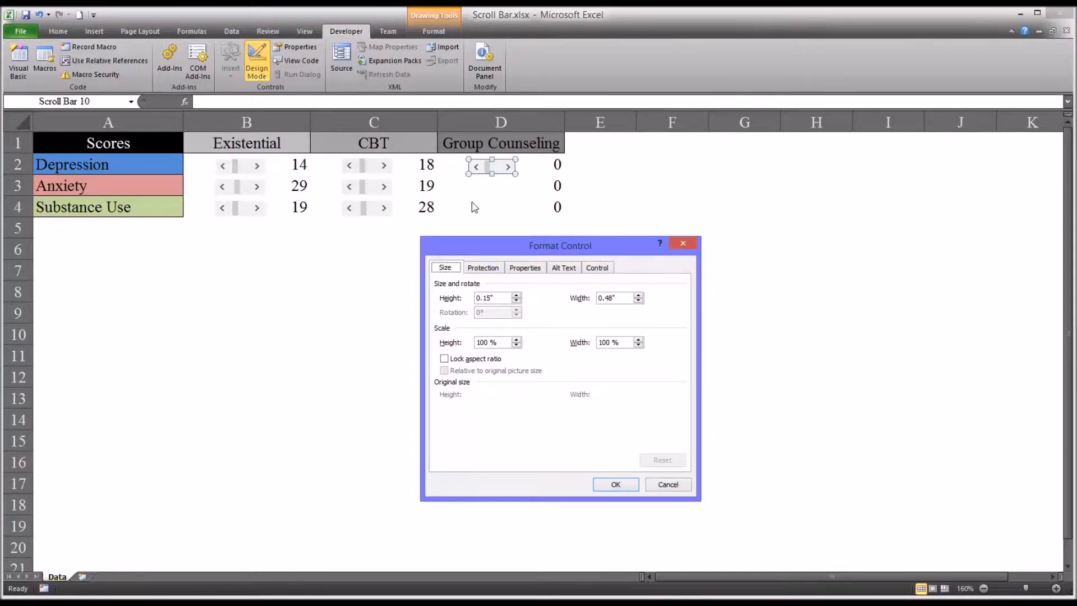
{"action": "mouse_move", "coordinate": [464, 335]}
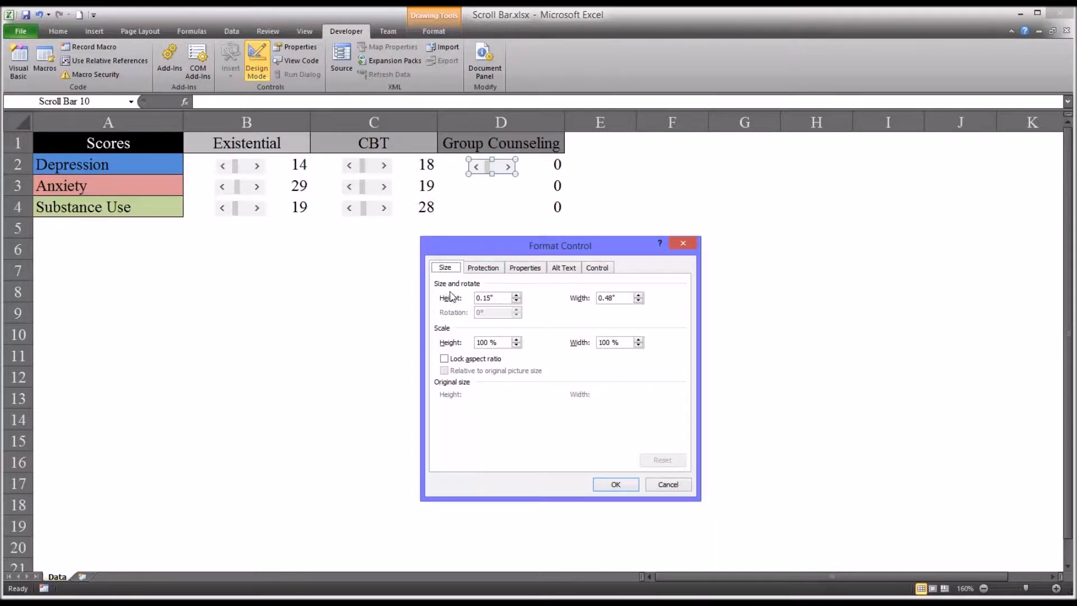
{"action": "mouse_move", "coordinate": [466, 335]}
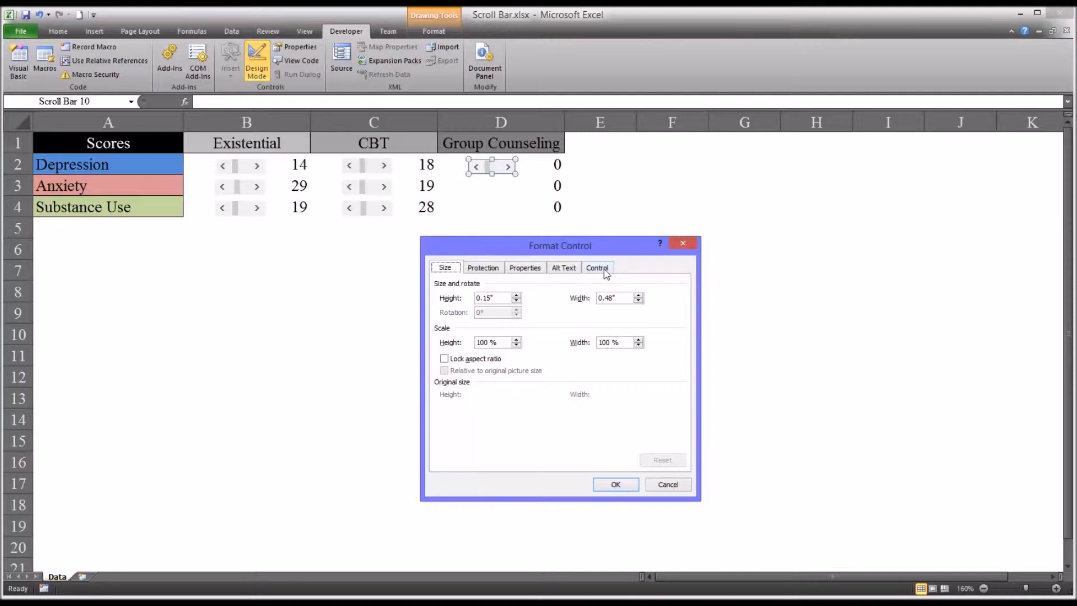
{"action": "left_click", "coordinate": [596, 267]}
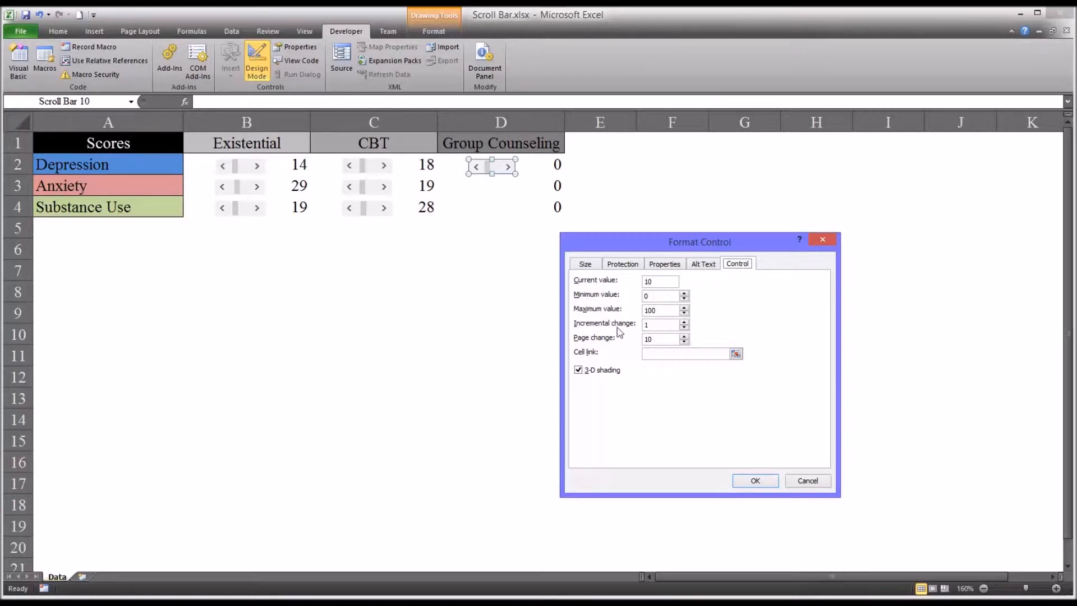
Link the D2 scroll bar to cell $D$2 so the Depression score reads 10.
{"action": "left_click", "coordinate": [659, 324]}
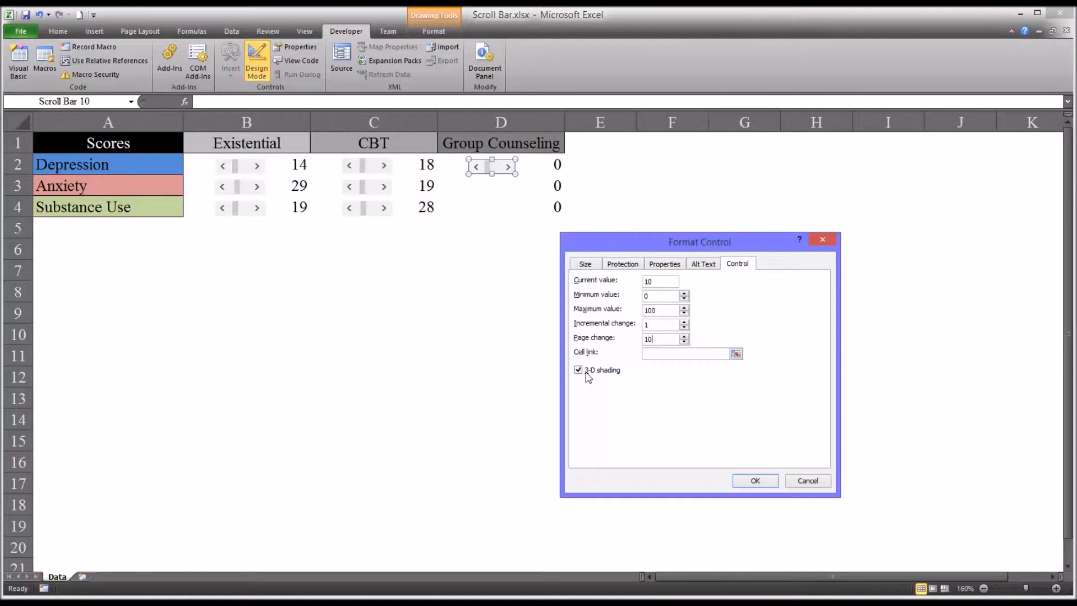
{"action": "mouse_move", "coordinate": [616, 363]}
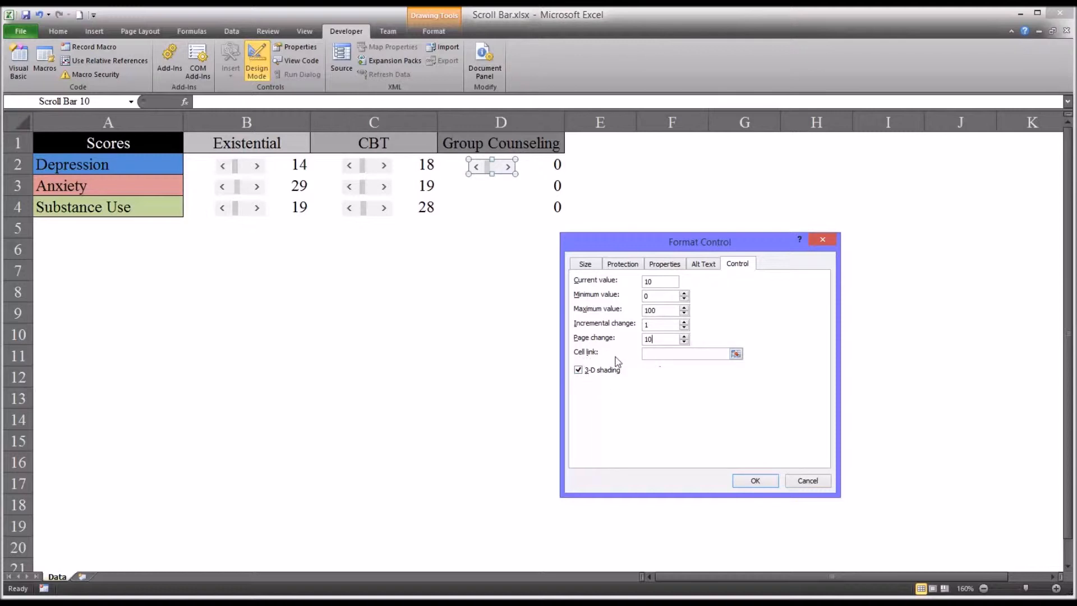
{"action": "left_click", "coordinate": [683, 354]}
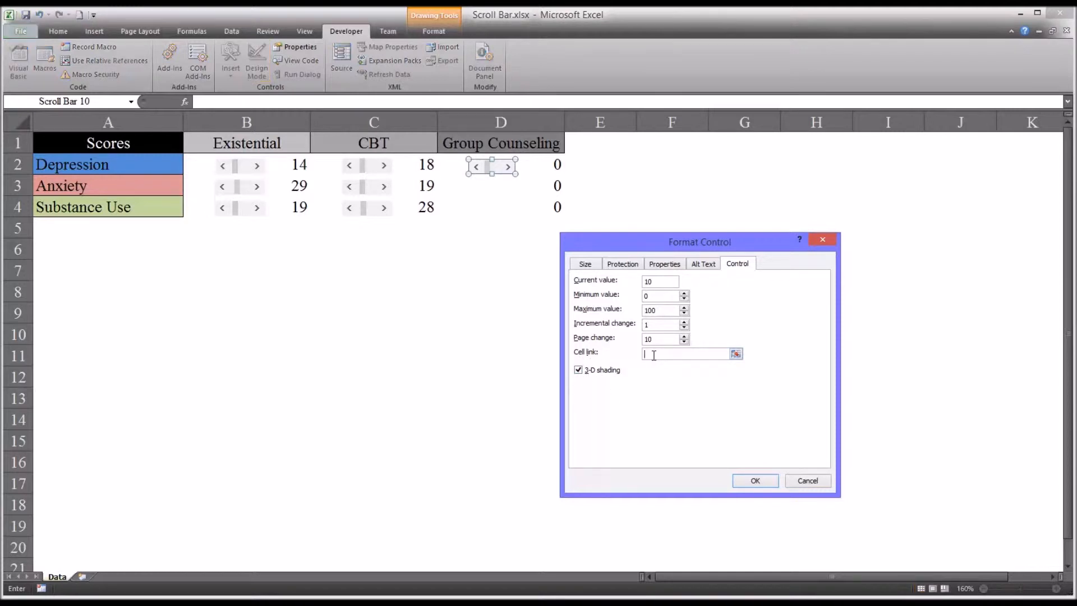
{"action": "mouse_move", "coordinate": [683, 353]}
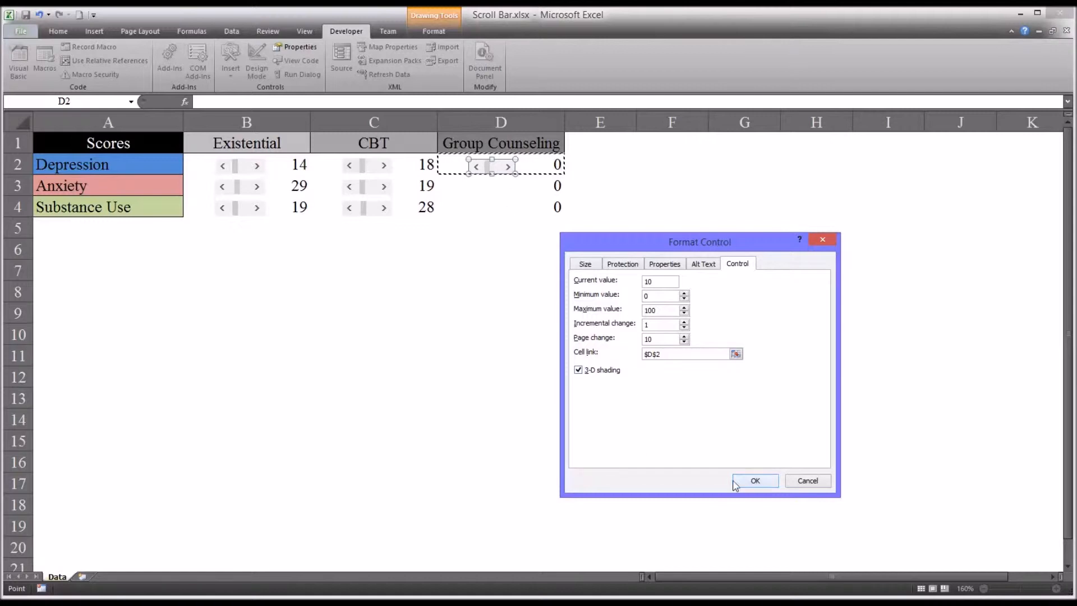
{"action": "left_click", "coordinate": [754, 480]}
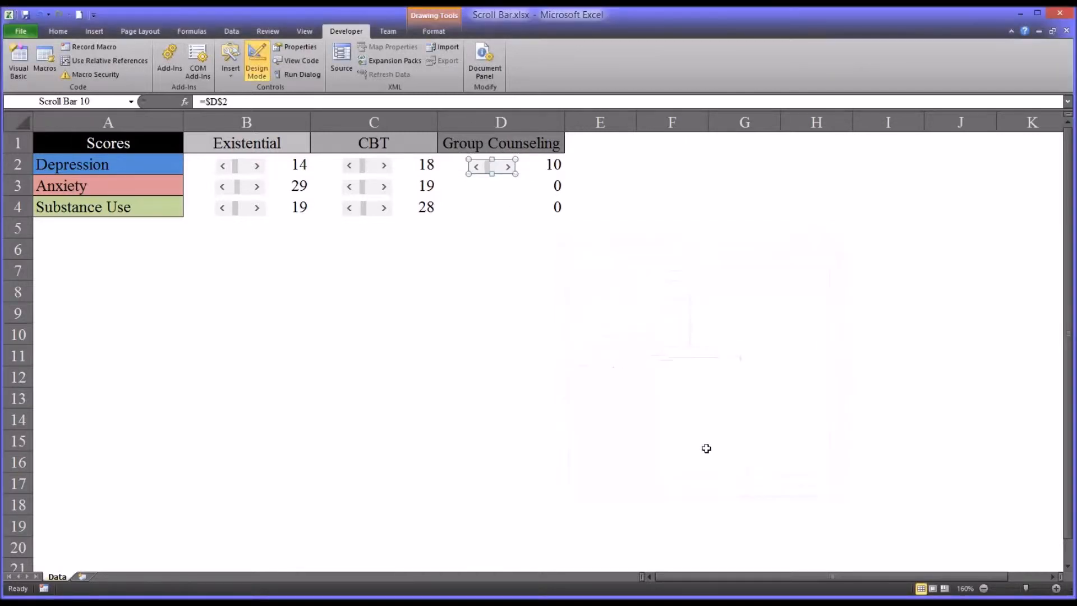
{"action": "mouse_move", "coordinate": [479, 177]}
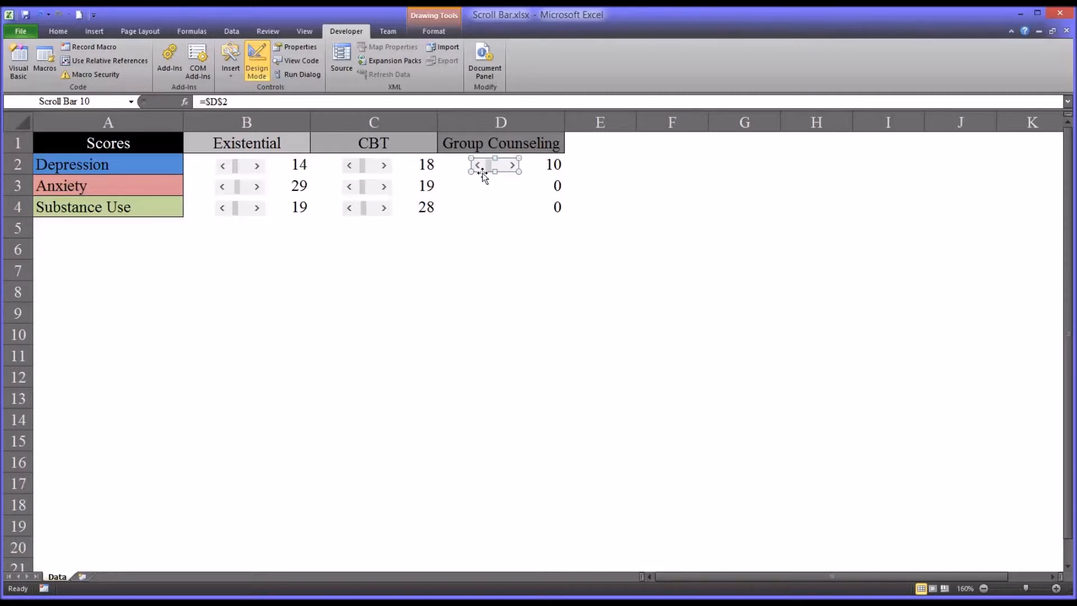
{"action": "mouse_move", "coordinate": [481, 182]}
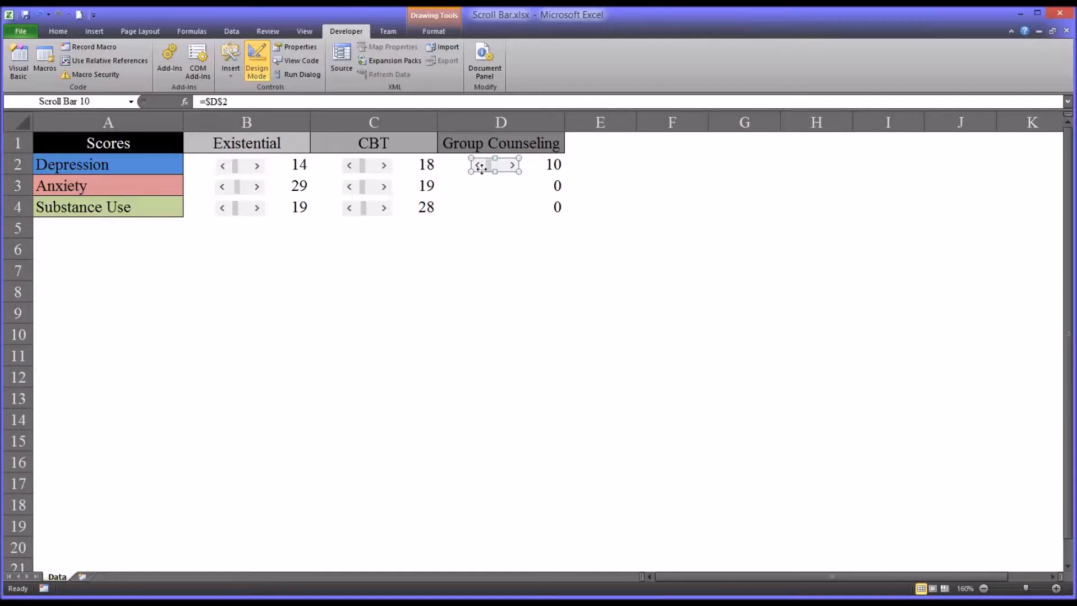
Paste copies of the D2 scroll bar into D3 and D4 for Anxiety and Substance Use.
{"action": "left_click", "coordinate": [490, 185]}
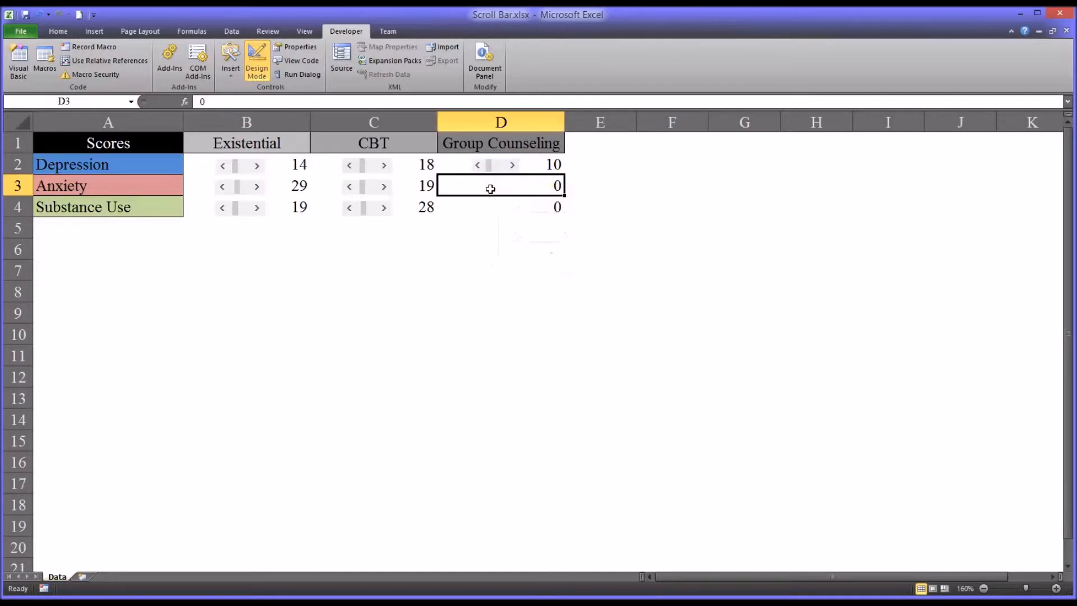
{"action": "left_click", "coordinate": [493, 185]}
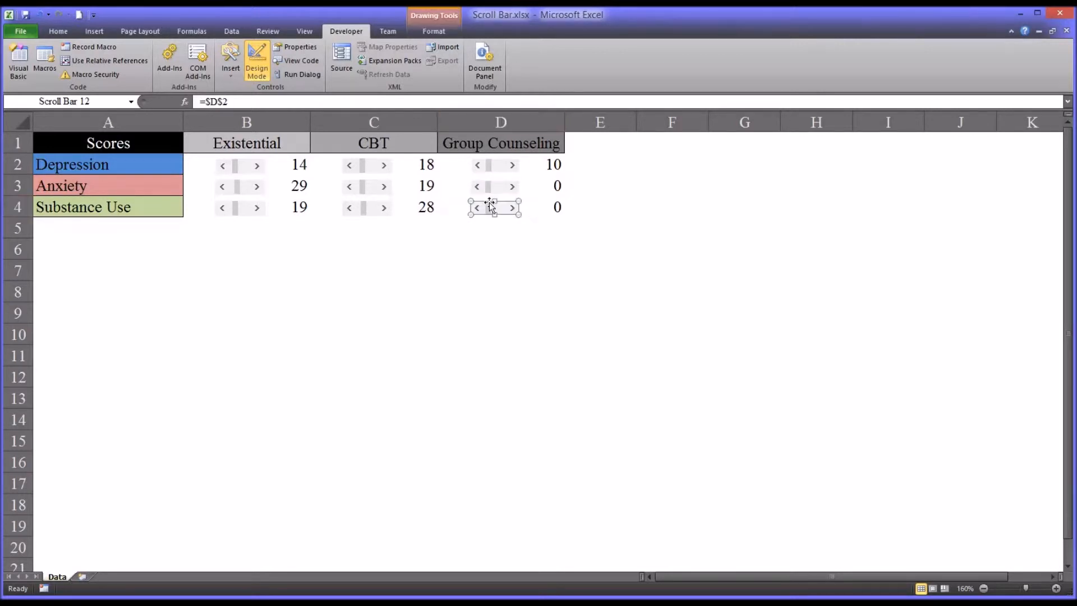
{"action": "left_click", "coordinate": [500, 228]}
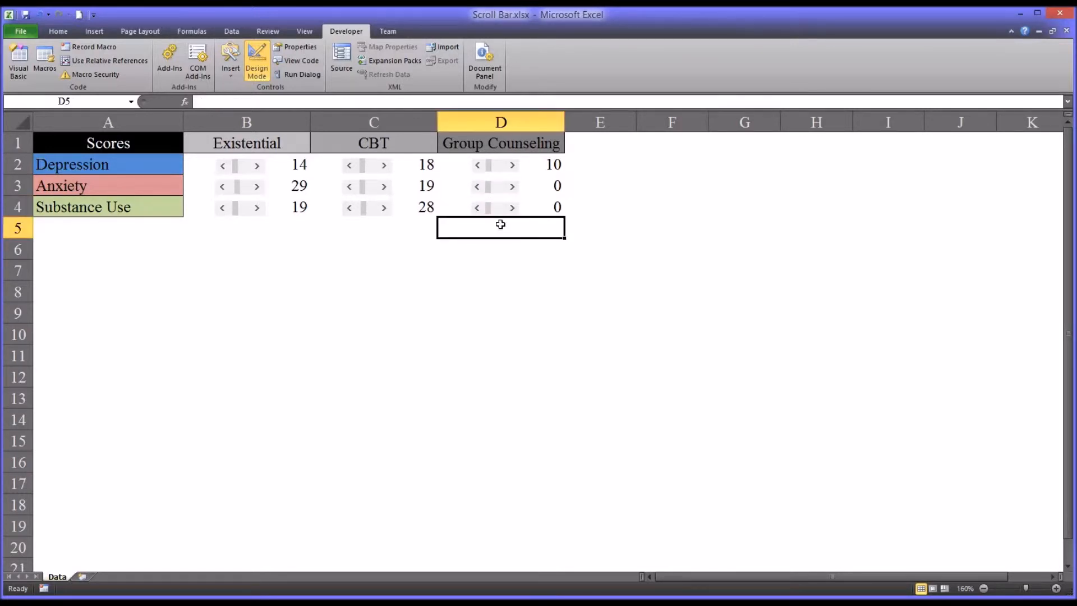
{"action": "mouse_move", "coordinate": [493, 193]}
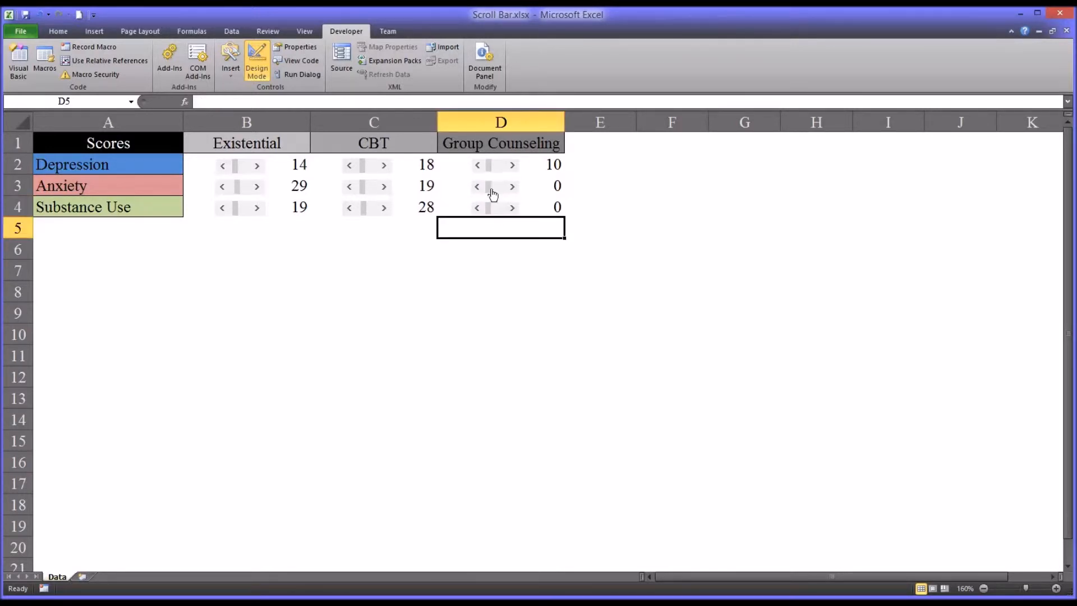
{"action": "mouse_move", "coordinate": [507, 152]}
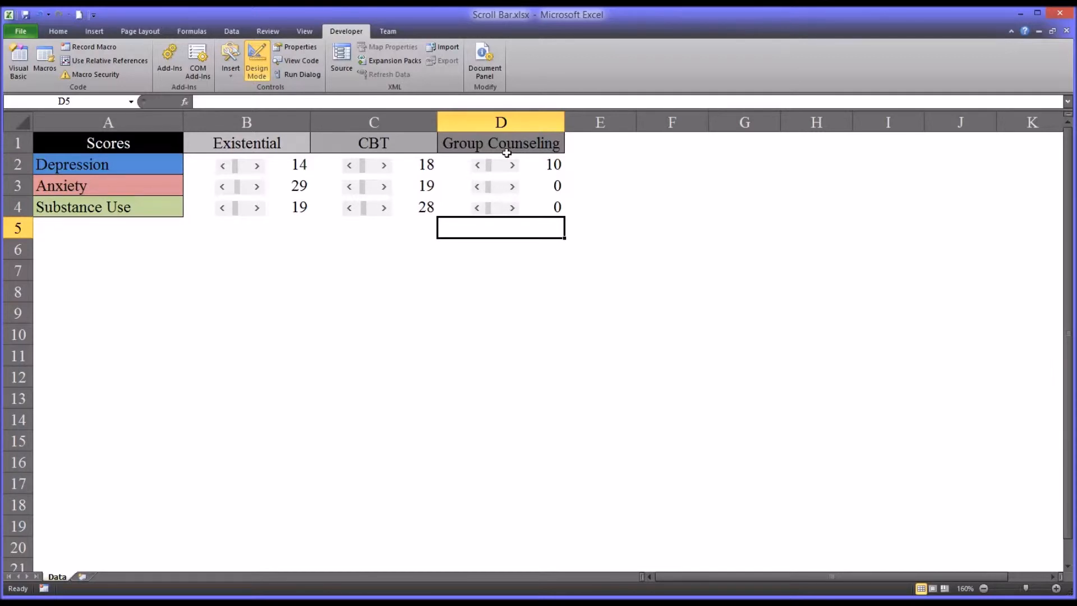
Test the D2 scroll bar arrows so the Depression score ends at 13.
{"action": "left_click", "coordinate": [512, 165]}
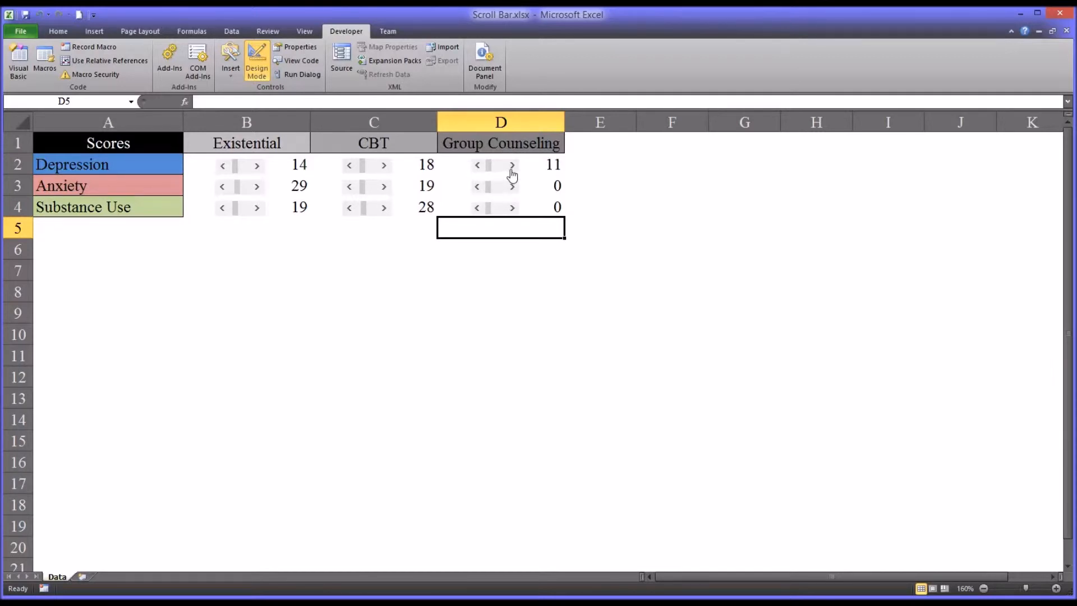
{"action": "left_click", "coordinate": [512, 165]}
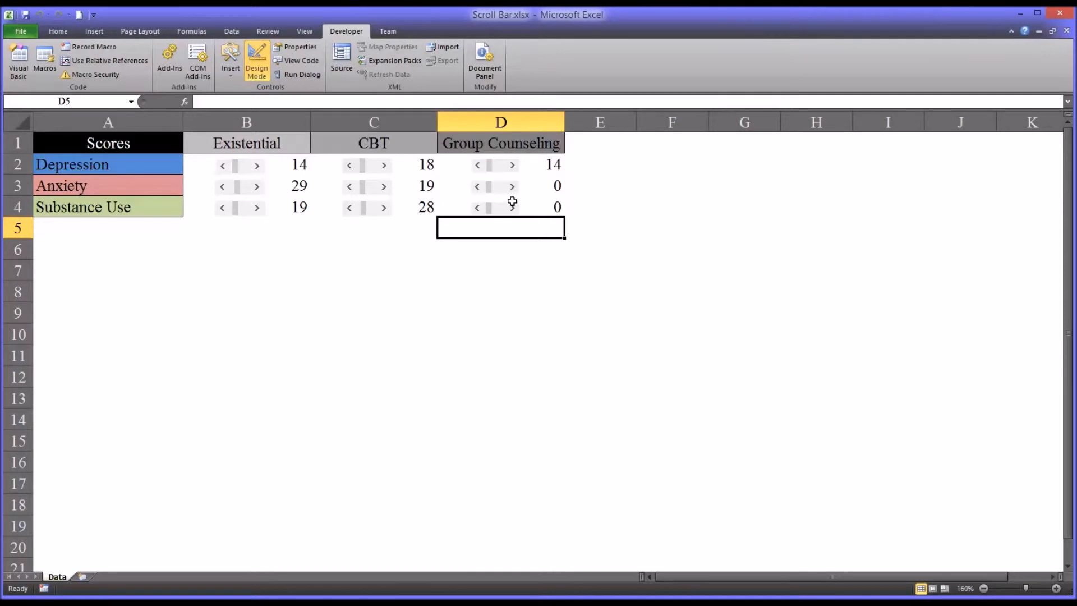
{"action": "left_click", "coordinate": [511, 164]}
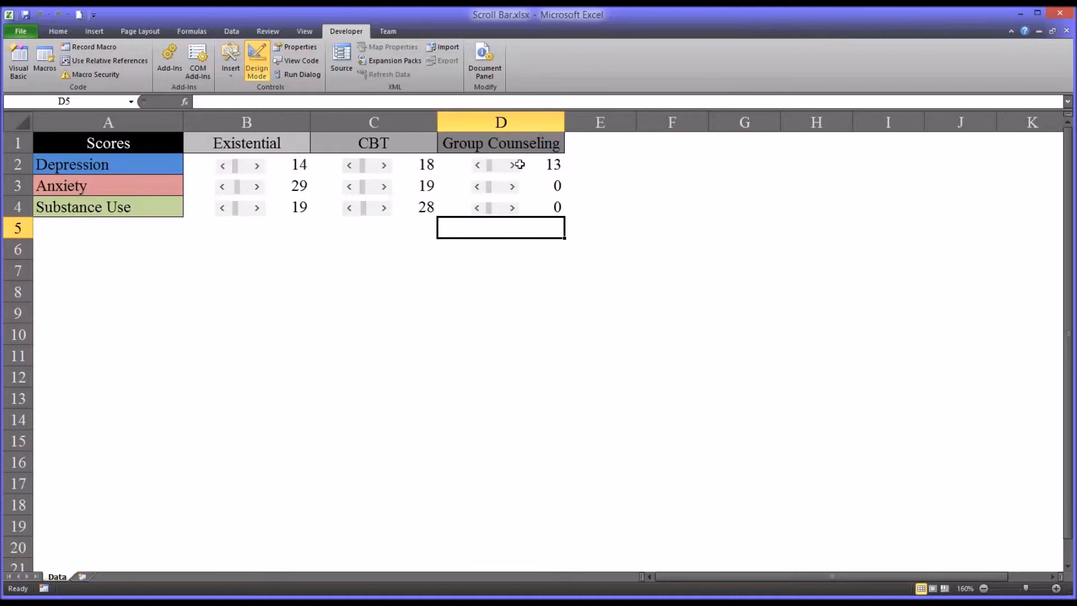
{"action": "mouse_move", "coordinate": [503, 192]}
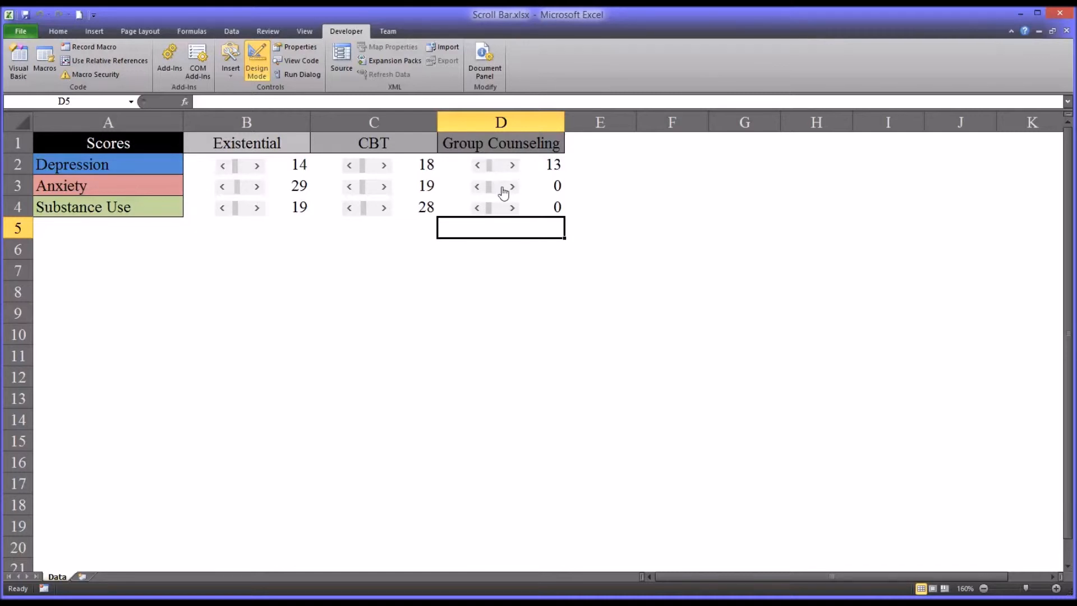
Link the Anxiety scroll bar to cell $D$3 via Format Control.
{"action": "right_click", "coordinate": [494, 185]}
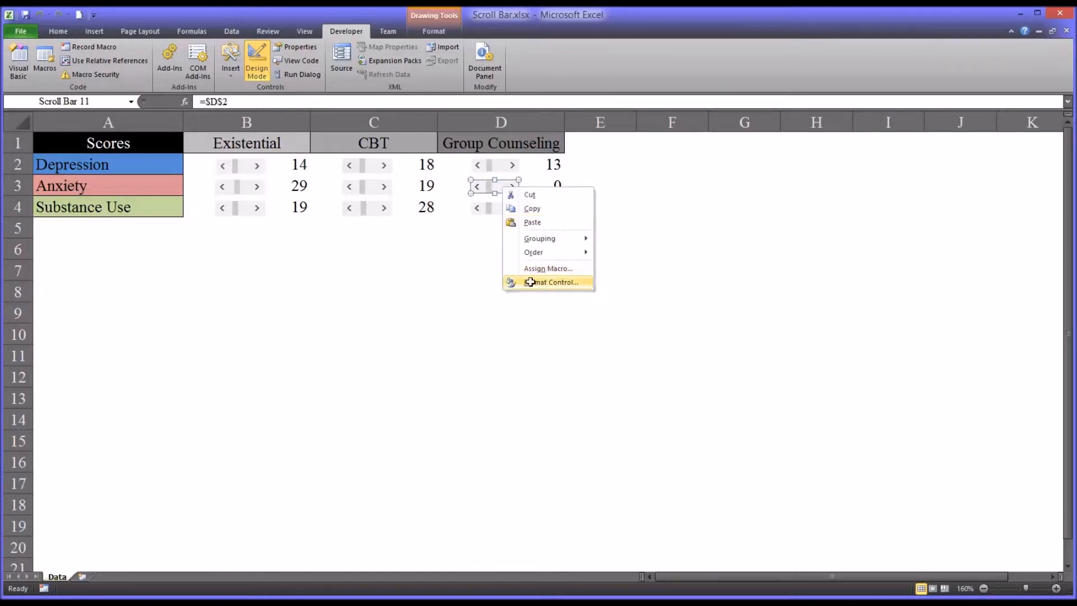
{"action": "left_click", "coordinate": [553, 282]}
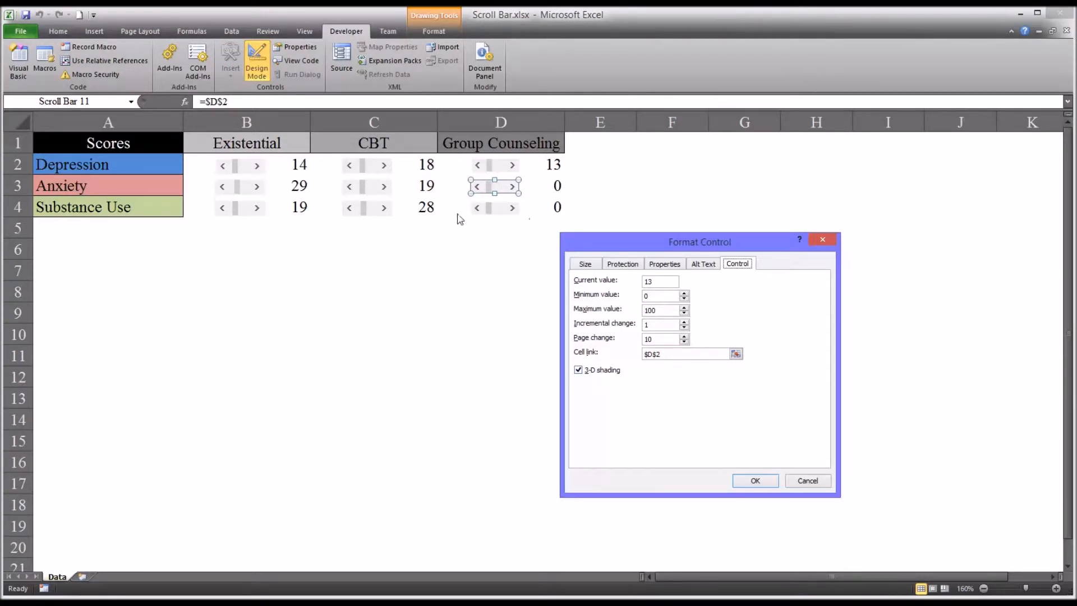
{"action": "left_click", "coordinate": [685, 353]}
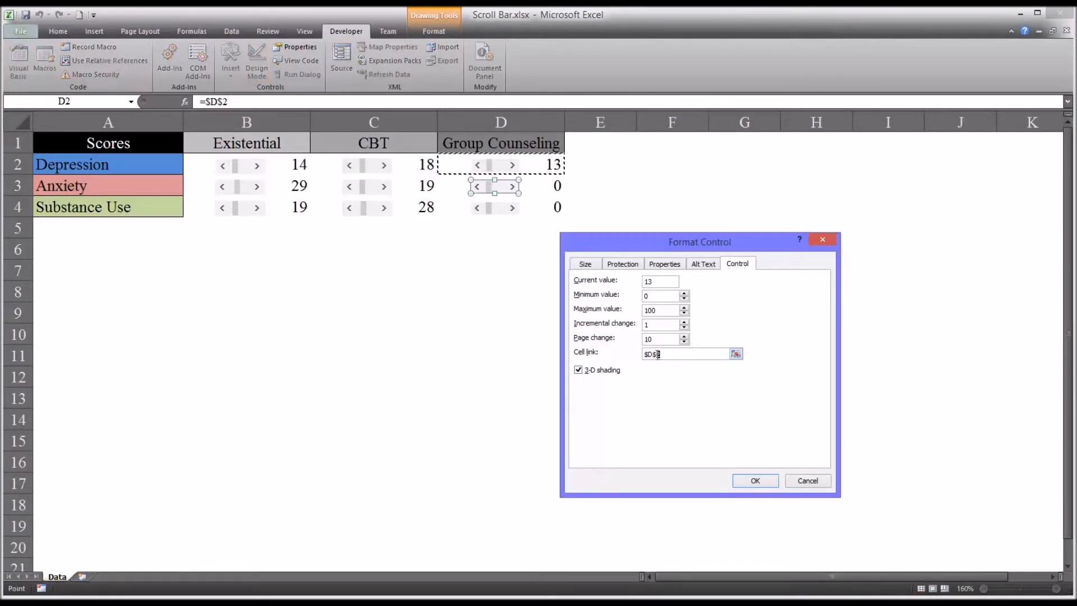
{"action": "left_click", "coordinate": [754, 481]}
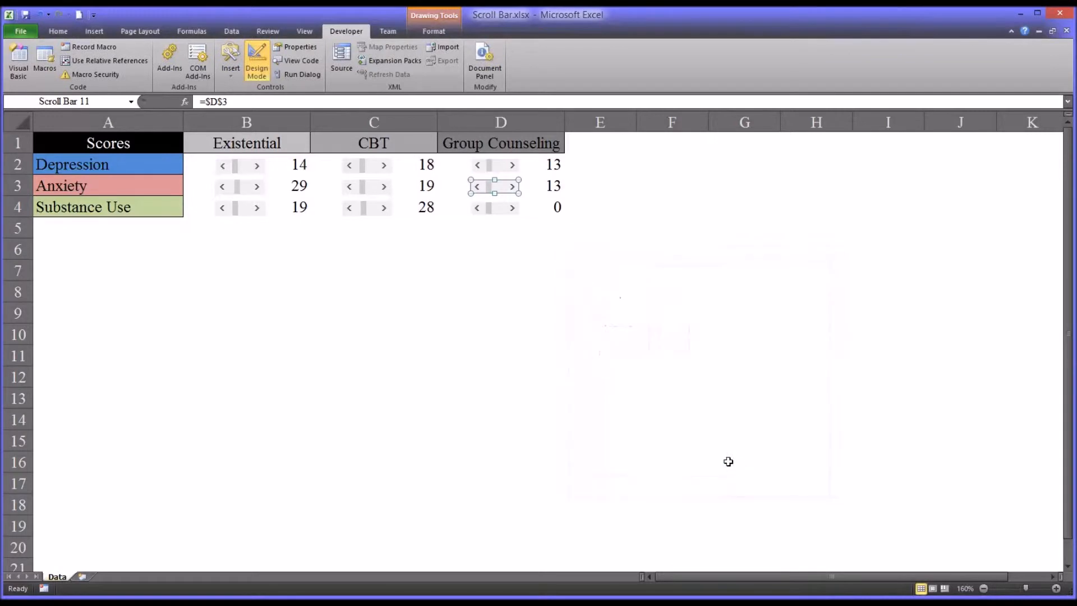
Link the Substance Use scroll bar to cell $D$4 via Format Control.
{"action": "right_click", "coordinate": [495, 207]}
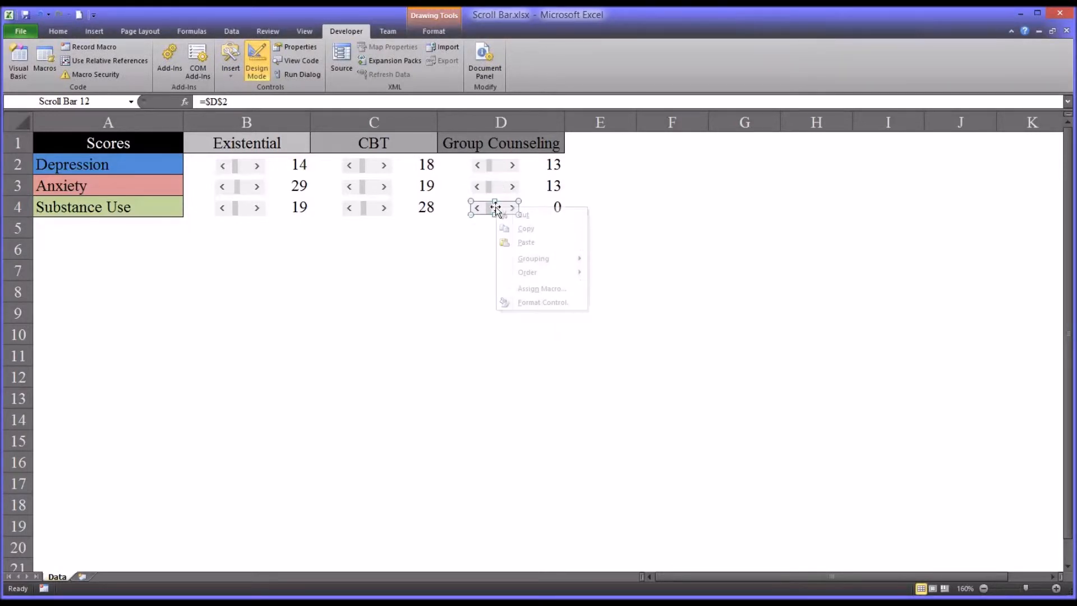
{"action": "mouse_move", "coordinate": [548, 310]}
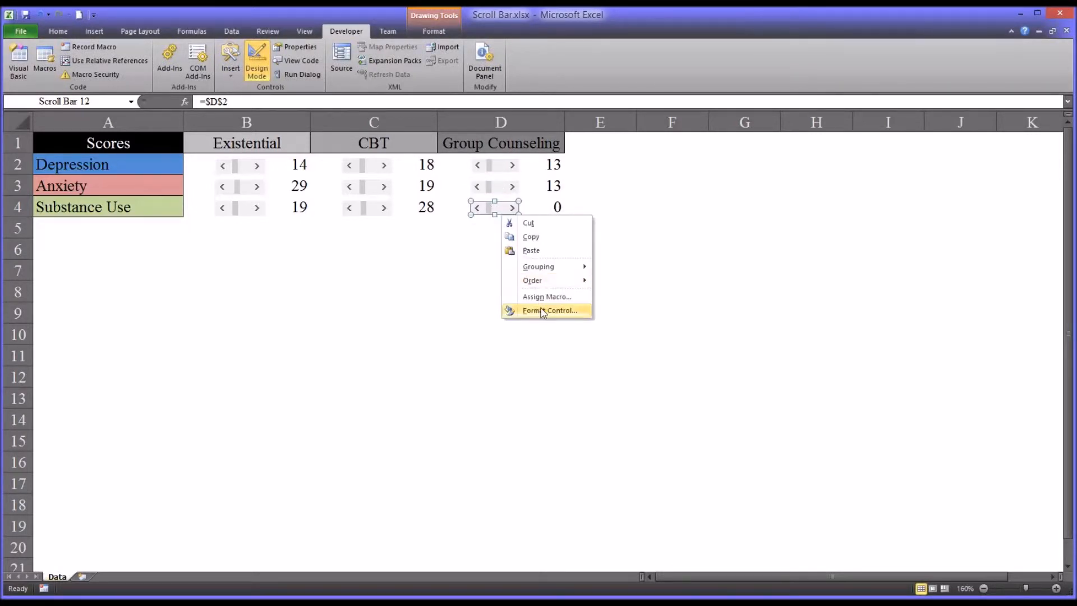
{"action": "left_click", "coordinate": [549, 309]}
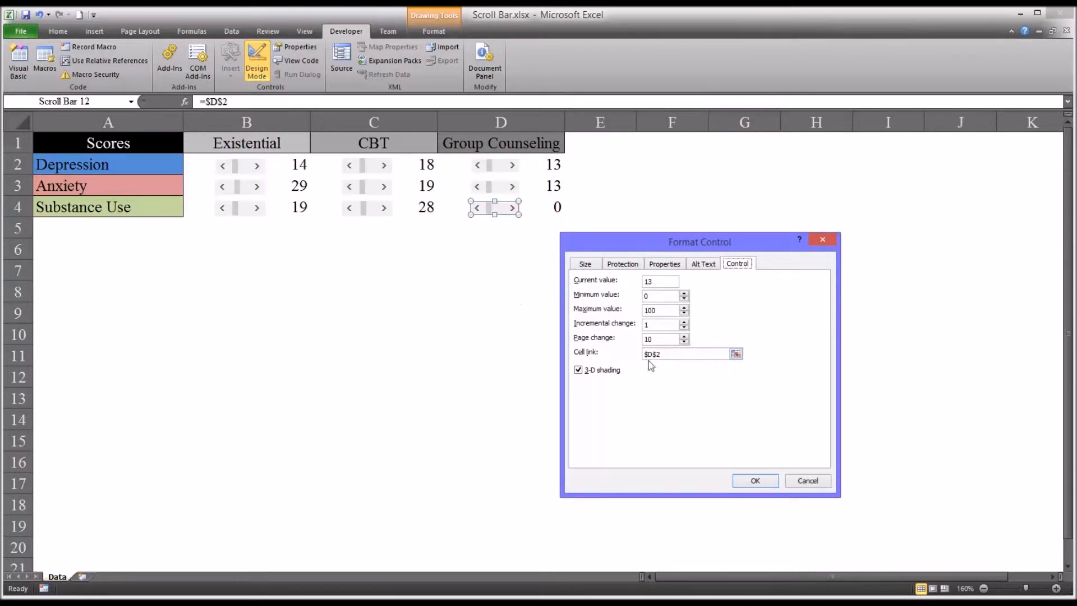
{"action": "left_click", "coordinate": [683, 353]}
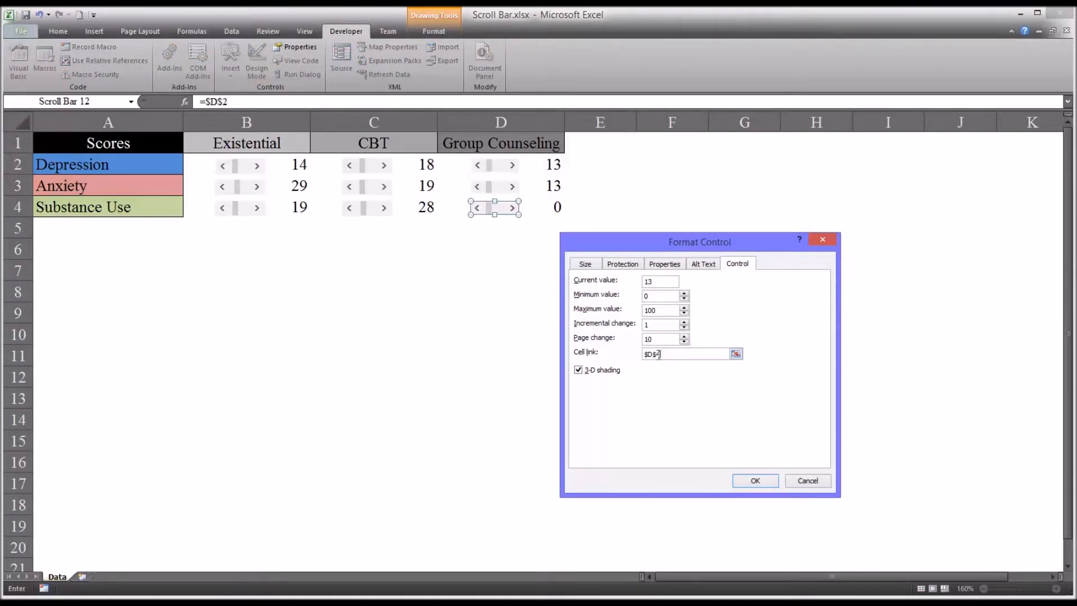
{"action": "left_click", "coordinate": [755, 480]}
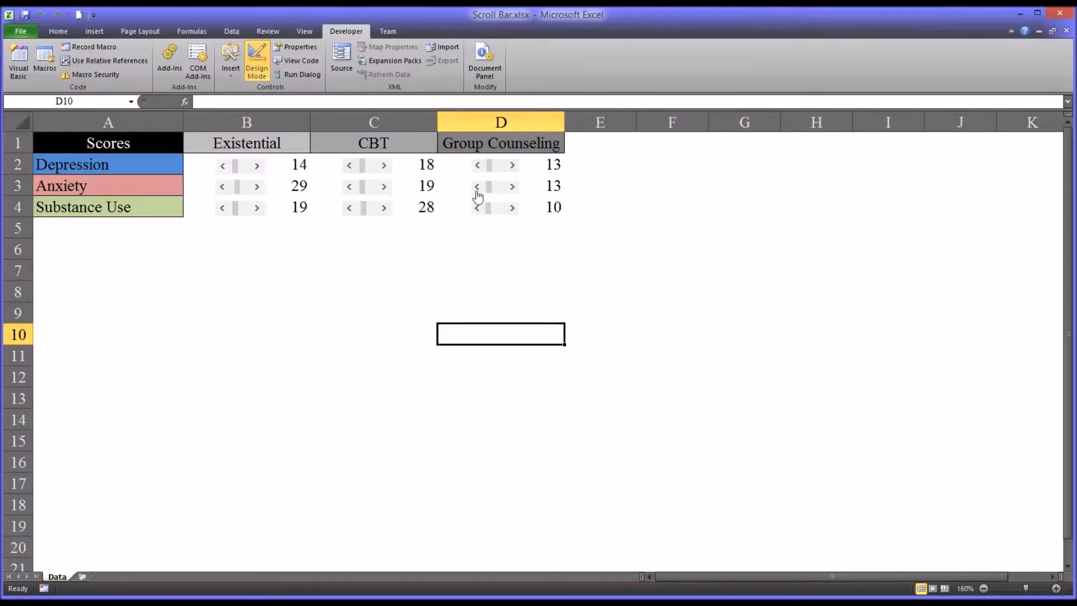
Raise the Group Counseling Substance Use score from 10 to 11 with its scroll bar.
{"action": "left_click", "coordinate": [477, 186]}
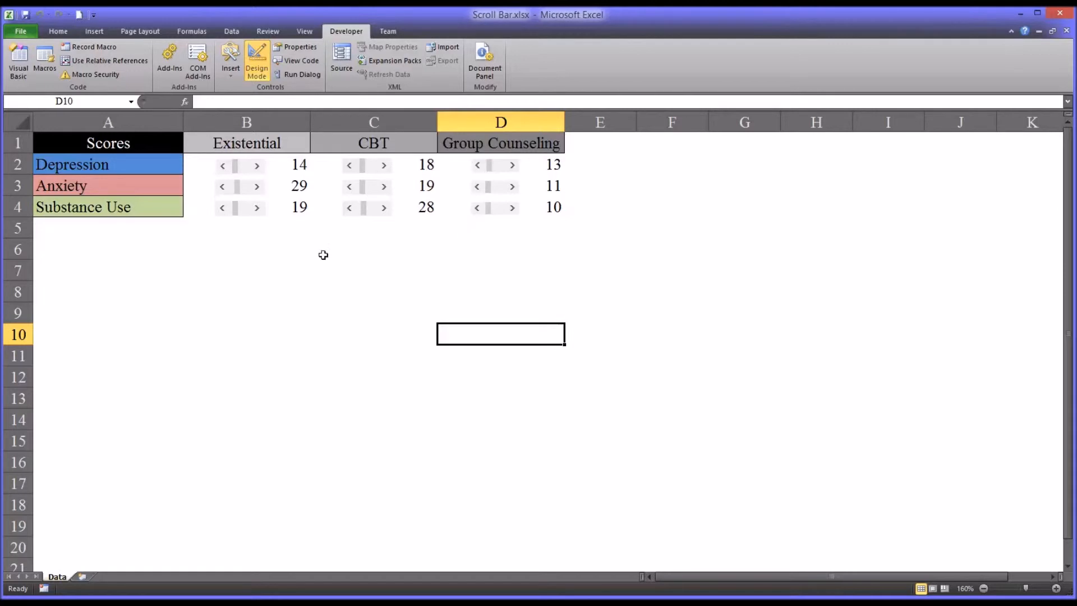
{"action": "mouse_move", "coordinate": [183, 174]}
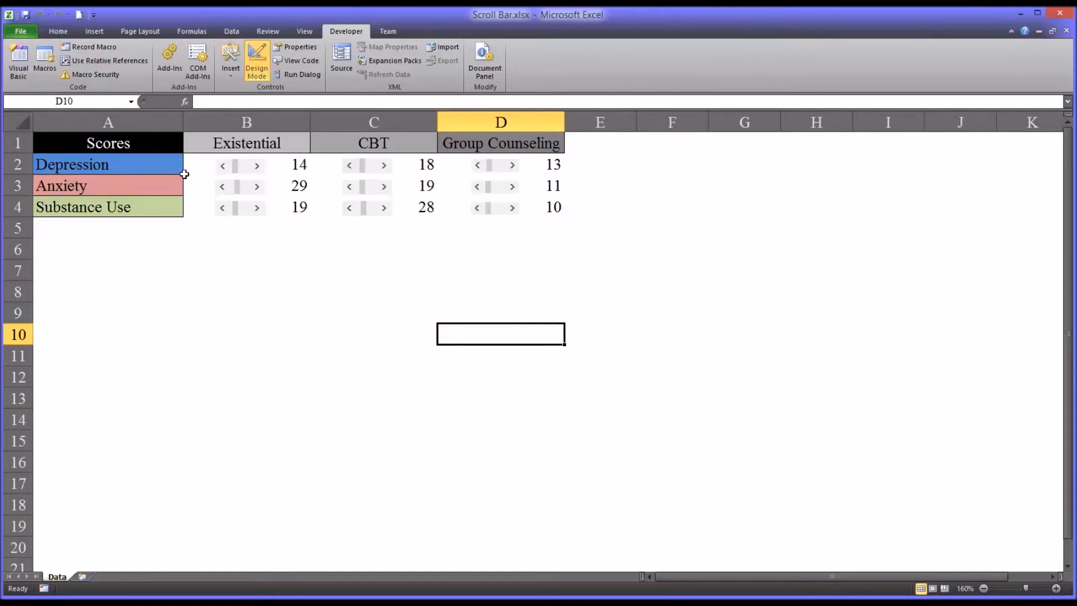
{"action": "mouse_move", "coordinate": [146, 166]}
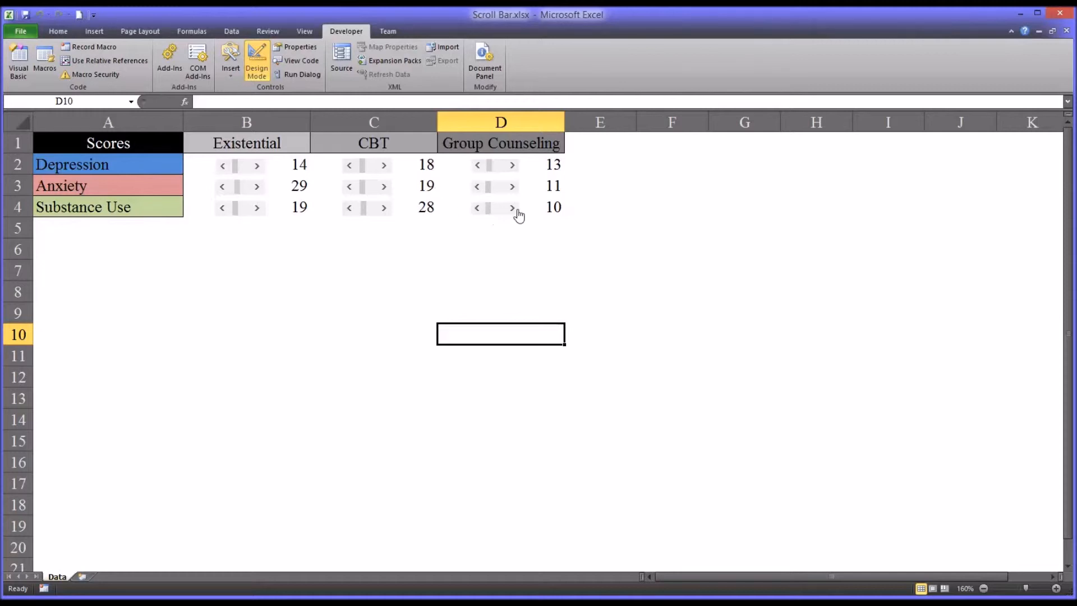
{"action": "left_click", "coordinate": [512, 208]}
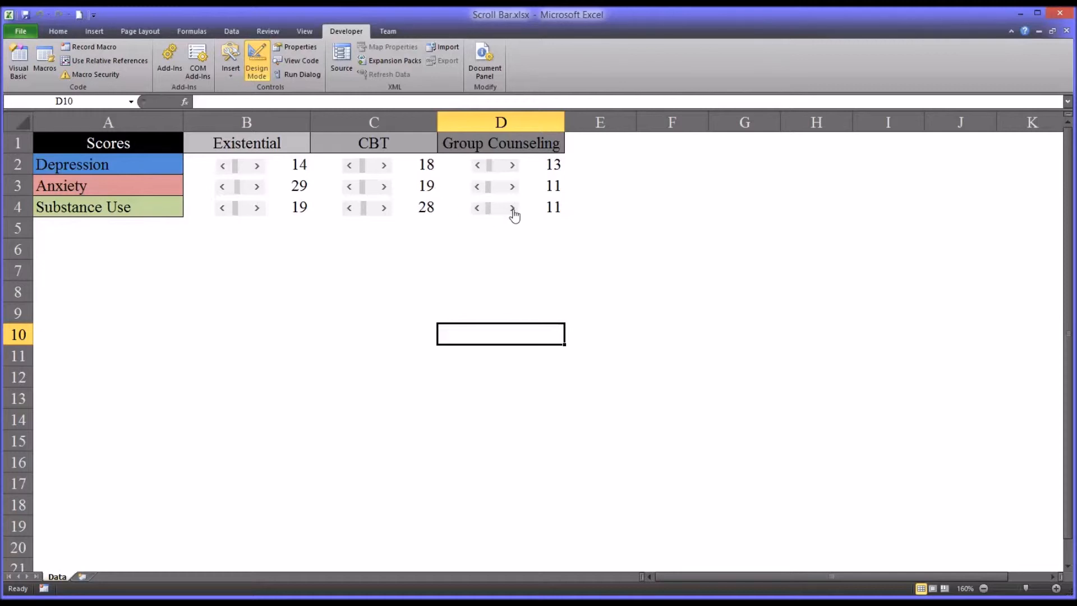
{"action": "mouse_move", "coordinate": [533, 224]}
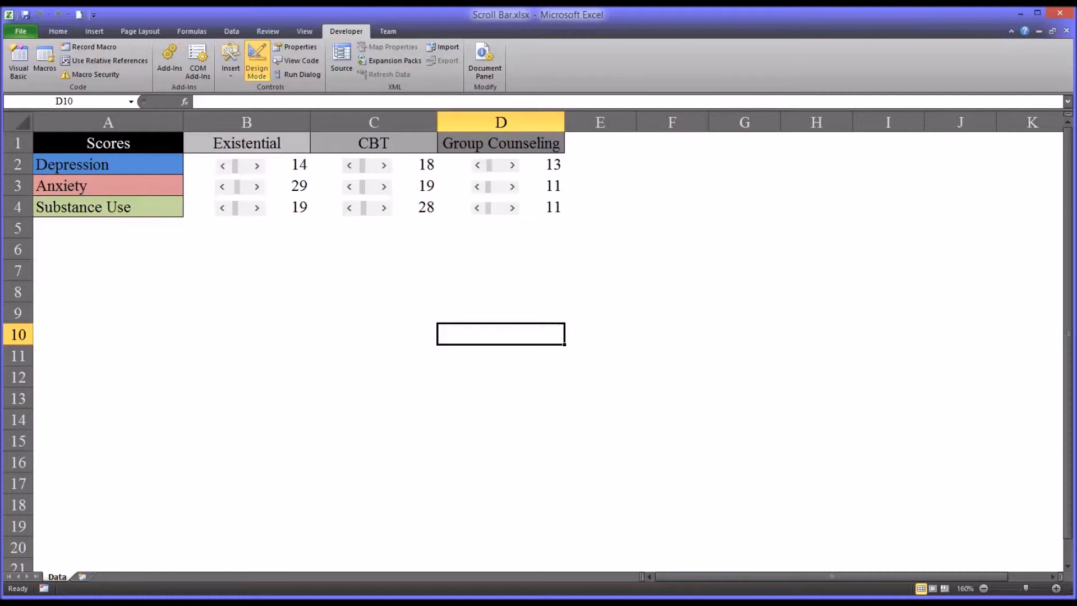
{"action": "mouse_move", "coordinate": [513, 255]}
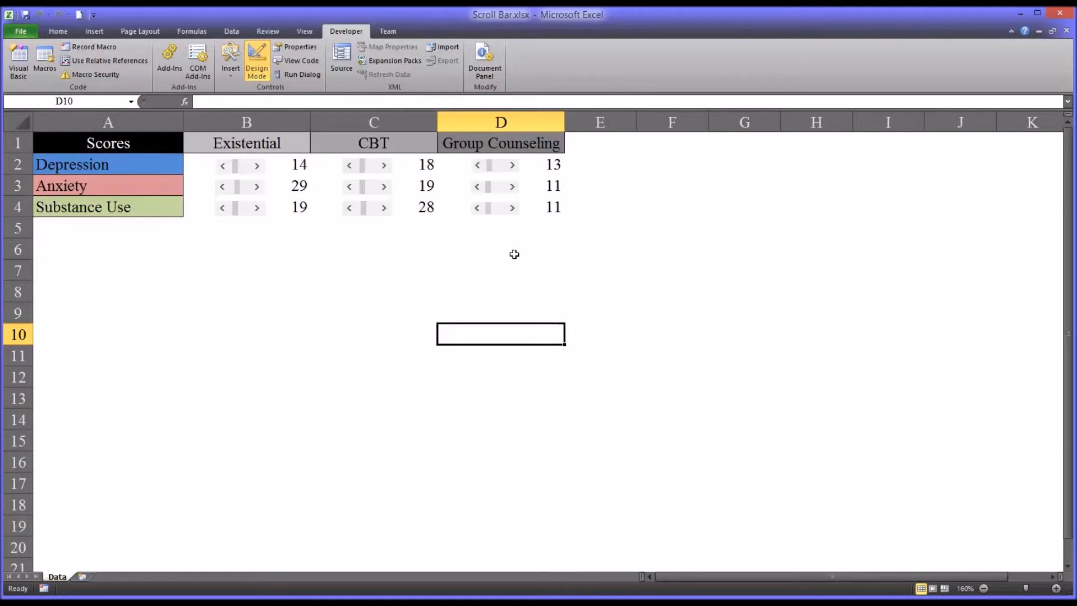
{"action": "mouse_move", "coordinate": [390, 231]}
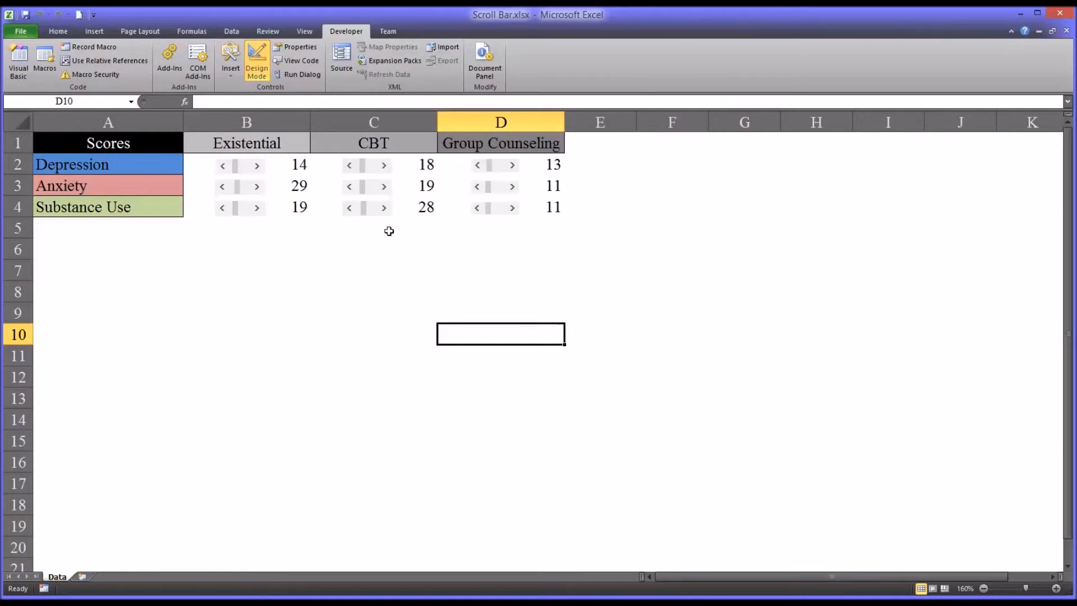
{"action": "mouse_move", "coordinate": [156, 146]}
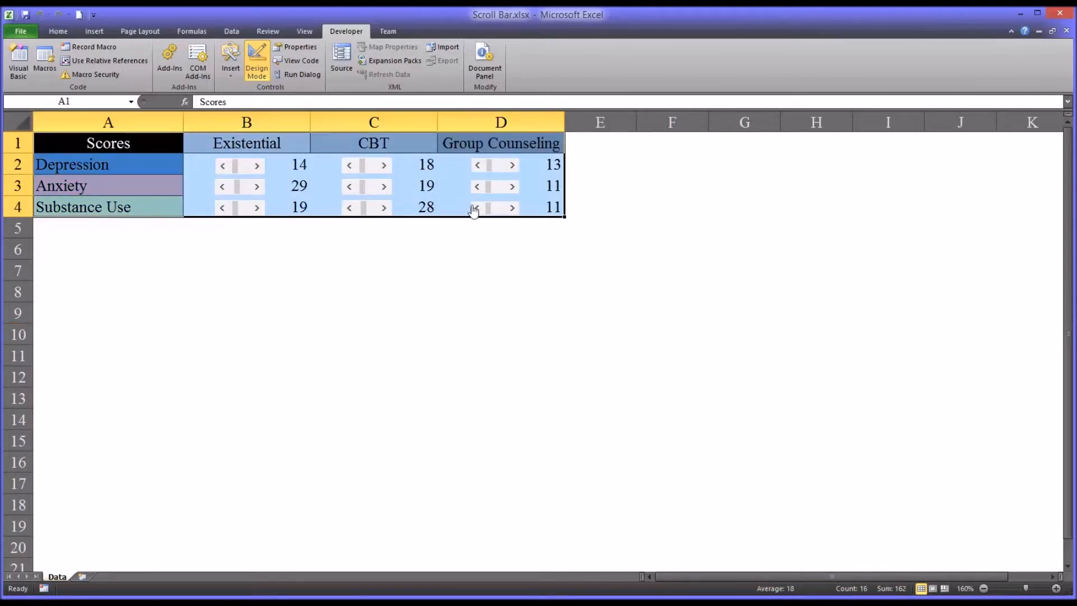
{"action": "mouse_move", "coordinate": [94, 32]}
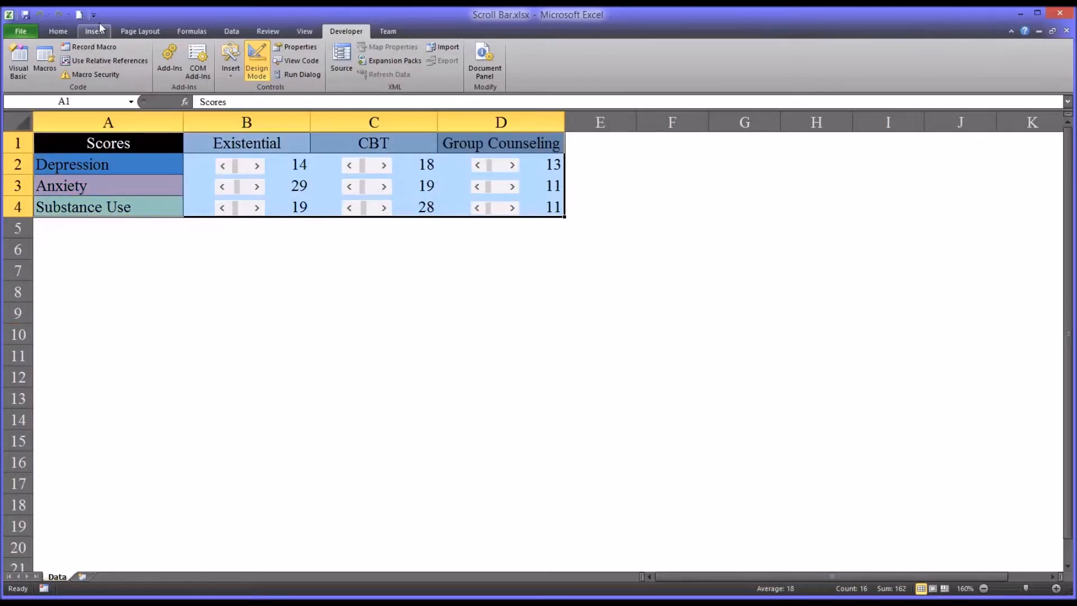
Insert a 3-D Clustered Column chart from the Scores table.
{"action": "left_click", "coordinate": [240, 55]}
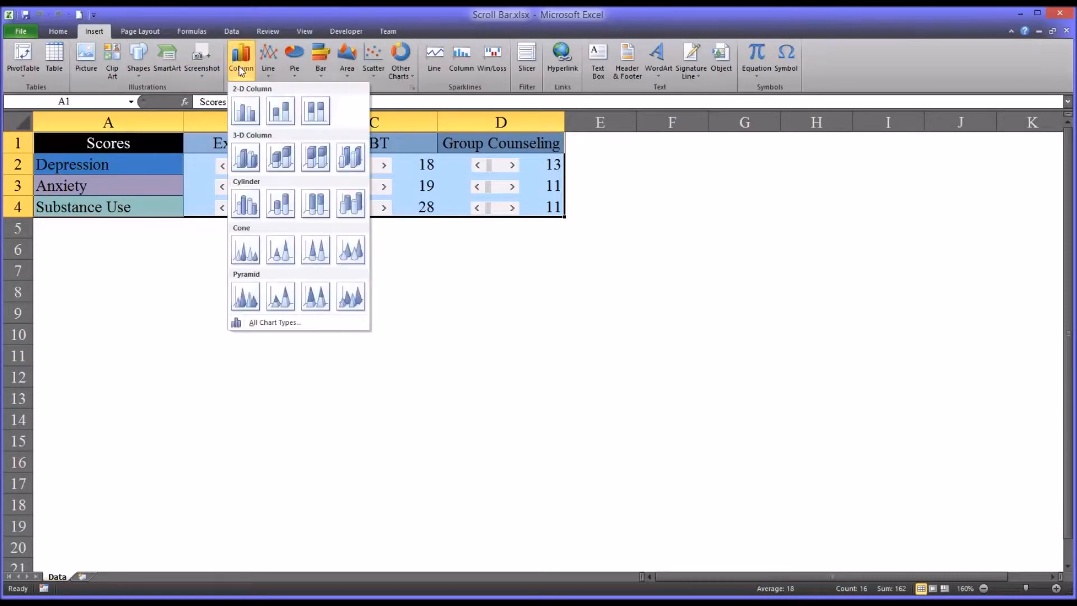
{"action": "mouse_move", "coordinate": [280, 158]}
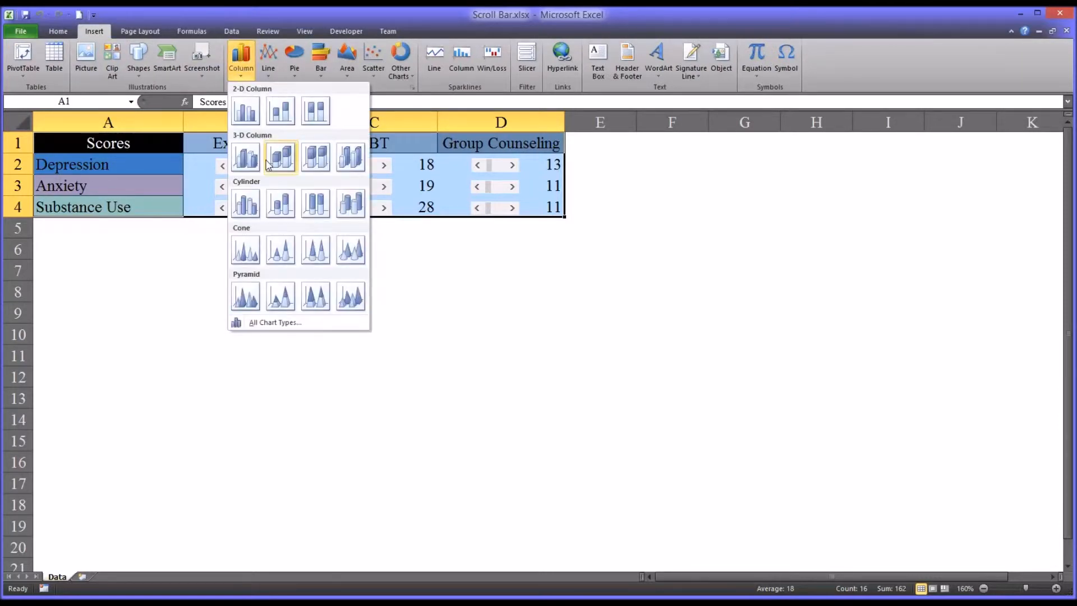
{"action": "mouse_move", "coordinate": [246, 157]}
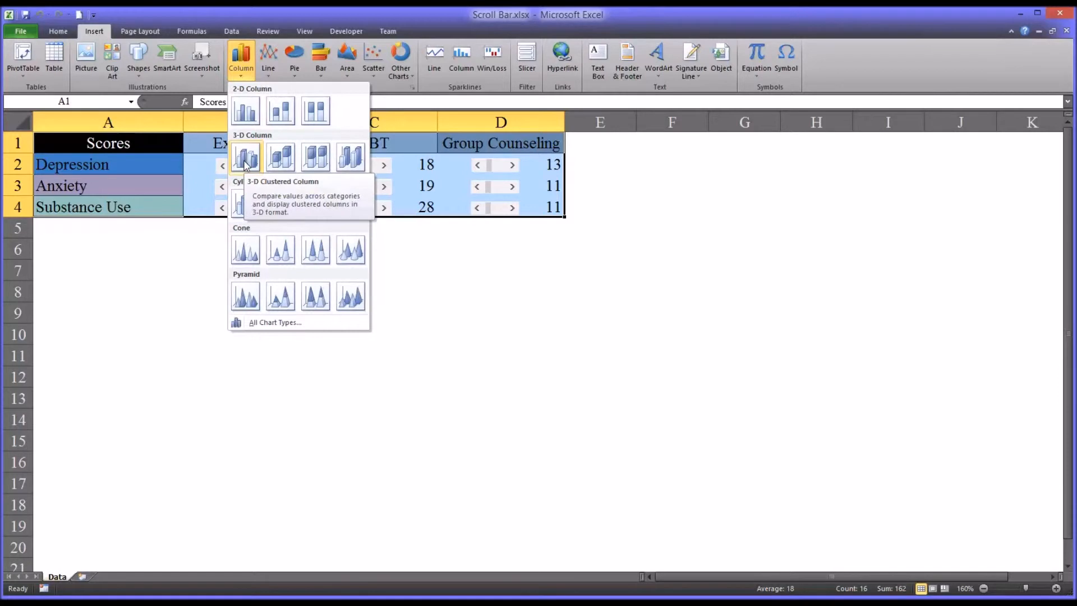
{"action": "left_click", "coordinate": [245, 157]}
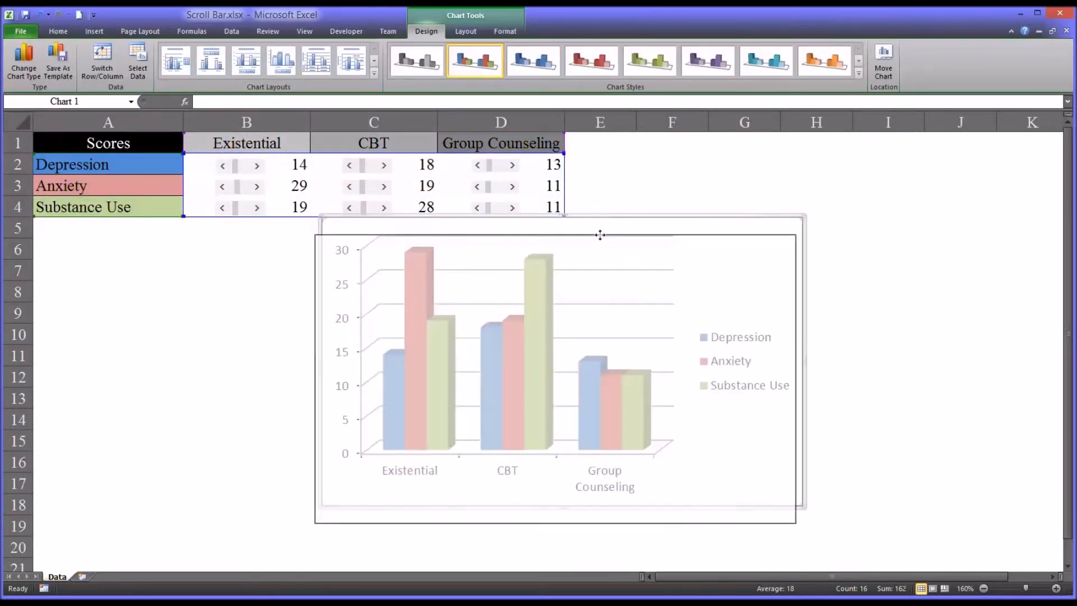
Apply a black-background chart style and enlarge the chart beneath the table.
{"action": "left_click", "coordinate": [857, 74]}
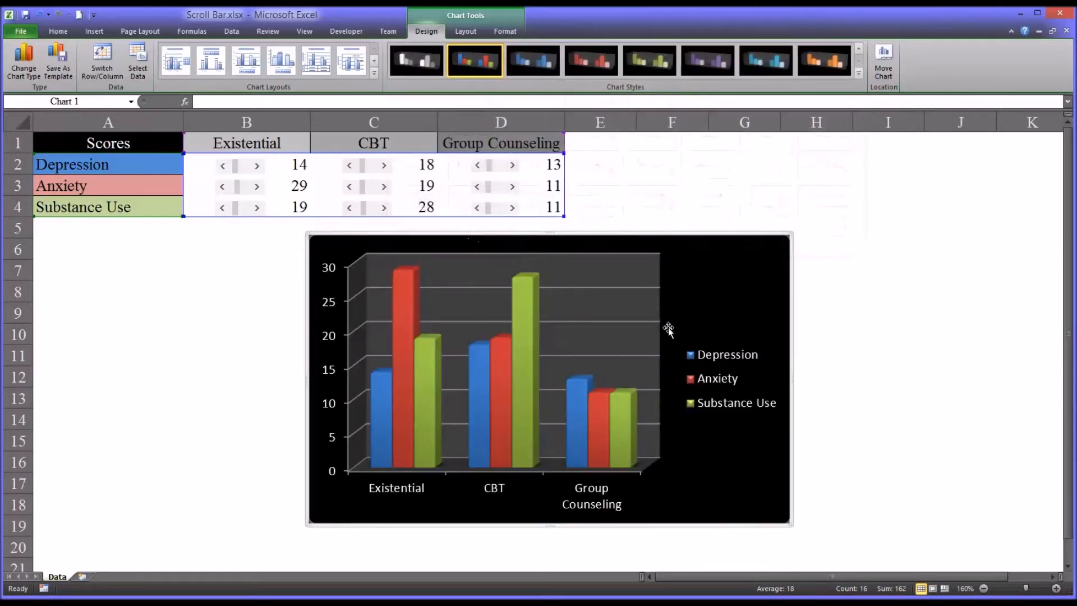
{"action": "mouse_move", "coordinate": [351, 242]}
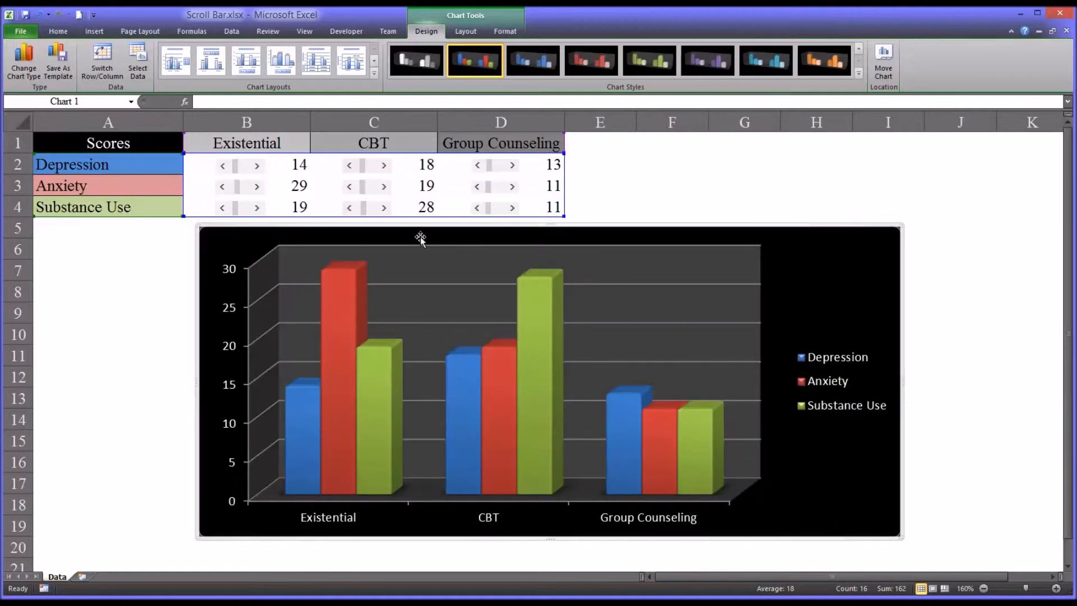
{"action": "left_click", "coordinate": [108, 270]}
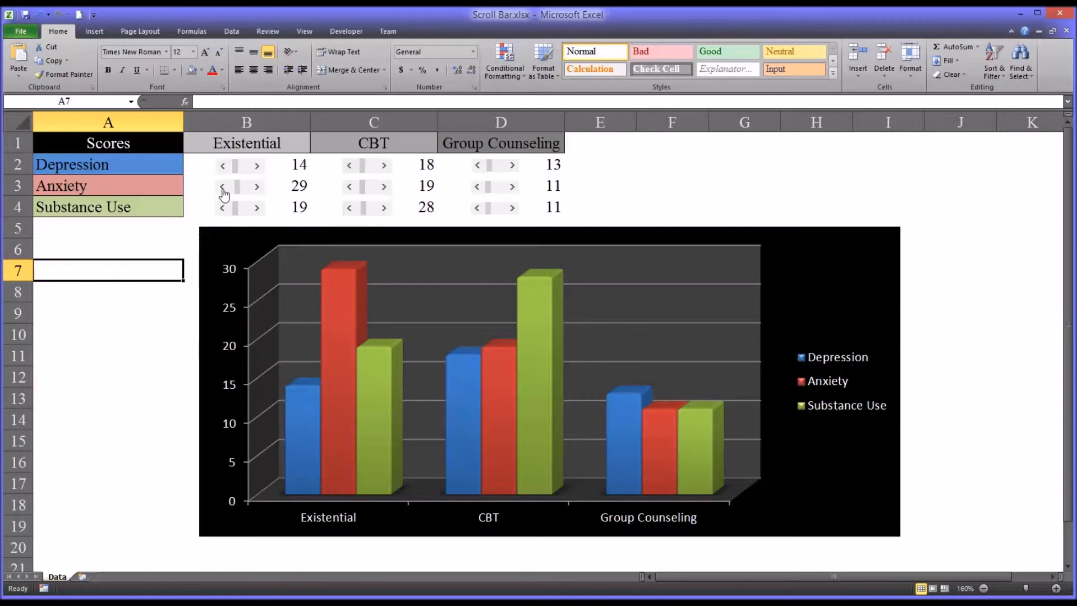
Lower Existential Anxiety and CBT Substance Use, then raise Group Counseling Substance Use to 29 to watch the chart update.
{"action": "left_click", "coordinate": [222, 186]}
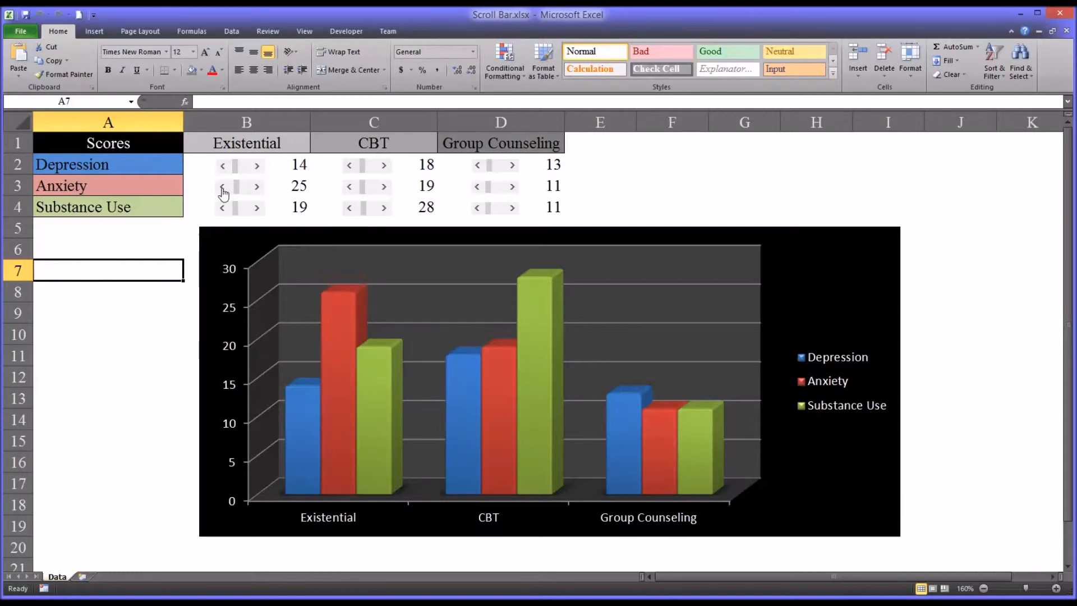
{"action": "left_click", "coordinate": [222, 186]}
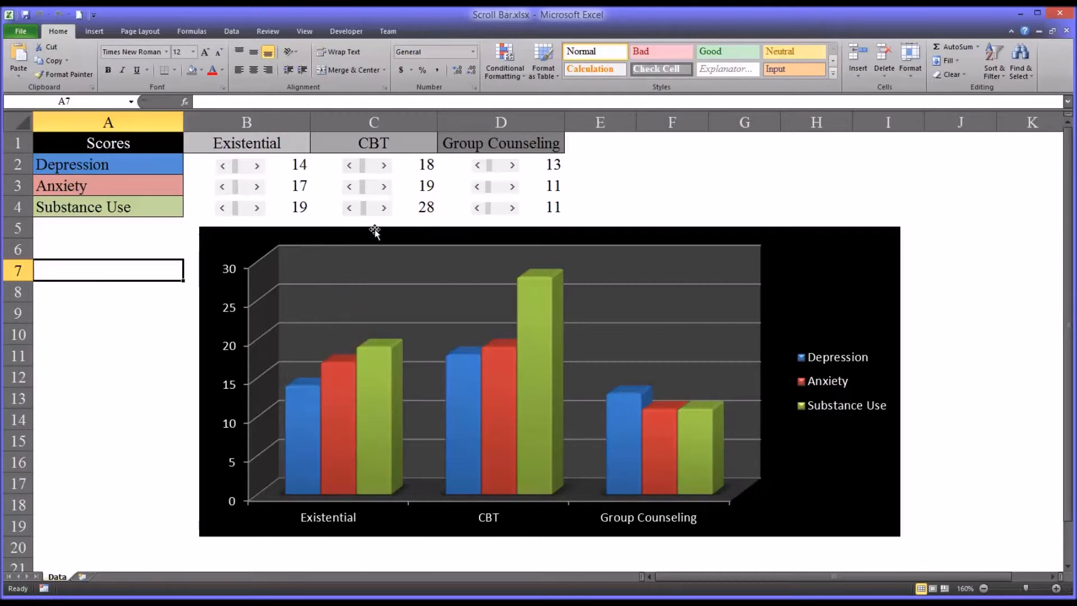
{"action": "left_click", "coordinate": [349, 206]}
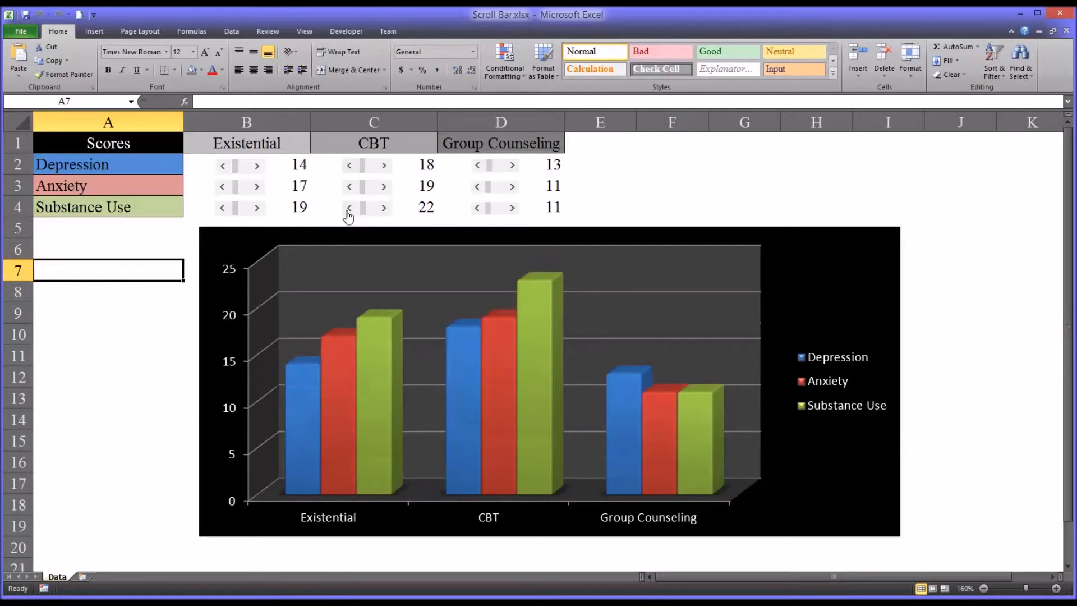
{"action": "left_click", "coordinate": [349, 208]}
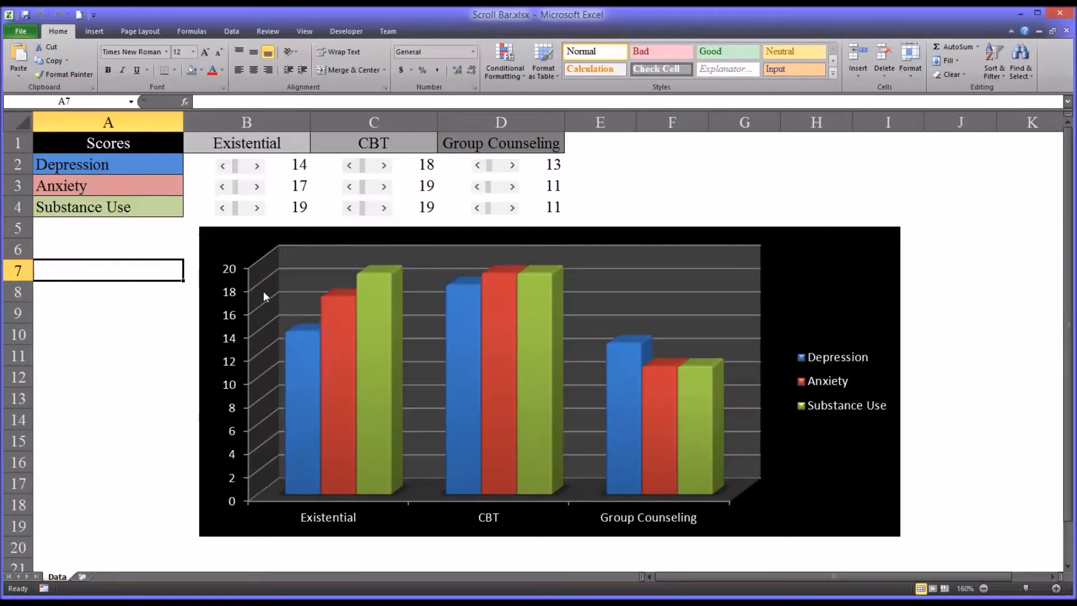
{"action": "mouse_move", "coordinate": [431, 231]}
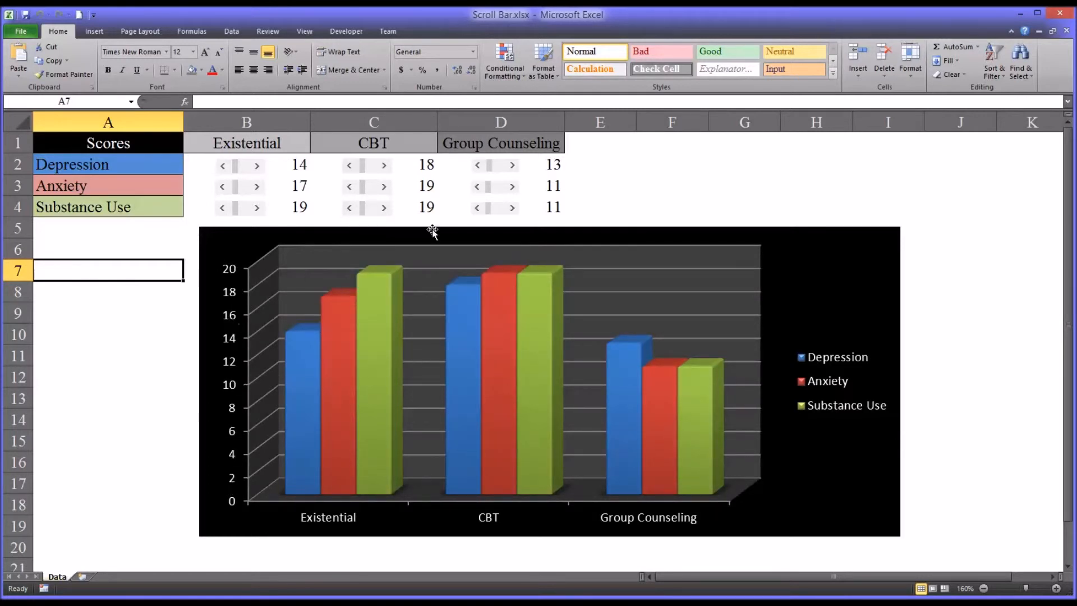
{"action": "mouse_move", "coordinate": [448, 191]}
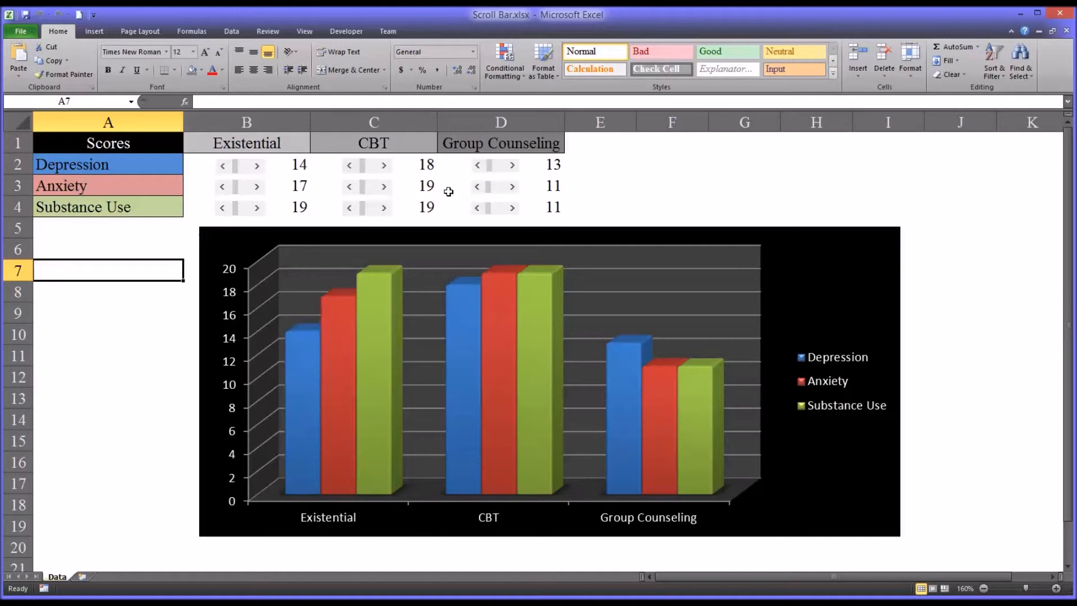
{"action": "mouse_move", "coordinate": [135, 206]}
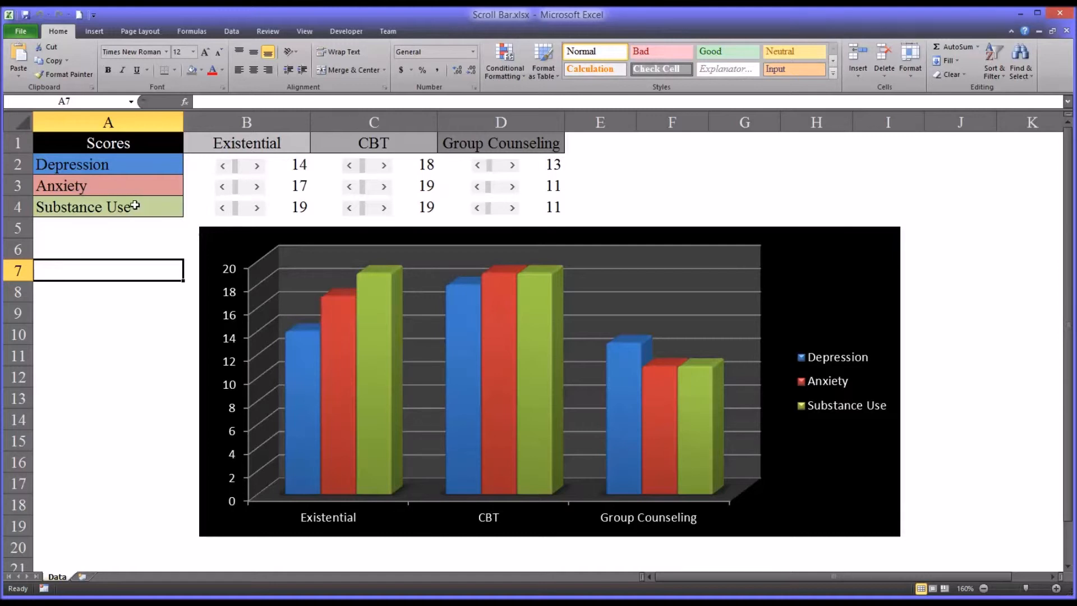
{"action": "mouse_move", "coordinate": [488, 177]}
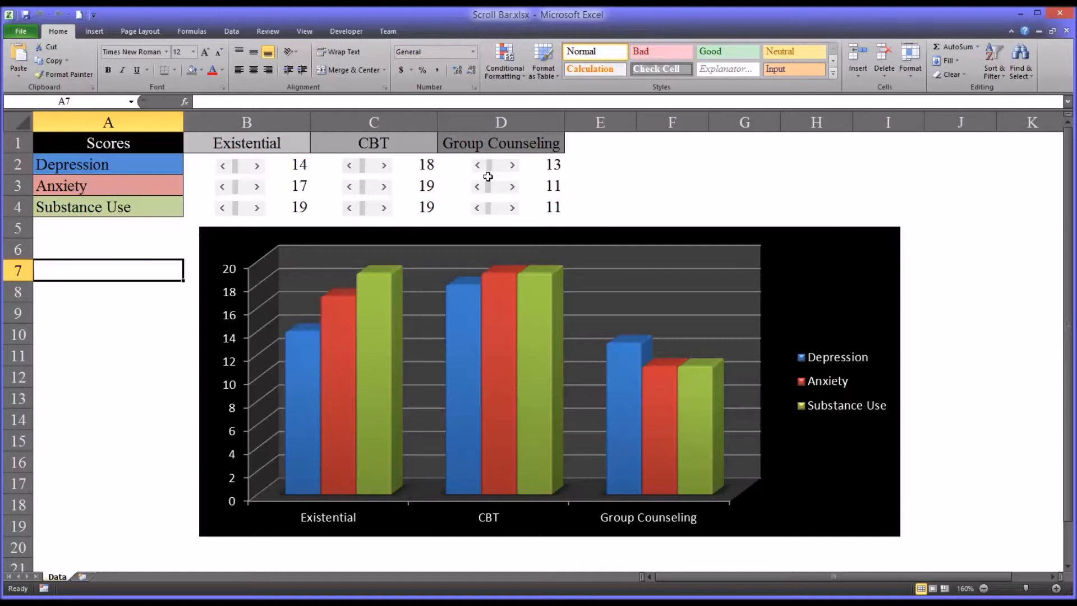
{"action": "mouse_move", "coordinate": [94, 202]}
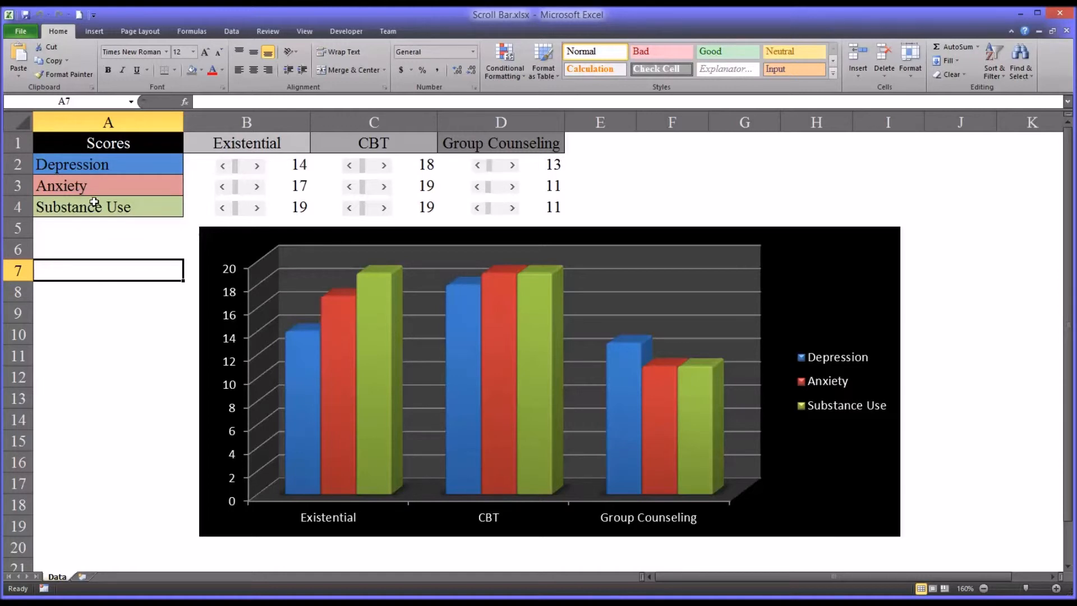
{"action": "mouse_move", "coordinate": [515, 217]}
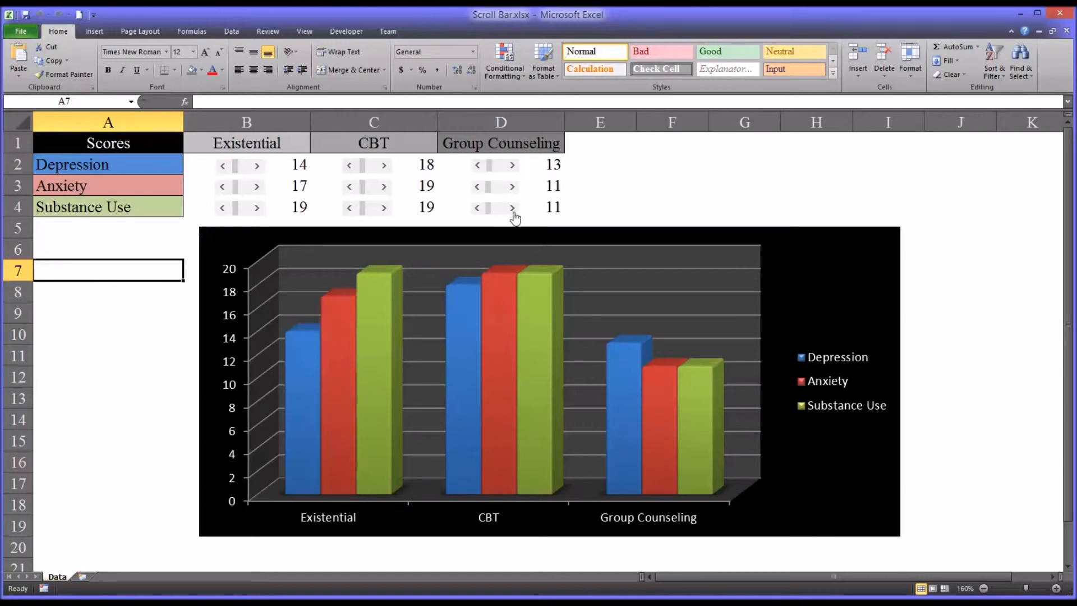
{"action": "left_click", "coordinate": [512, 207]}
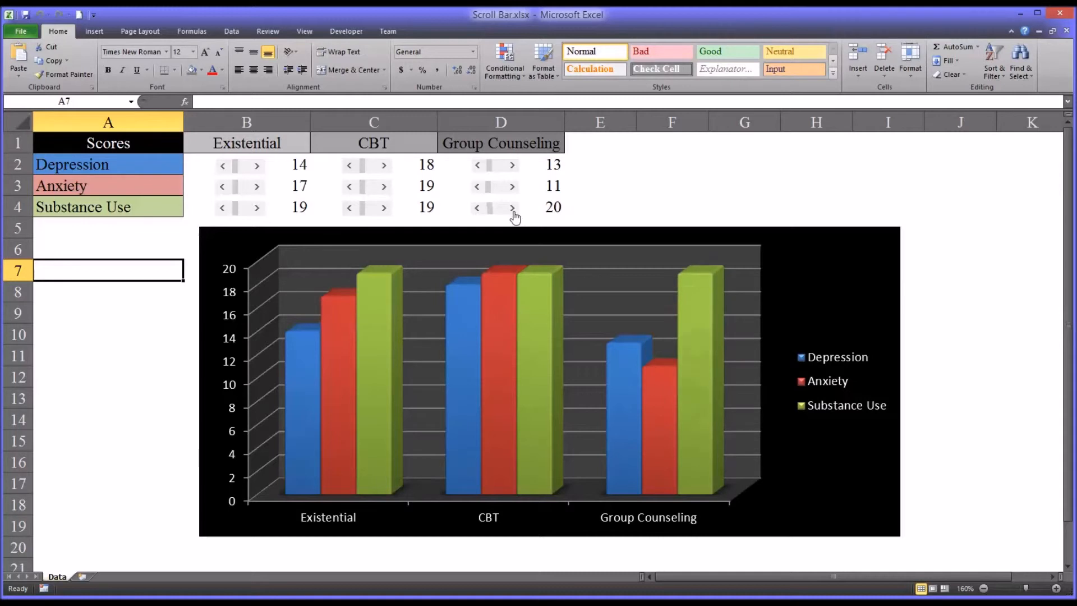
{"action": "left_click", "coordinate": [511, 208]}
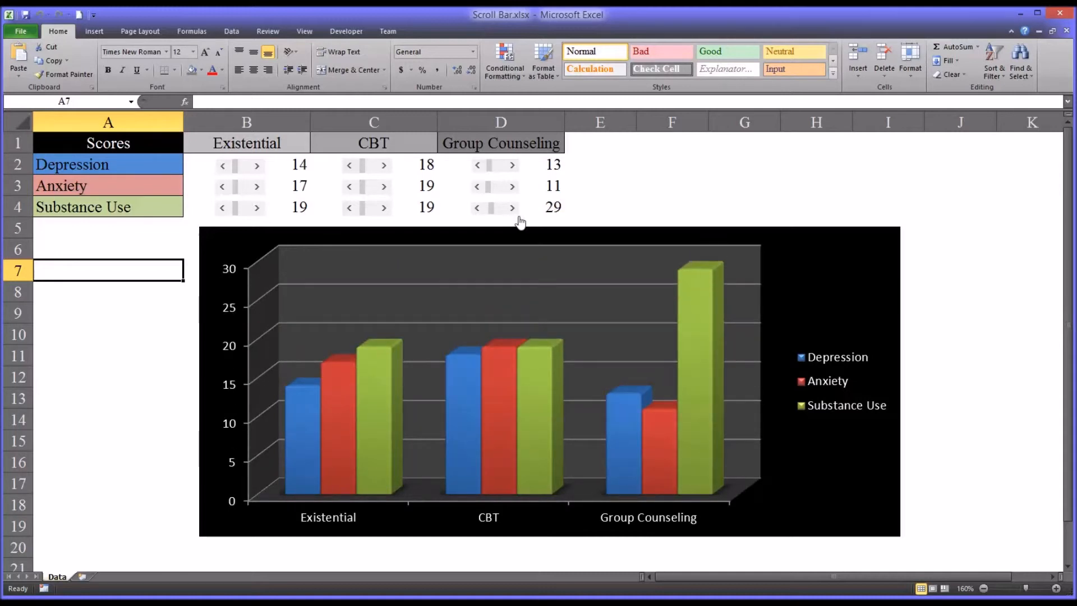
{"action": "mouse_move", "coordinate": [679, 325]}
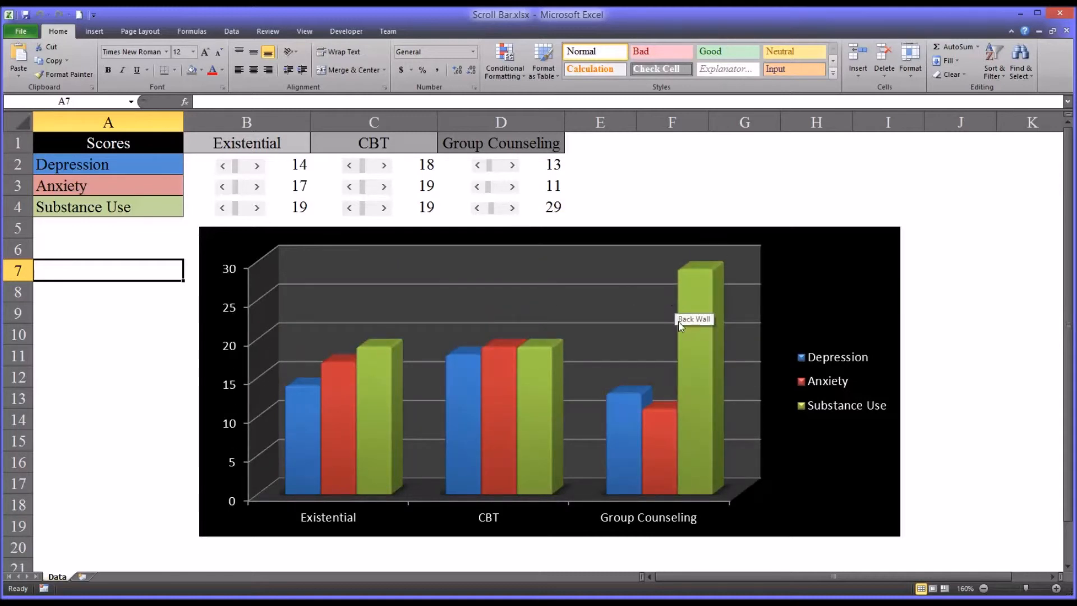
{"action": "mouse_move", "coordinate": [583, 376]}
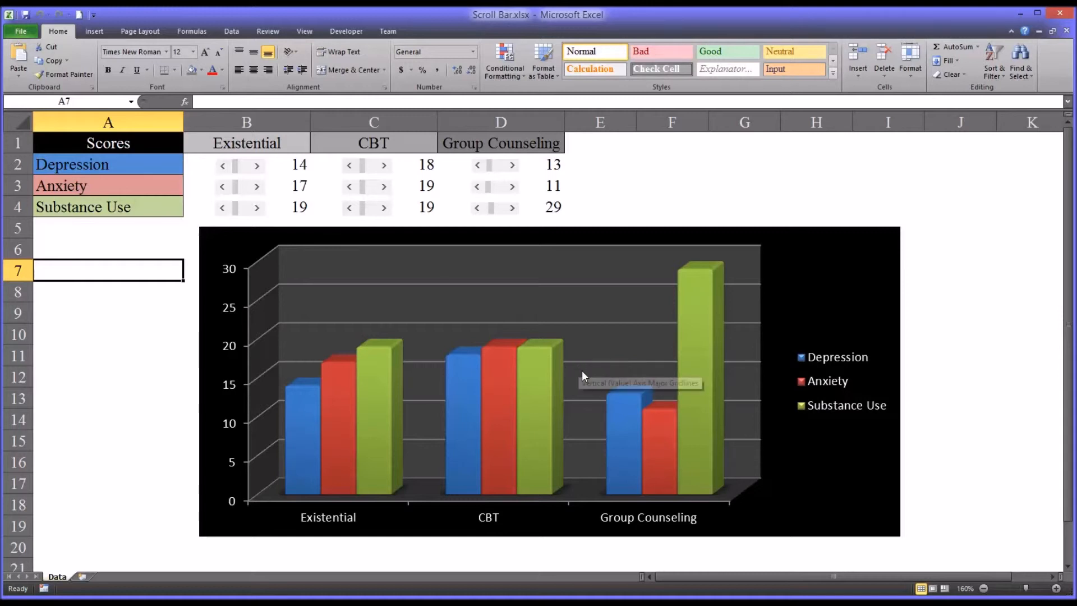
{"action": "mouse_move", "coordinate": [335, 397]}
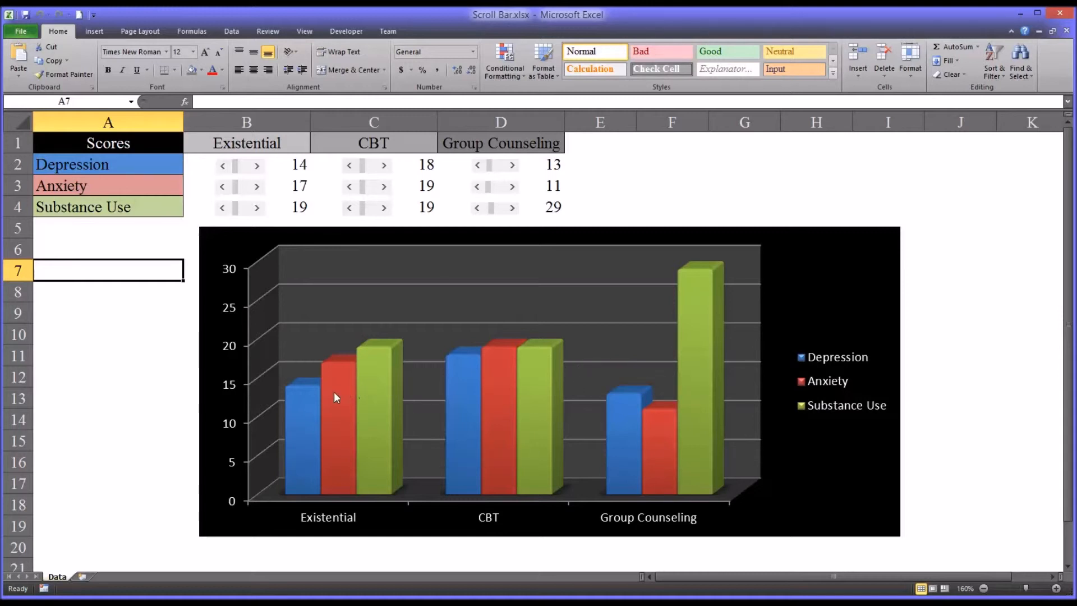
{"action": "mouse_move", "coordinate": [644, 391]}
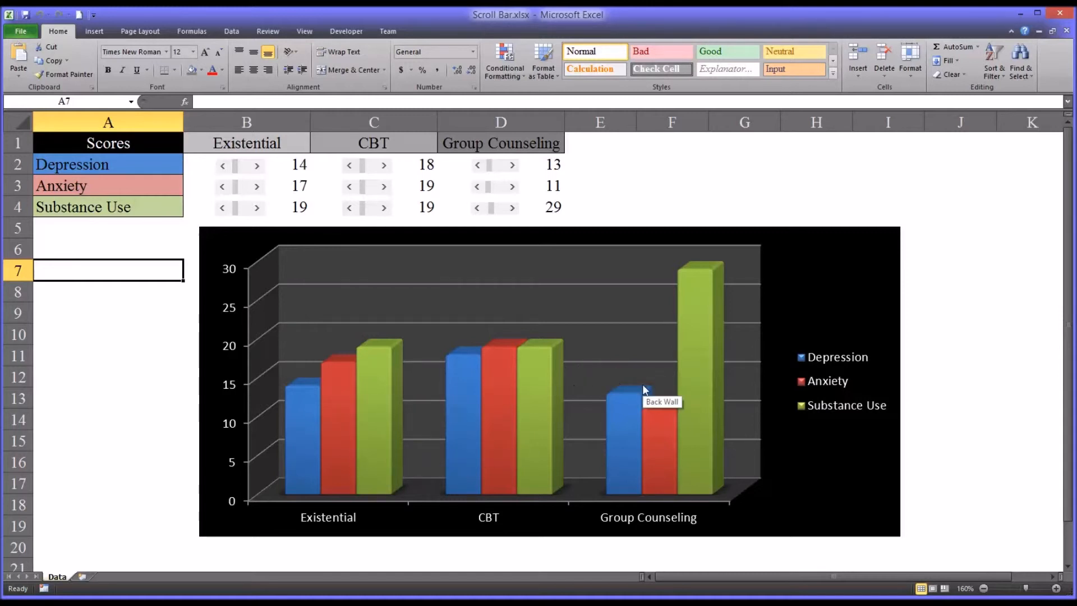
{"action": "mouse_move", "coordinate": [628, 420]}
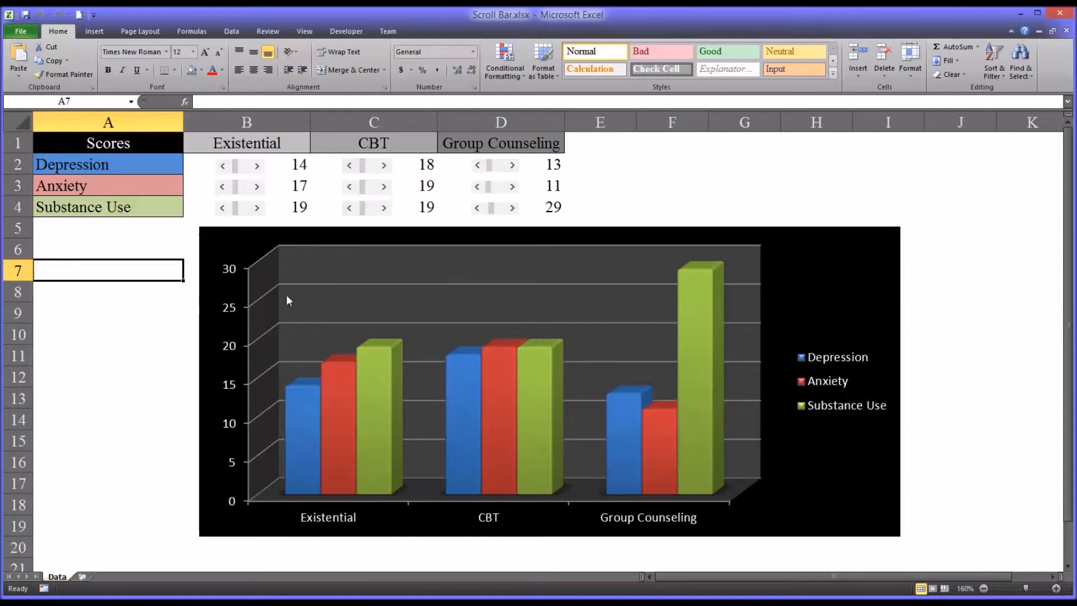
{"action": "left_click", "coordinate": [108, 164]}
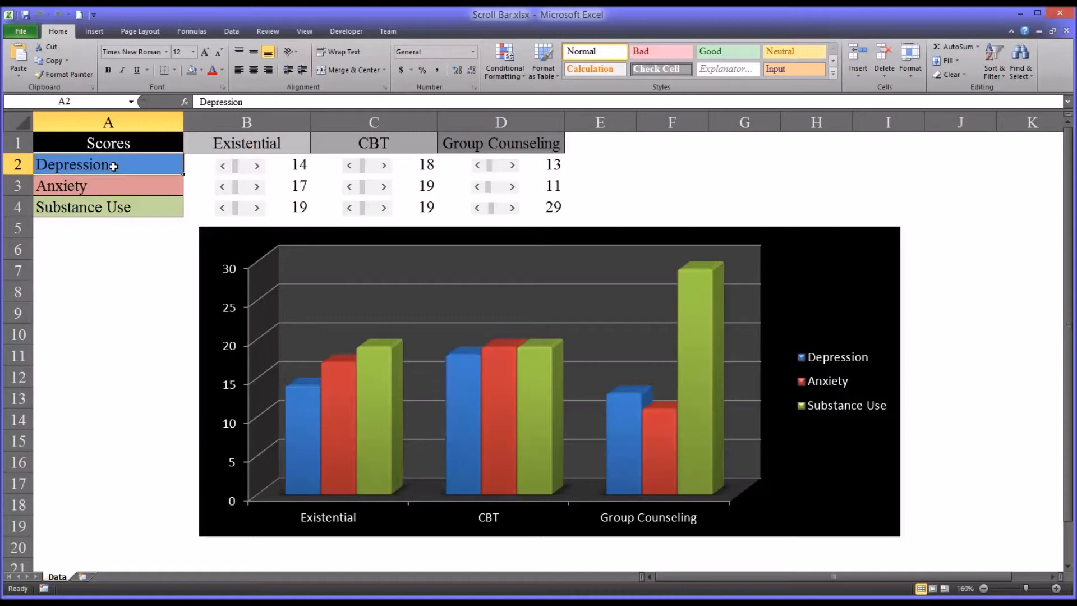
{"action": "mouse_move", "coordinate": [124, 176]}
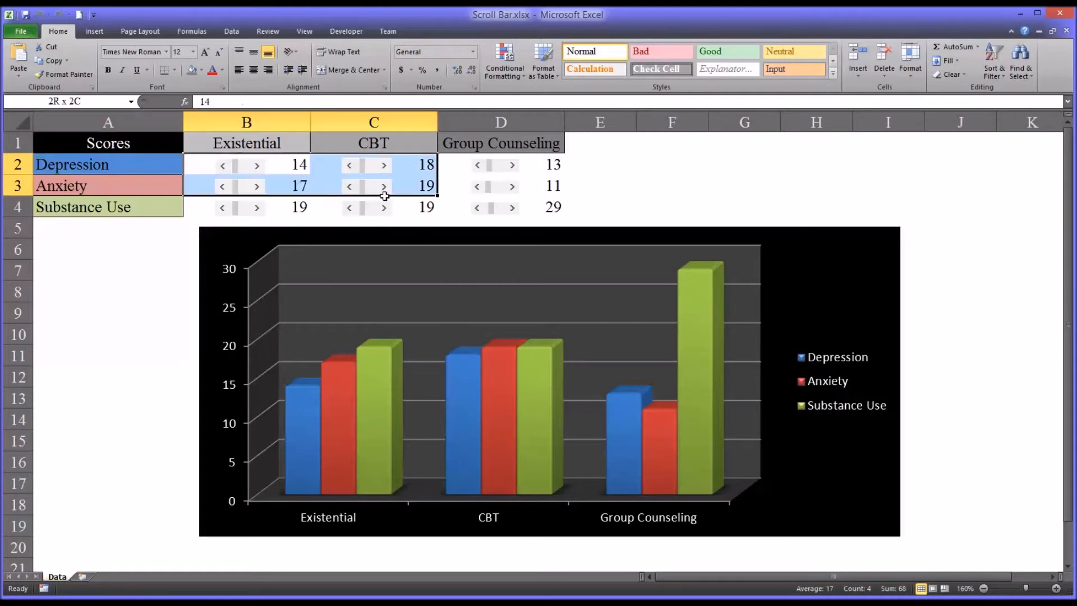
{"action": "left_click", "coordinate": [108, 313]}
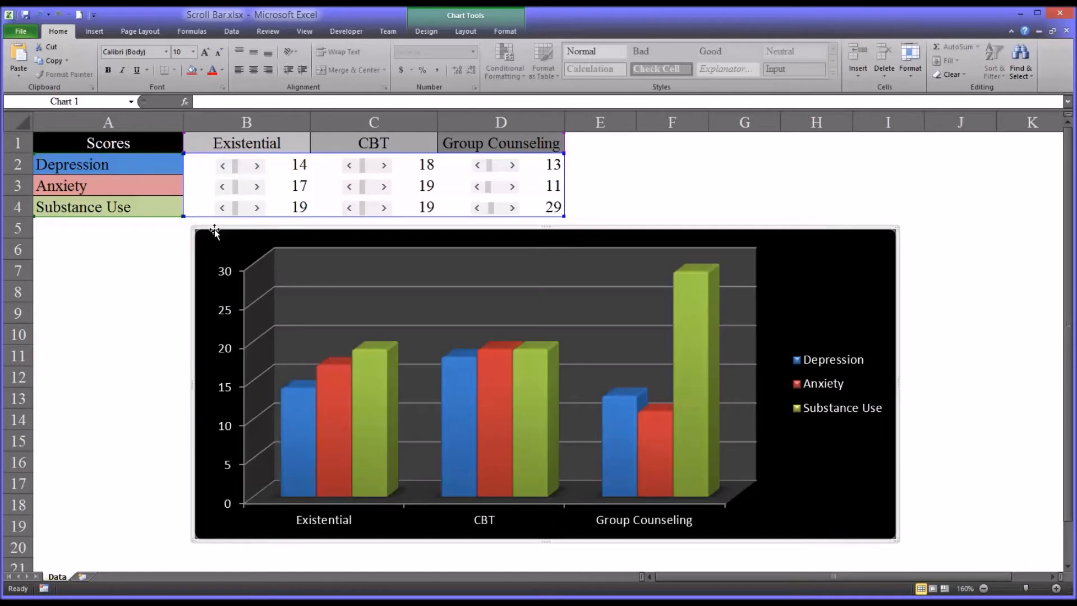
{"action": "mouse_move", "coordinate": [311, 276]}
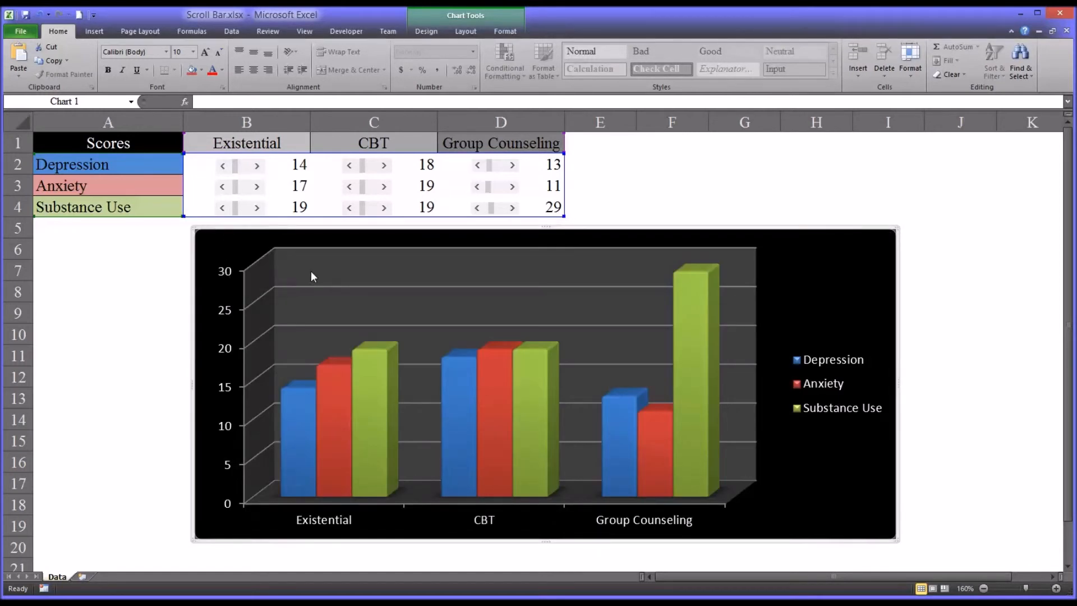
{"action": "mouse_move", "coordinate": [369, 405]}
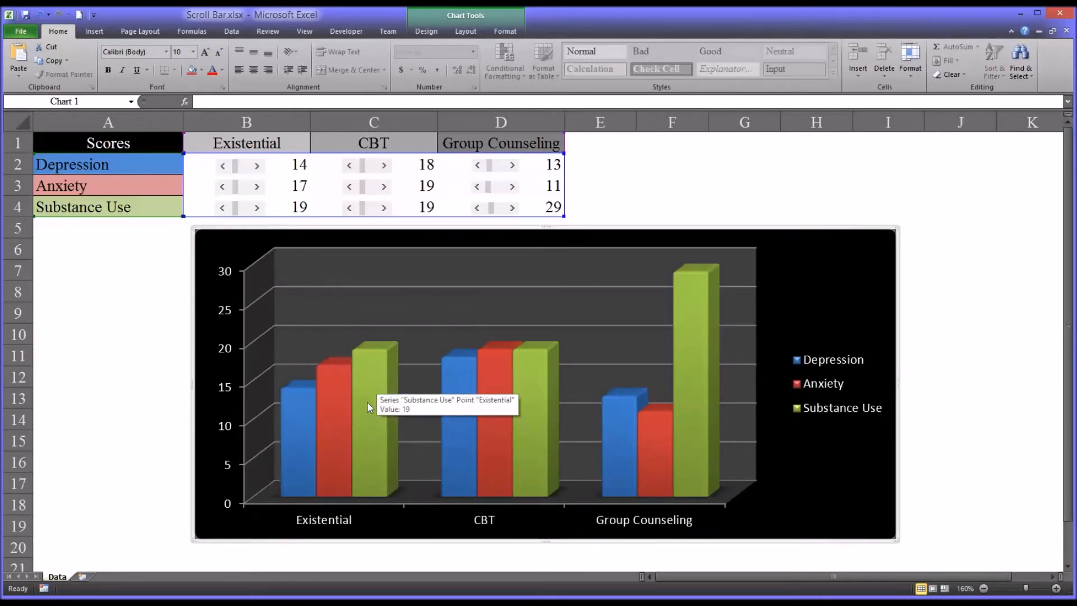
{"action": "mouse_move", "coordinate": [384, 439]}
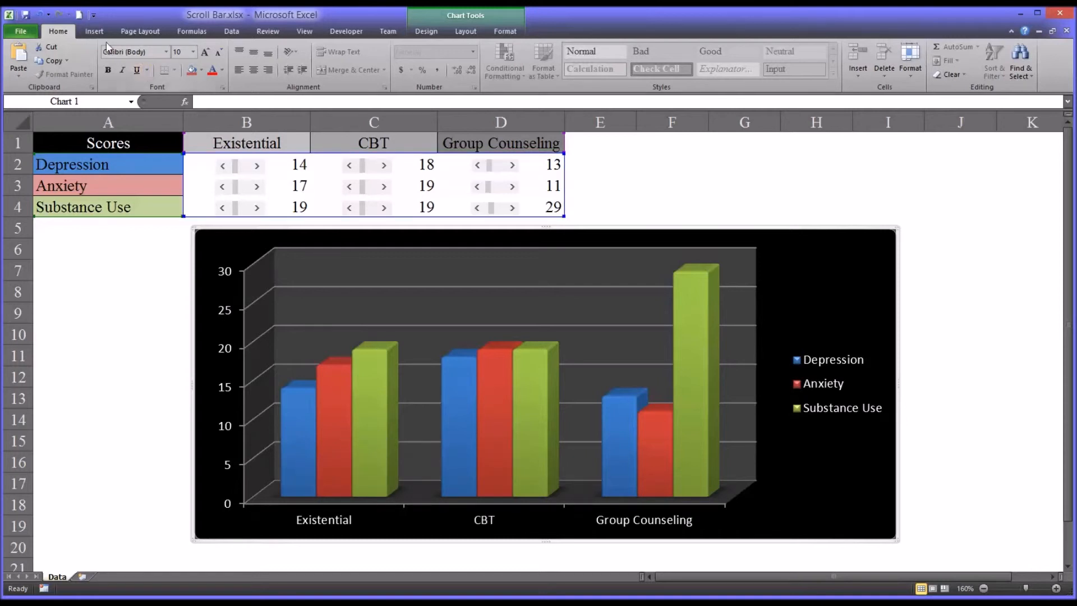
Browse the Insert ribbon's Bar and Column chart galleries without choosing a chart type.
{"action": "left_click", "coordinate": [94, 32]}
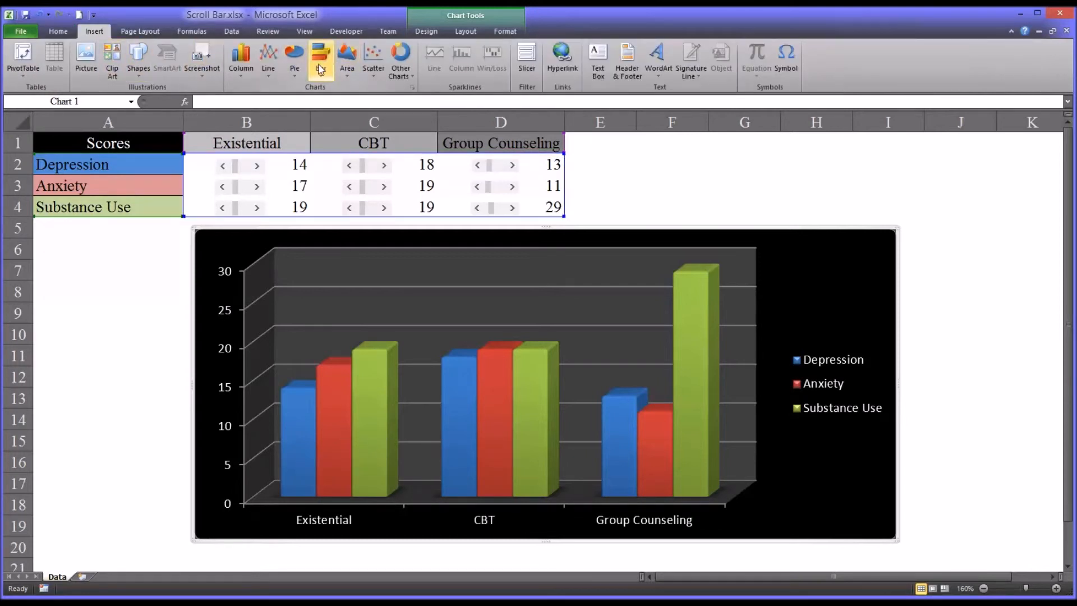
{"action": "left_click", "coordinate": [321, 58]}
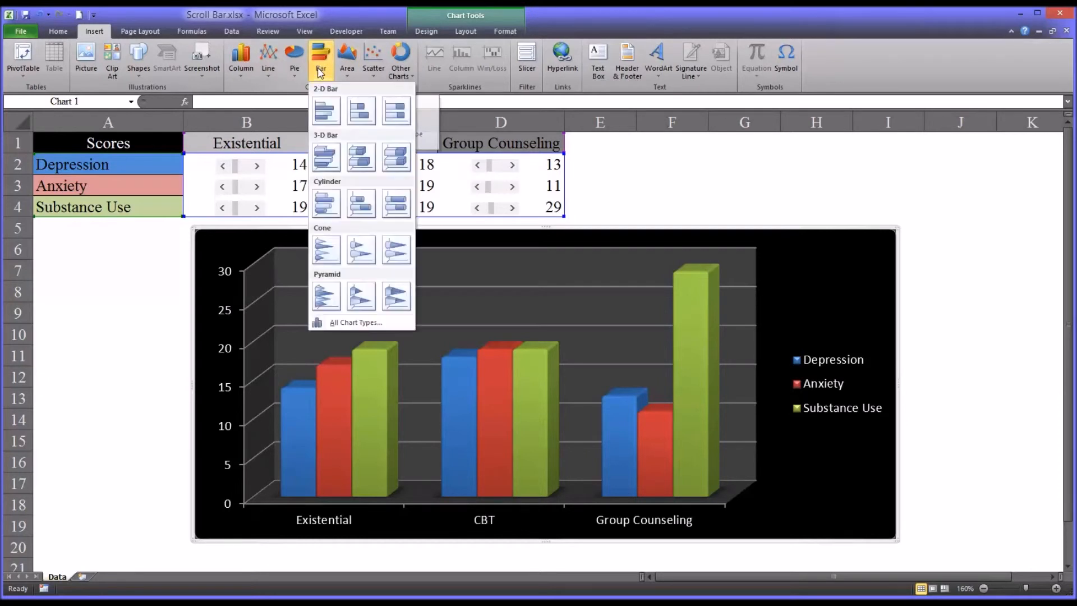
{"action": "mouse_move", "coordinate": [325, 157]}
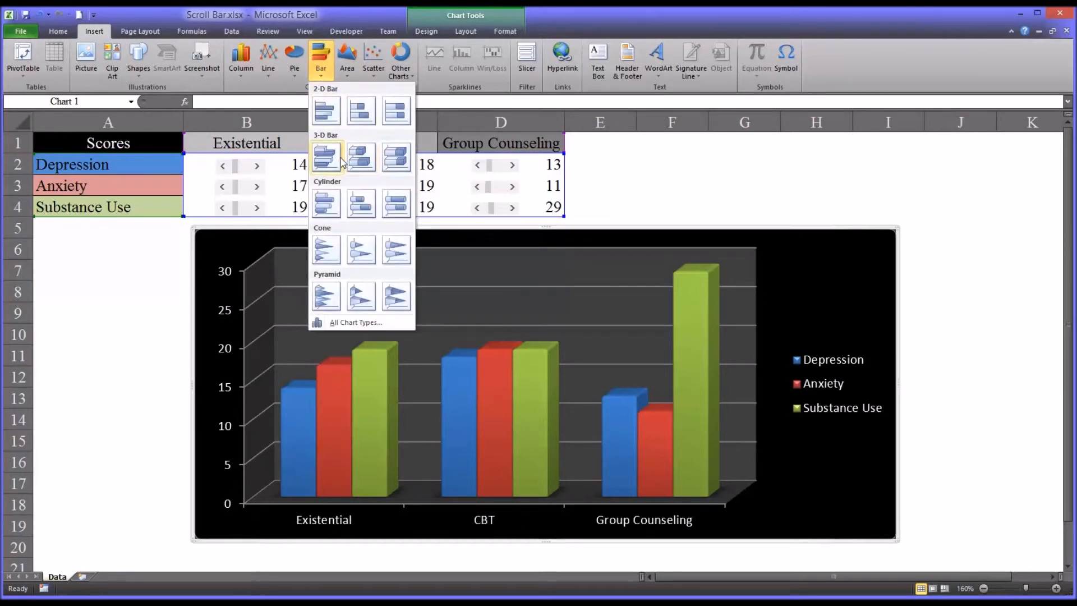
{"action": "mouse_move", "coordinate": [325, 110]}
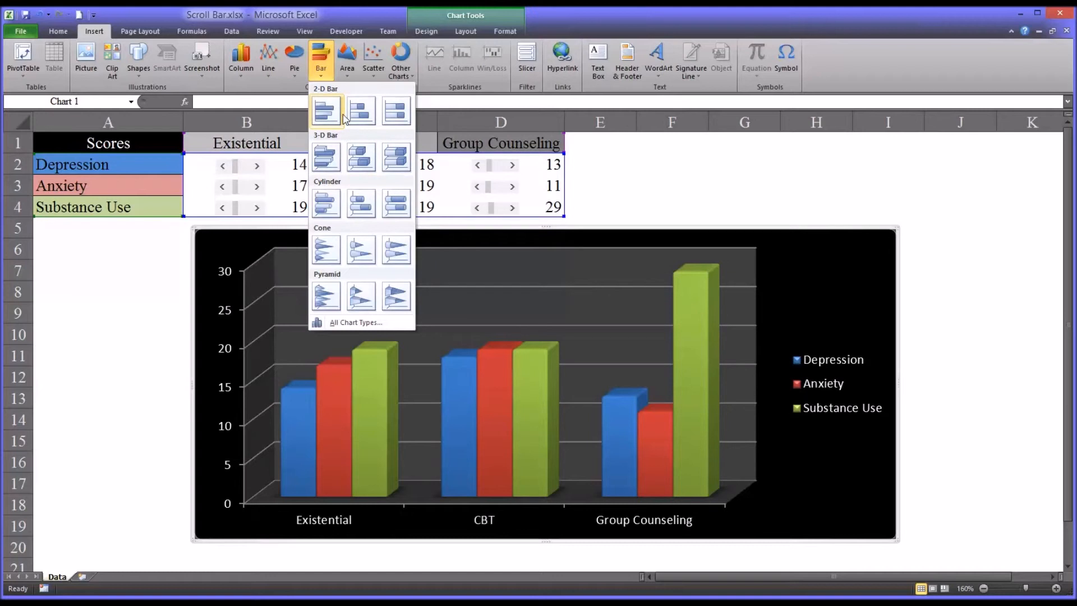
{"action": "left_click", "coordinate": [240, 58]}
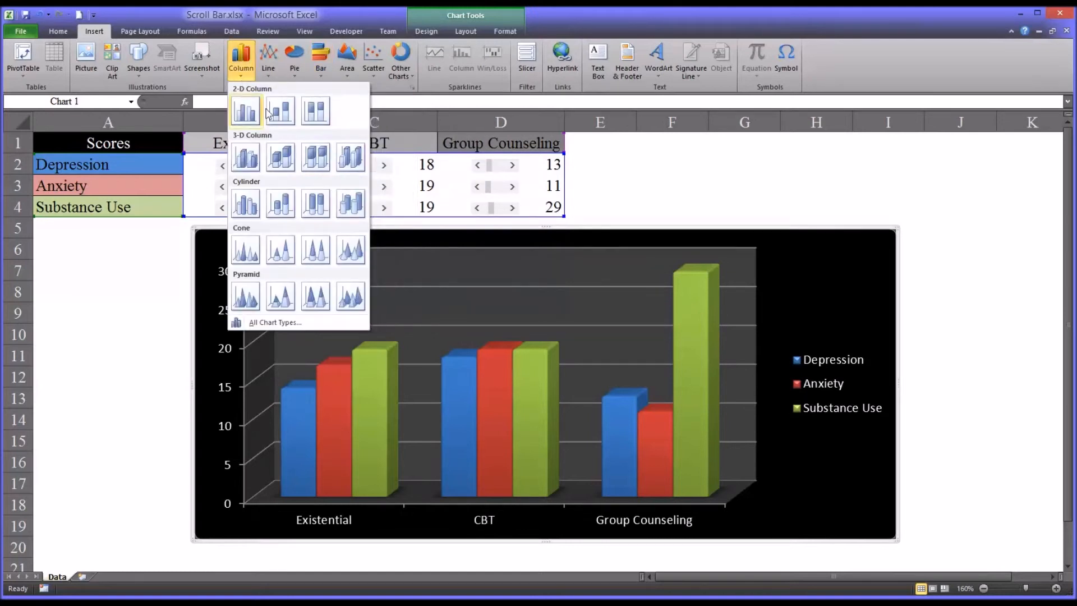
{"action": "mouse_move", "coordinate": [245, 157]}
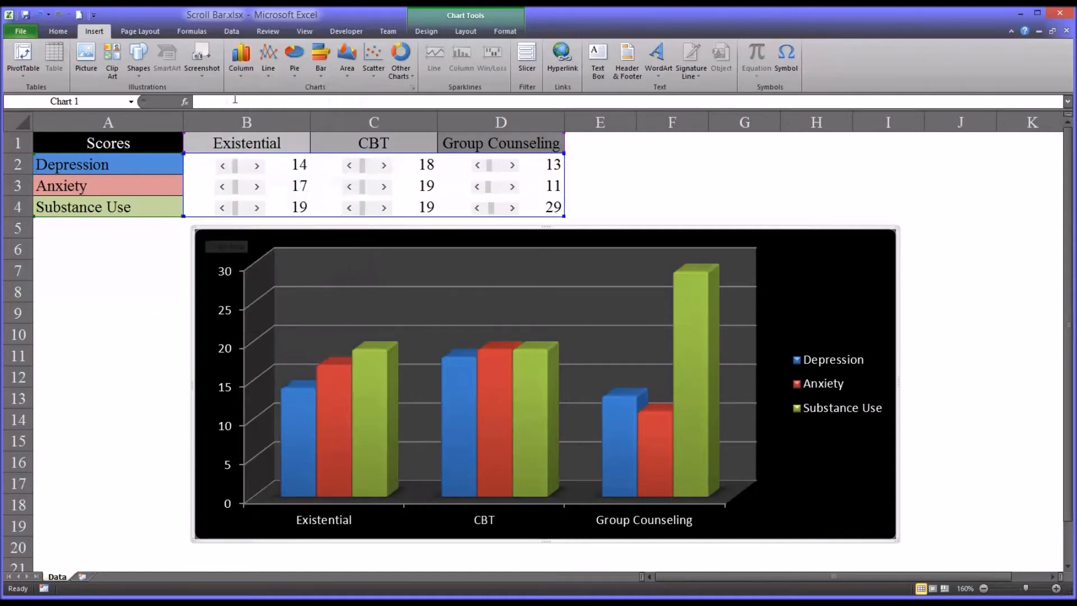
{"action": "mouse_move", "coordinate": [246, 221]}
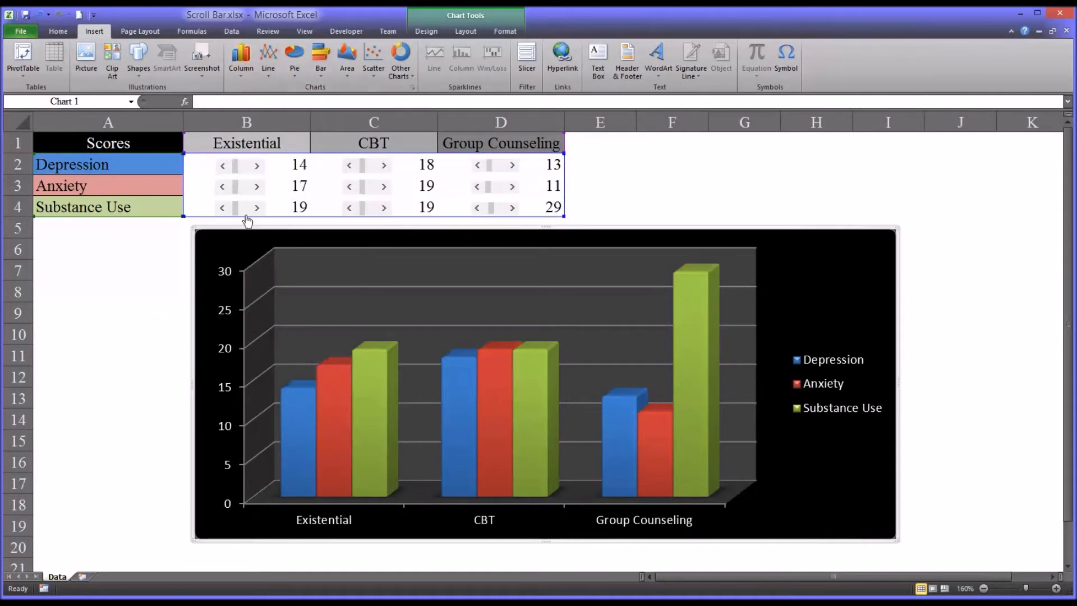
{"action": "mouse_move", "coordinate": [254, 282]}
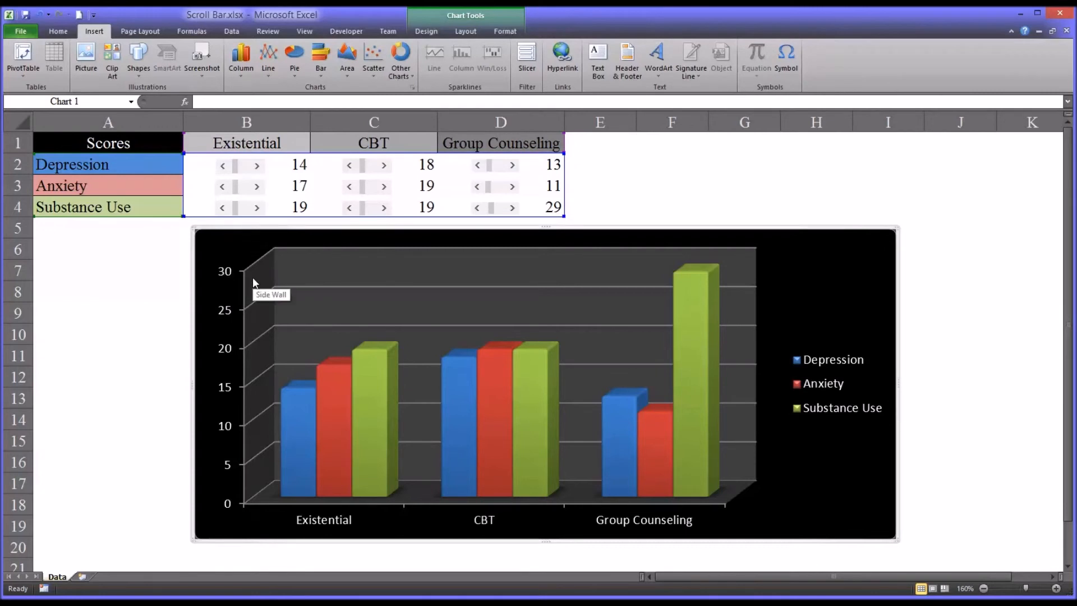
{"action": "mouse_move", "coordinate": [556, 411]}
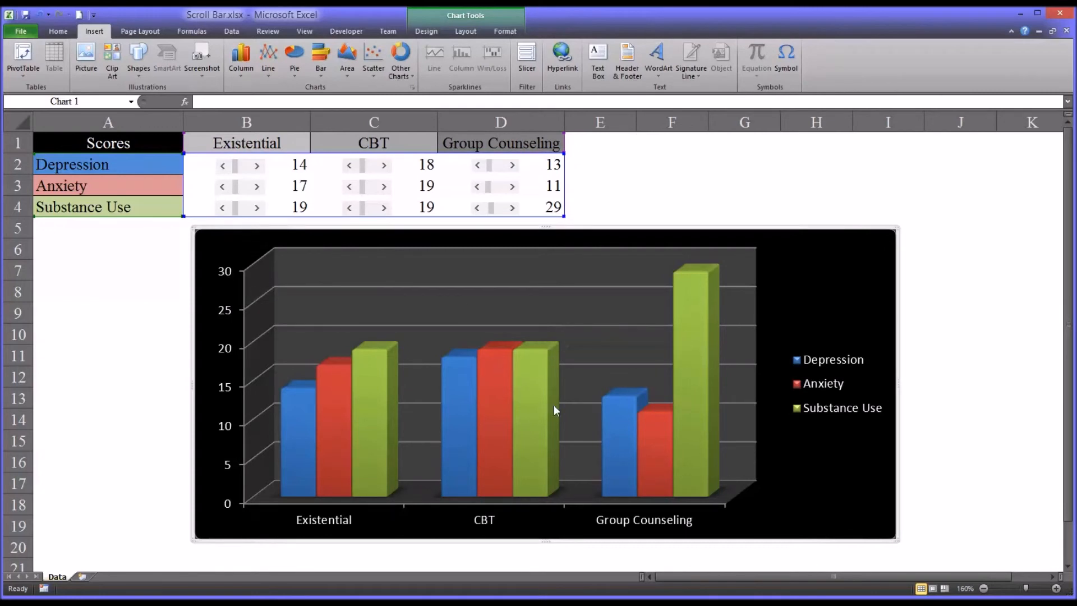
{"action": "mouse_move", "coordinate": [549, 330]}
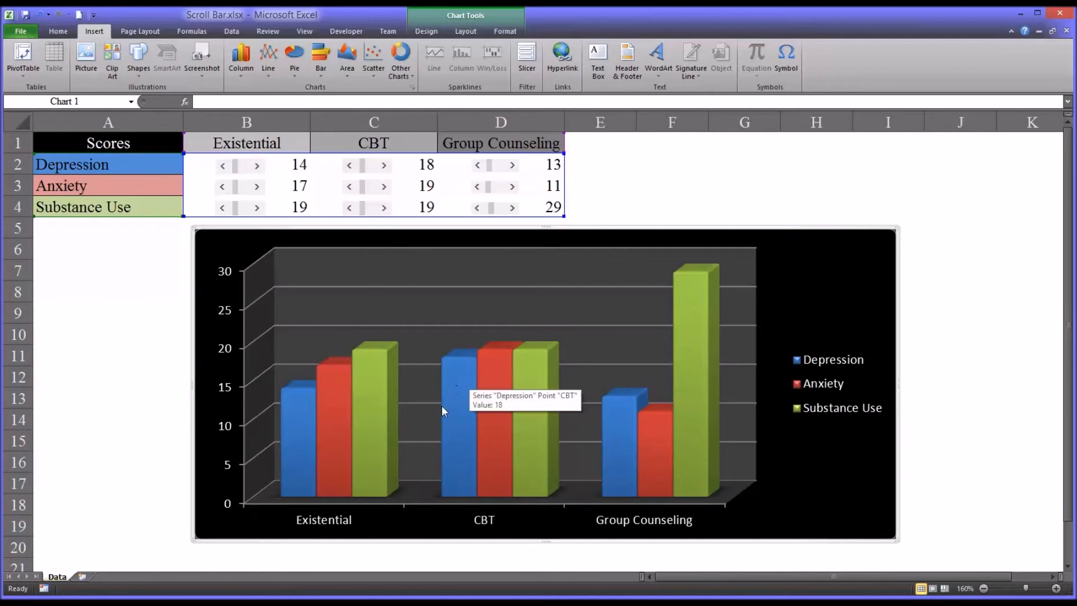
{"action": "mouse_move", "coordinate": [488, 207]}
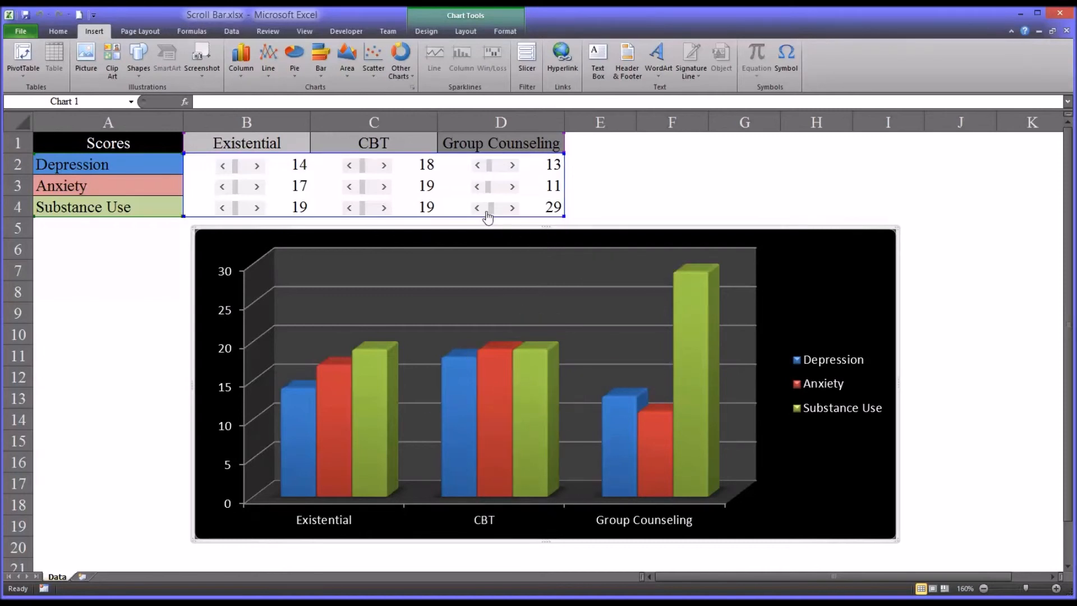
{"action": "mouse_move", "coordinate": [519, 211]}
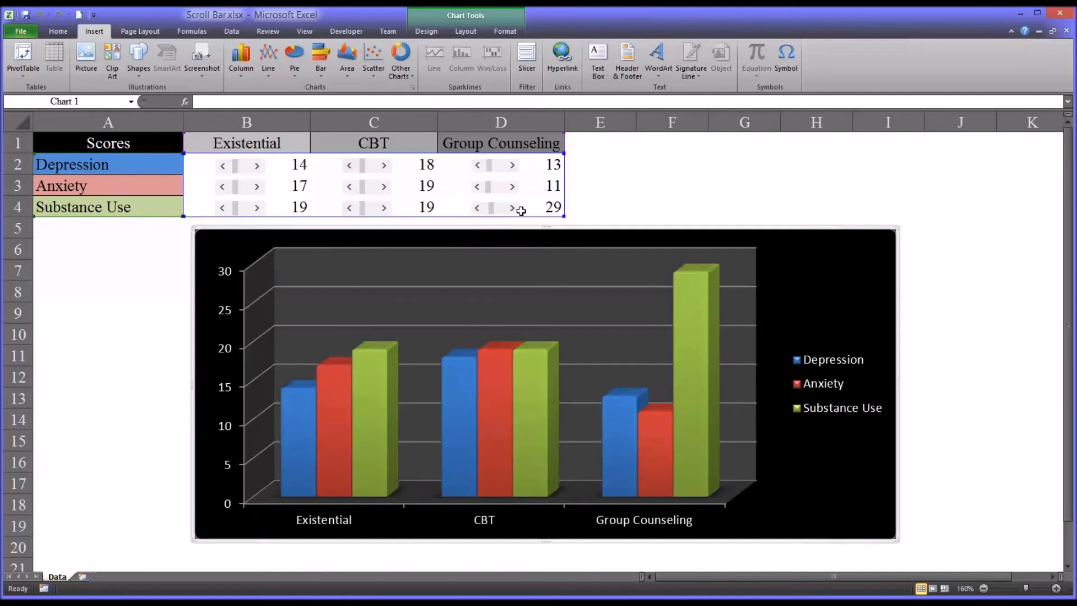
Use the D4 scroll bar to set Group Counseling's Substance Use score to 60, rescaling the chart.
{"action": "left_click", "coordinate": [512, 208]}
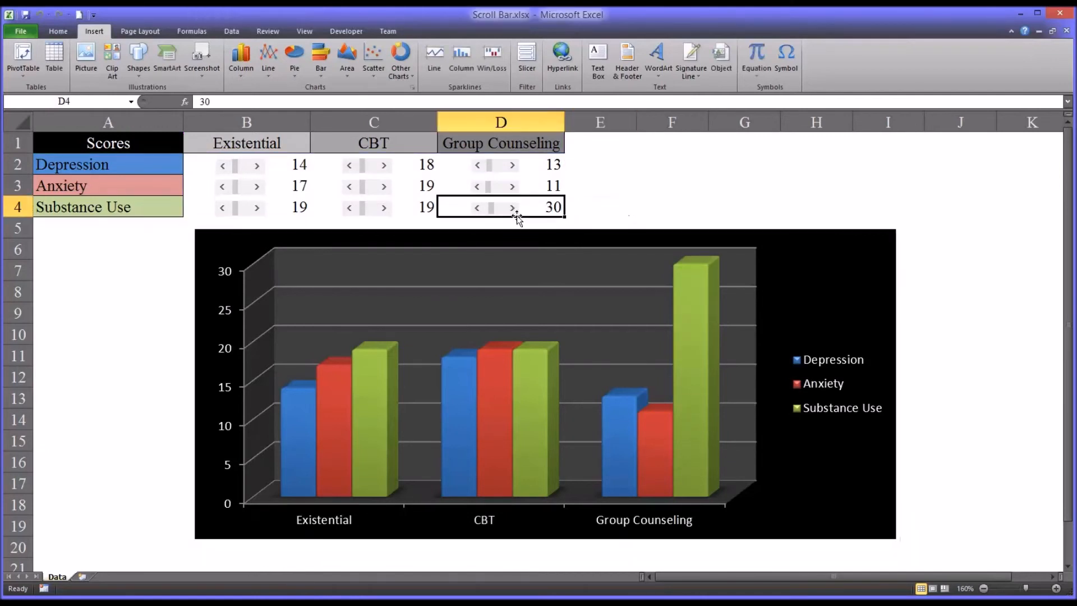
{"action": "left_click", "coordinate": [512, 208]}
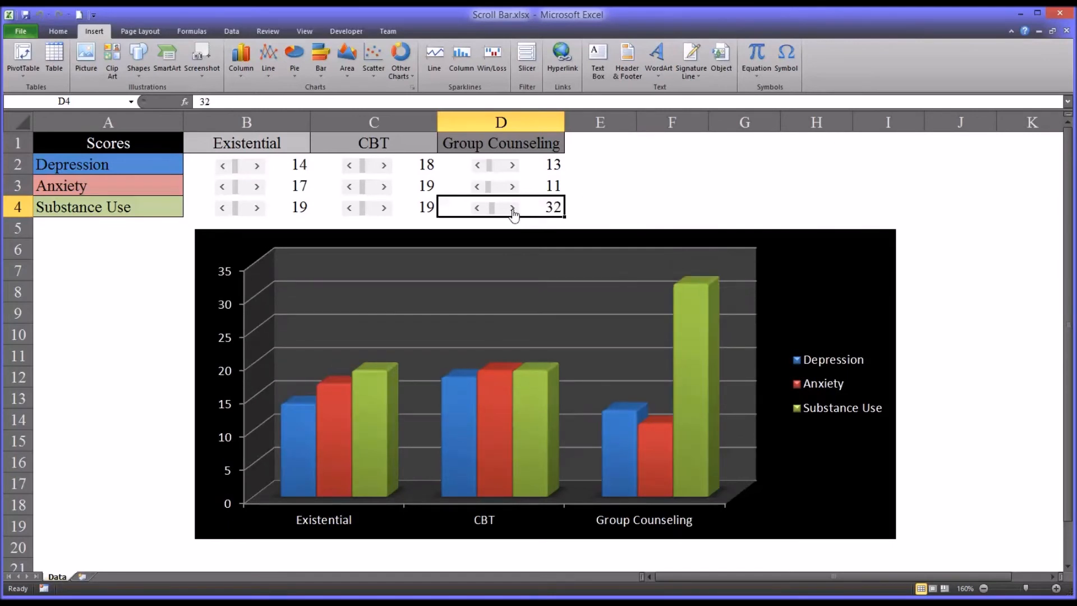
{"action": "left_click", "coordinate": [474, 207]}
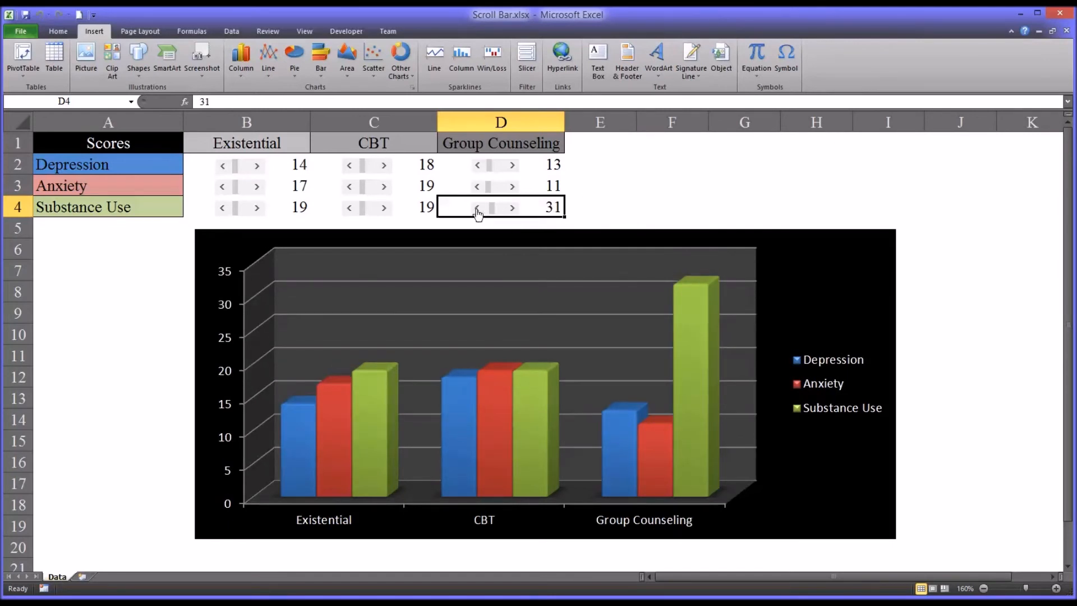
{"action": "left_click", "coordinate": [475, 206]}
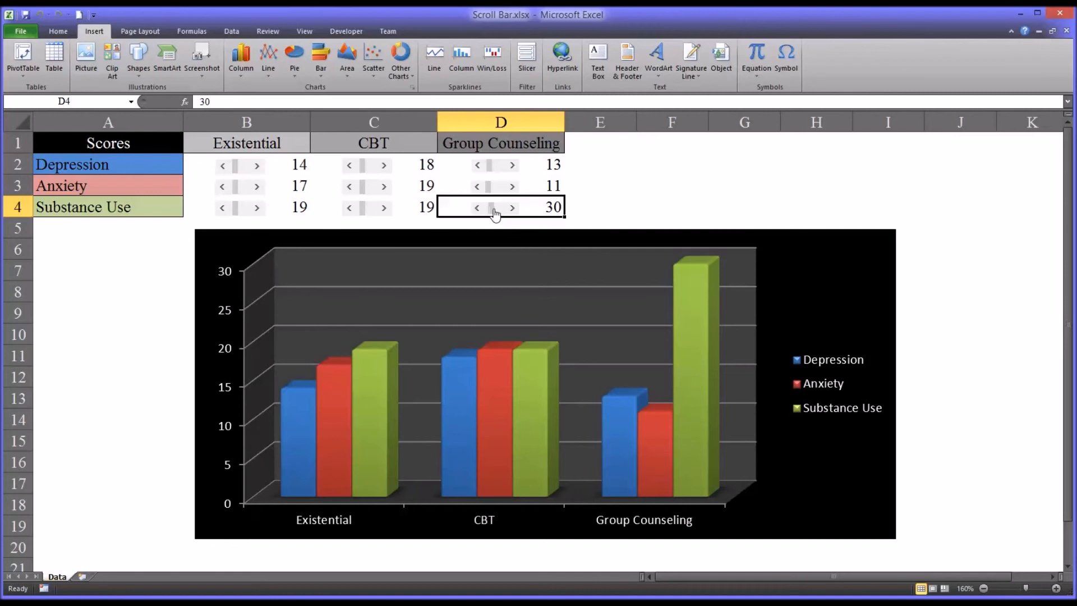
{"action": "left_click", "coordinate": [511, 207]}
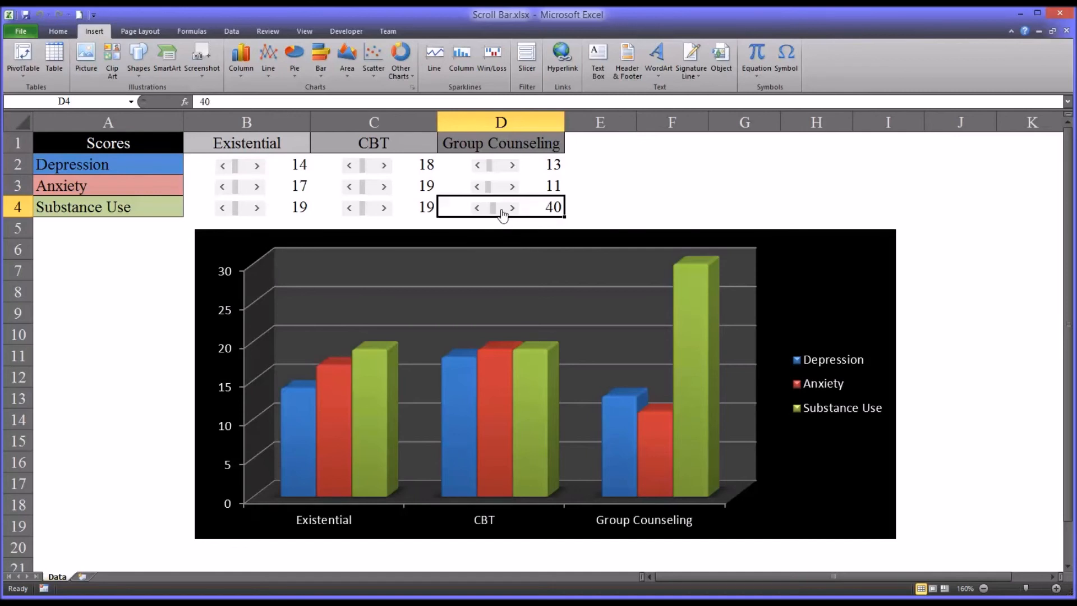
{"action": "left_click", "coordinate": [511, 207]}
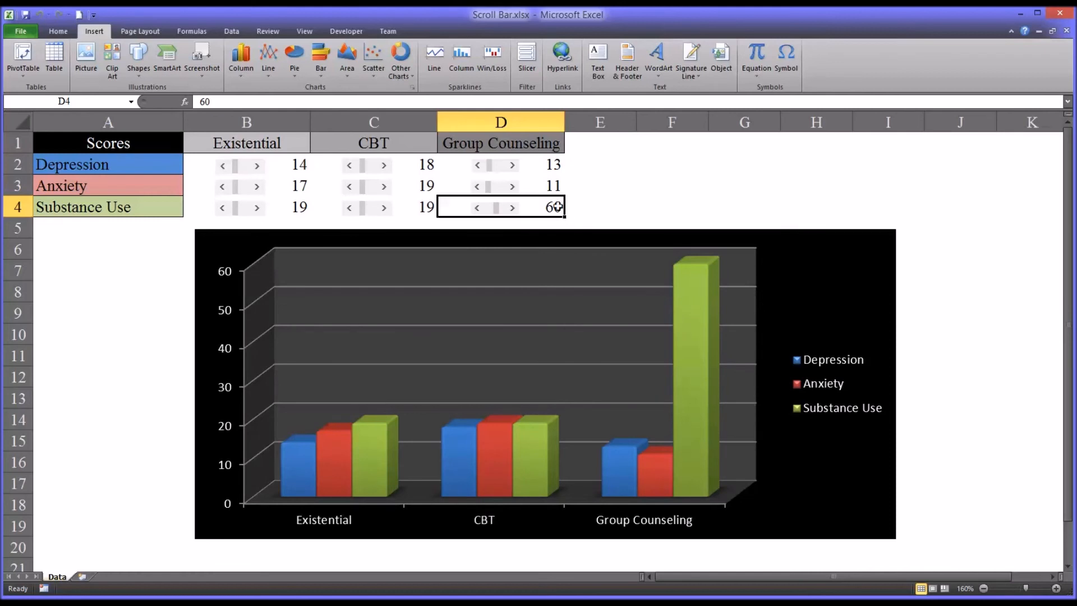
{"action": "right_click", "coordinate": [493, 207]}
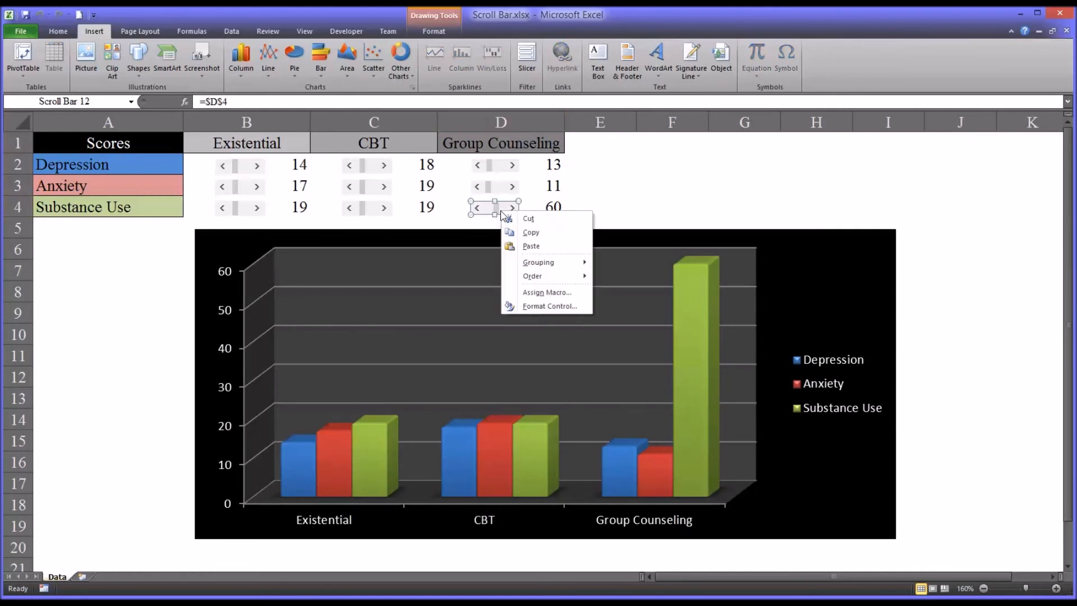
{"action": "left_click", "coordinate": [549, 305]}
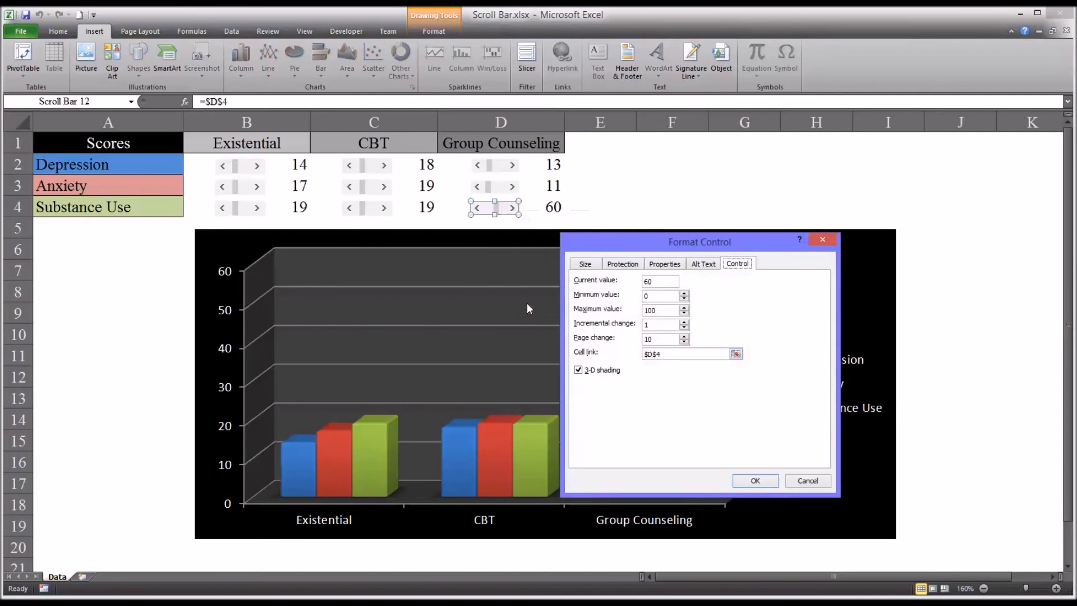
{"action": "mouse_move", "coordinate": [683, 346]}
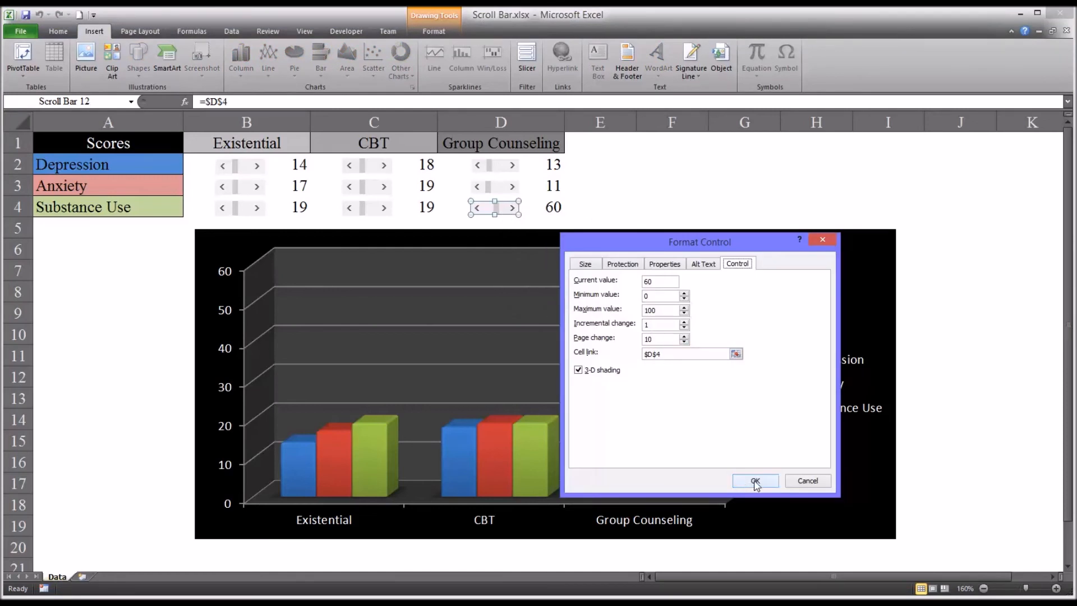
{"action": "left_click", "coordinate": [754, 480]}
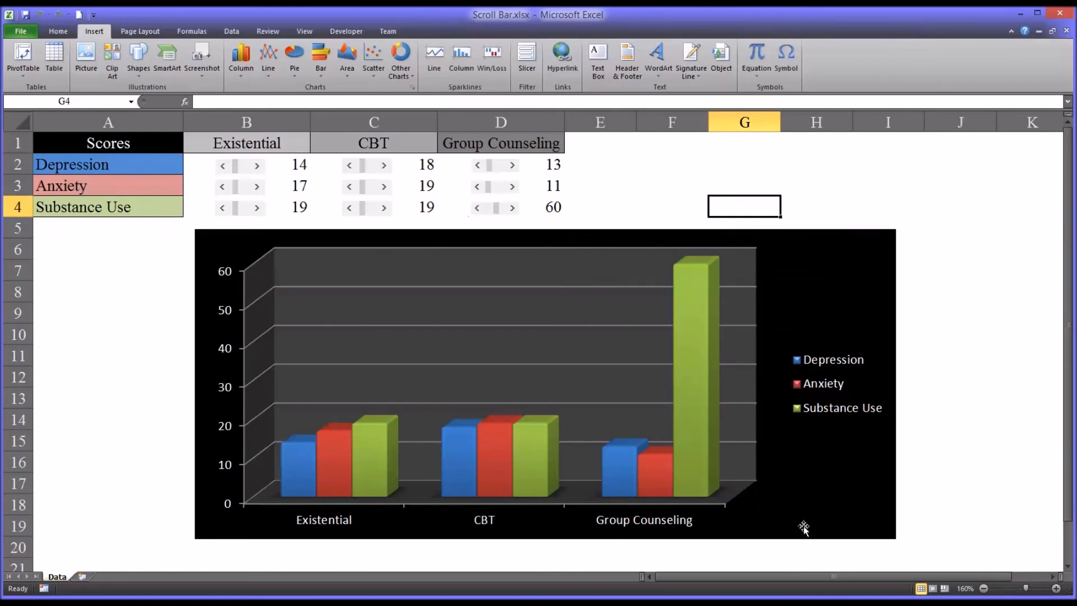